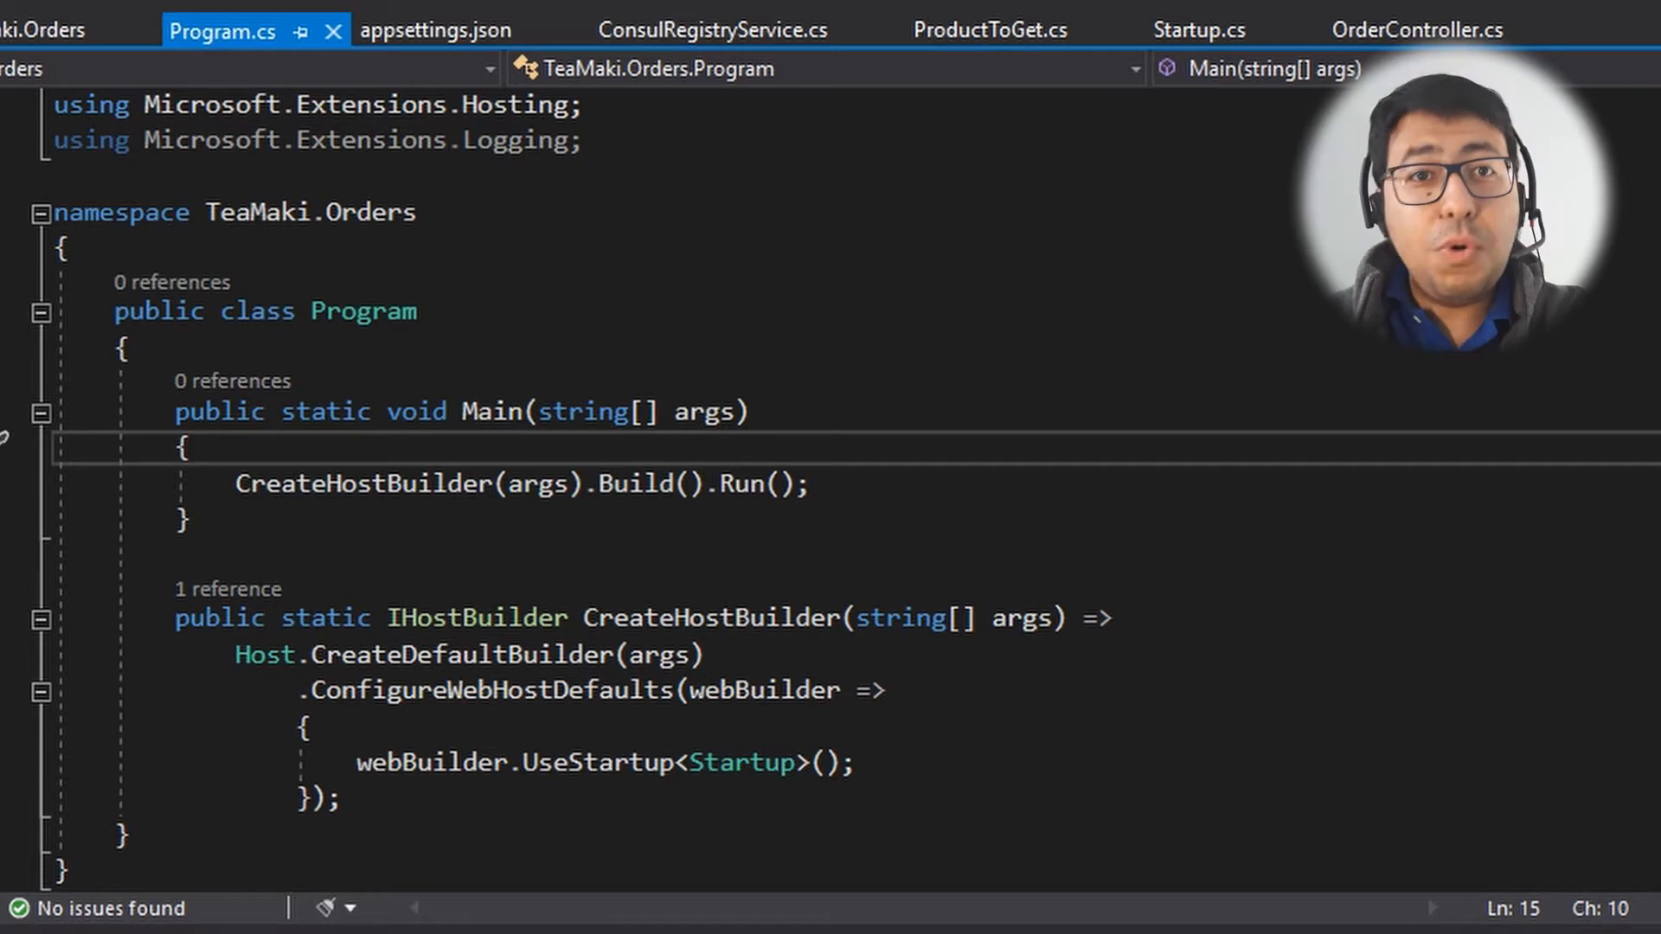
Step: Switch to OrderController.cs and review the ProductServiceProxy class with its GetAsync method
{"action": "left_click", "coordinate": [1417, 30]}
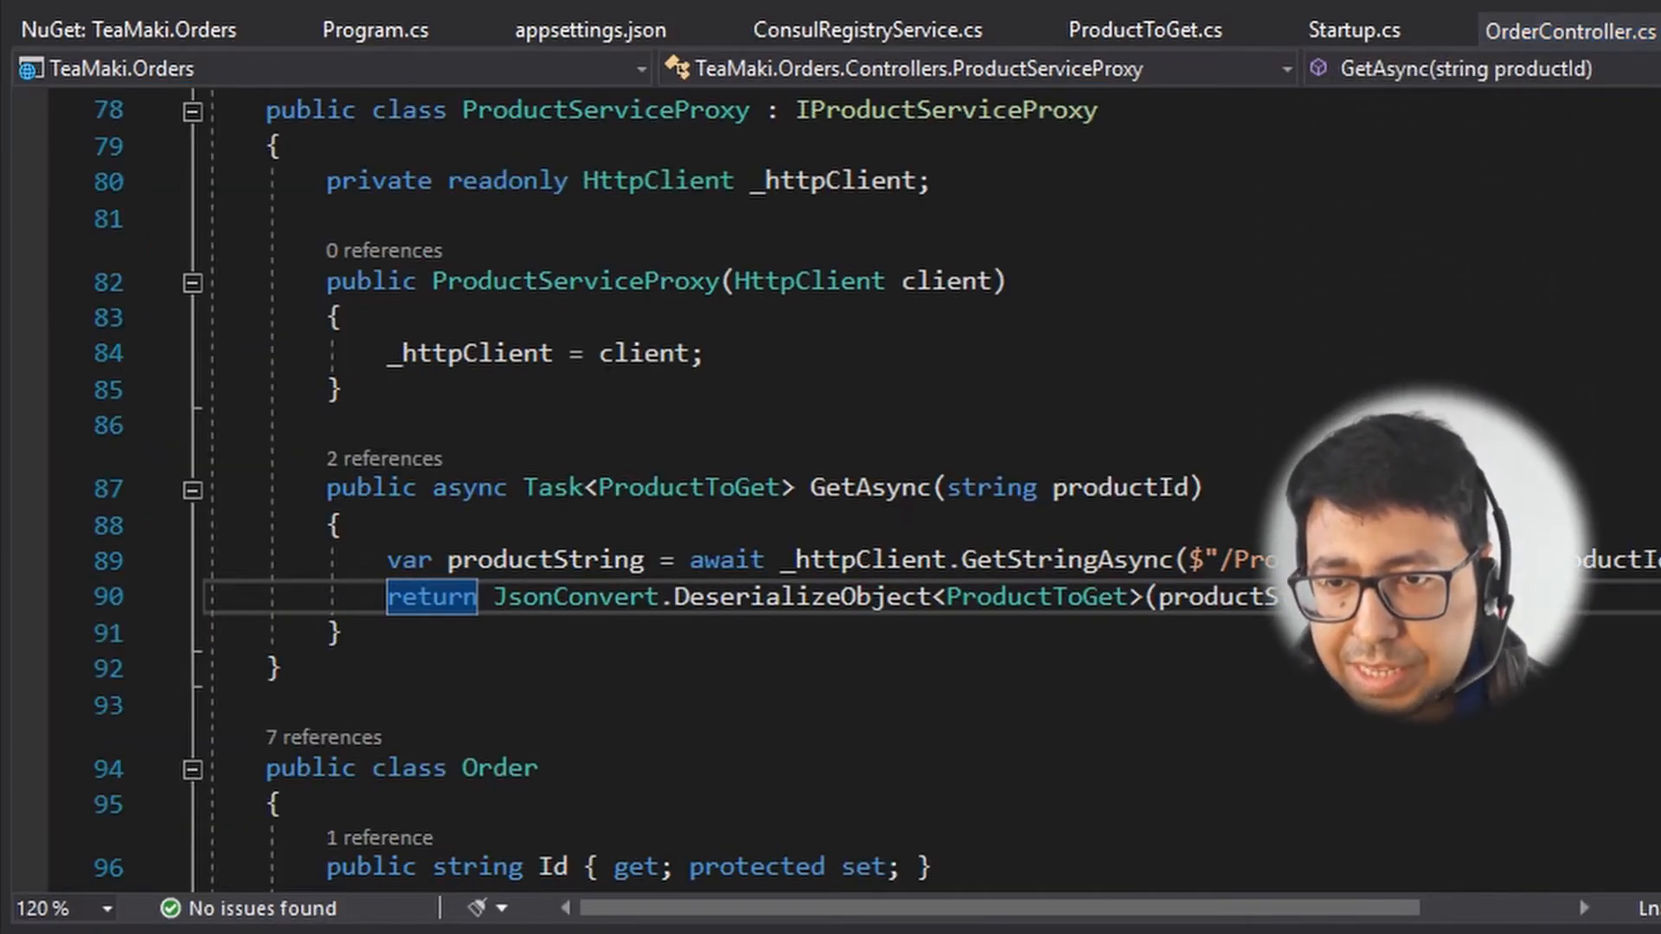
Step: Find Refit in NuGet Browse for TeaMaki.Orders and confirm its install in Preview Changes
{"action": "left_click", "coordinate": [116, 29]}
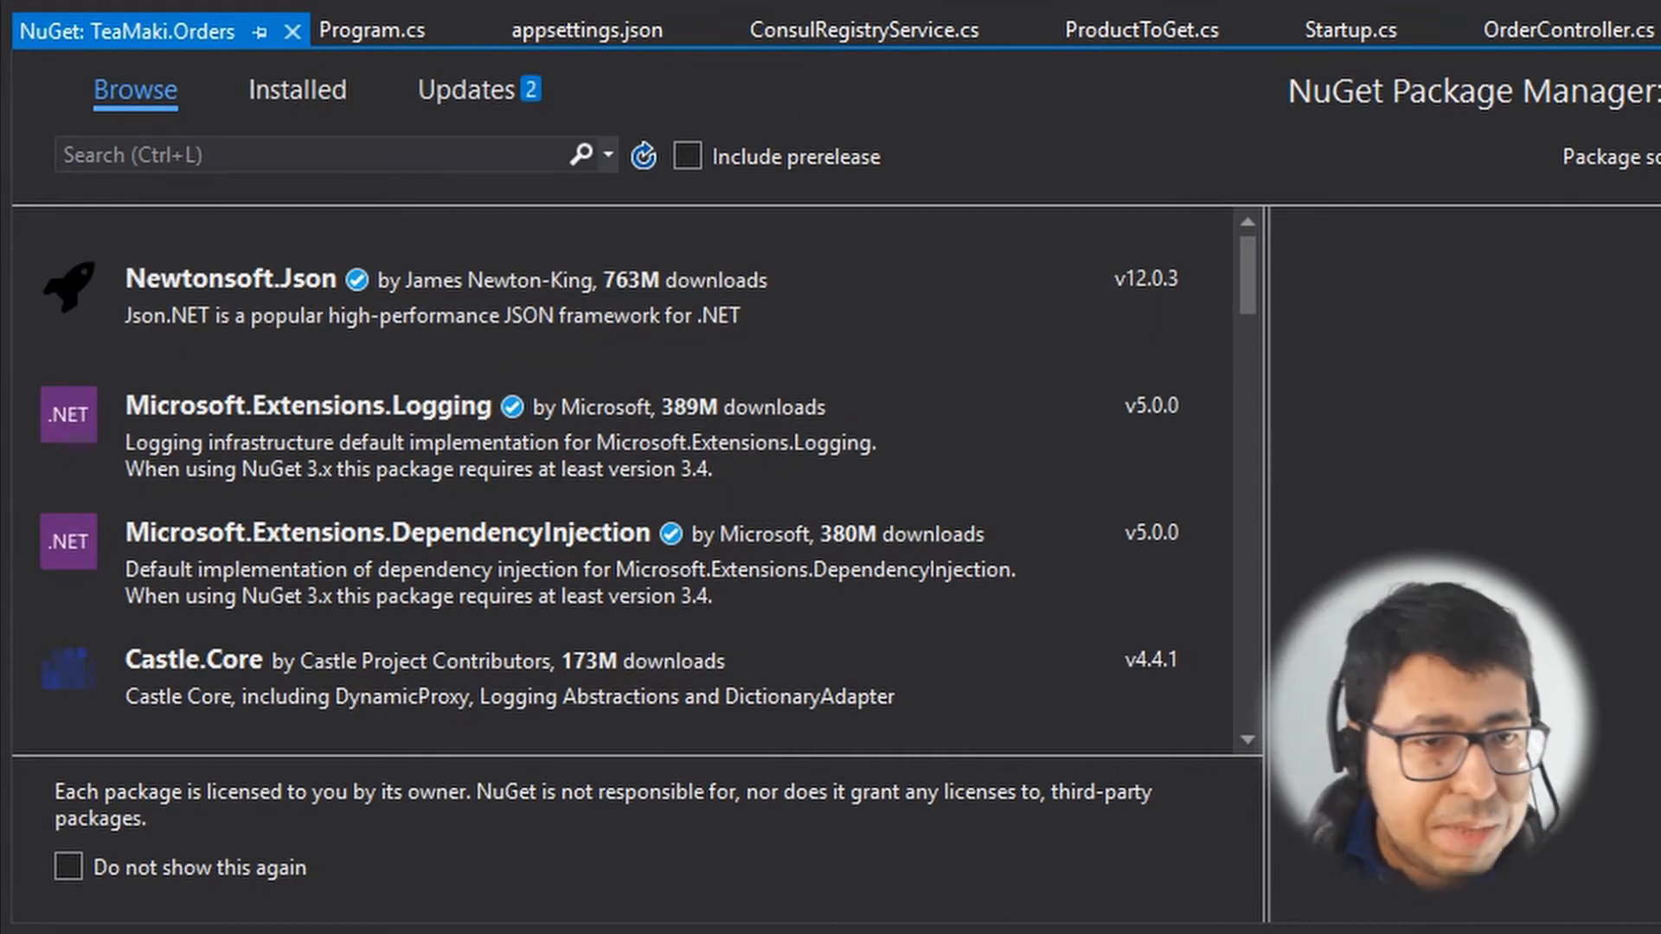
{"action": "type", "text": "Refi"}
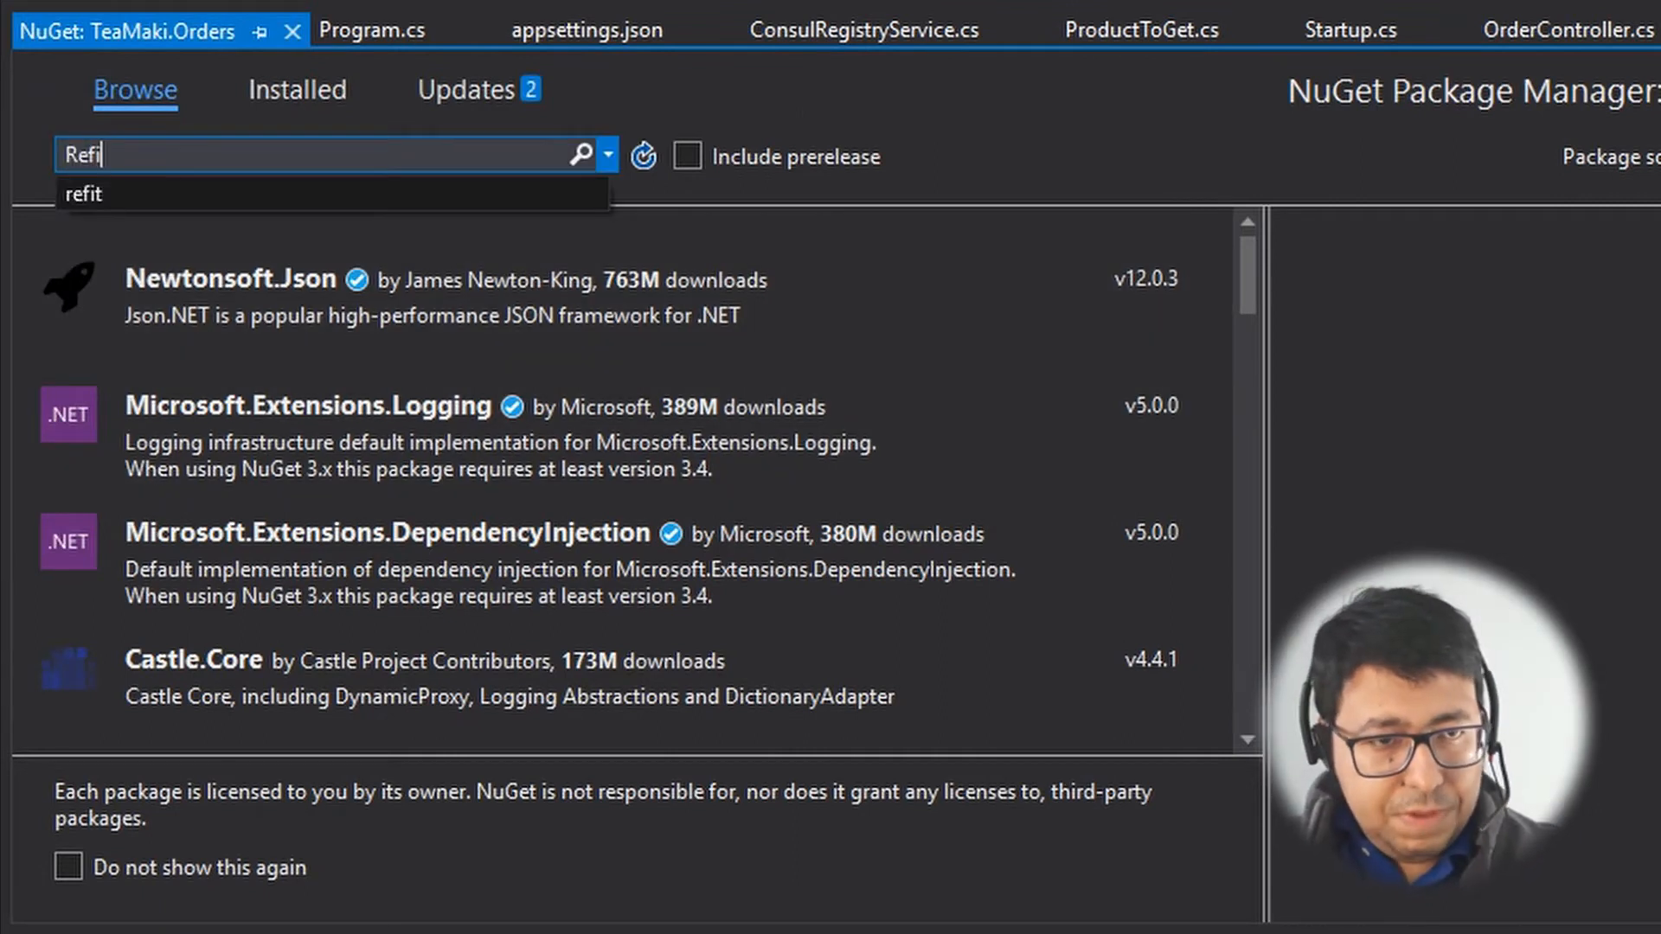
{"action": "left_click", "coordinate": [82, 194]}
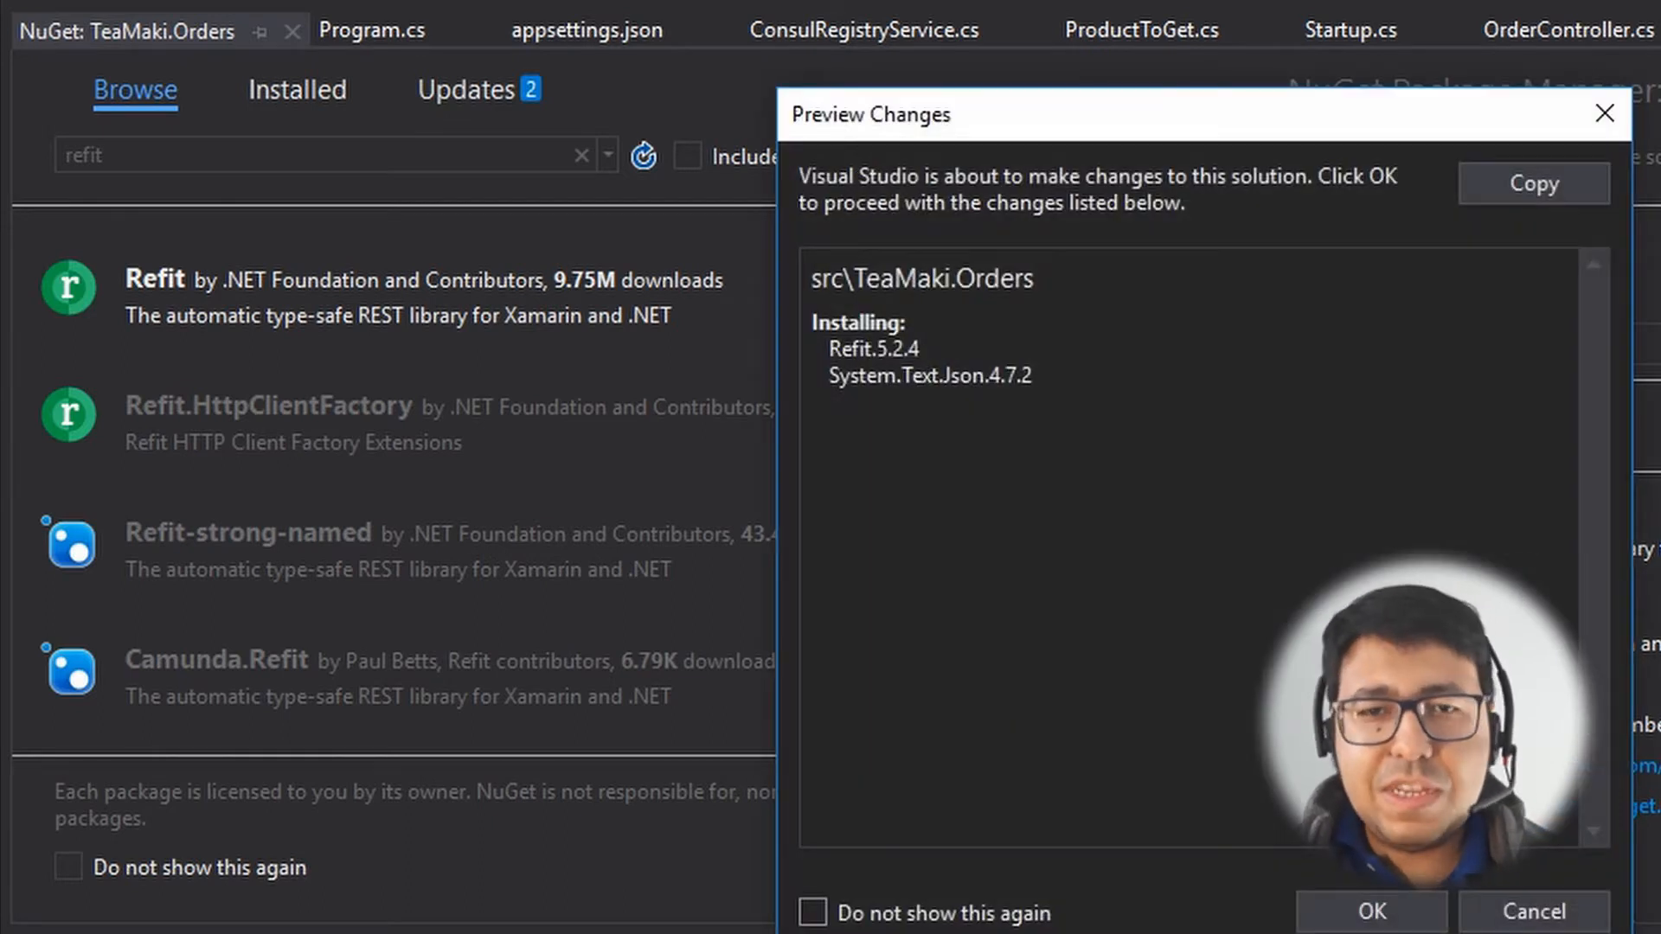
{"action": "left_click", "coordinate": [1370, 911]}
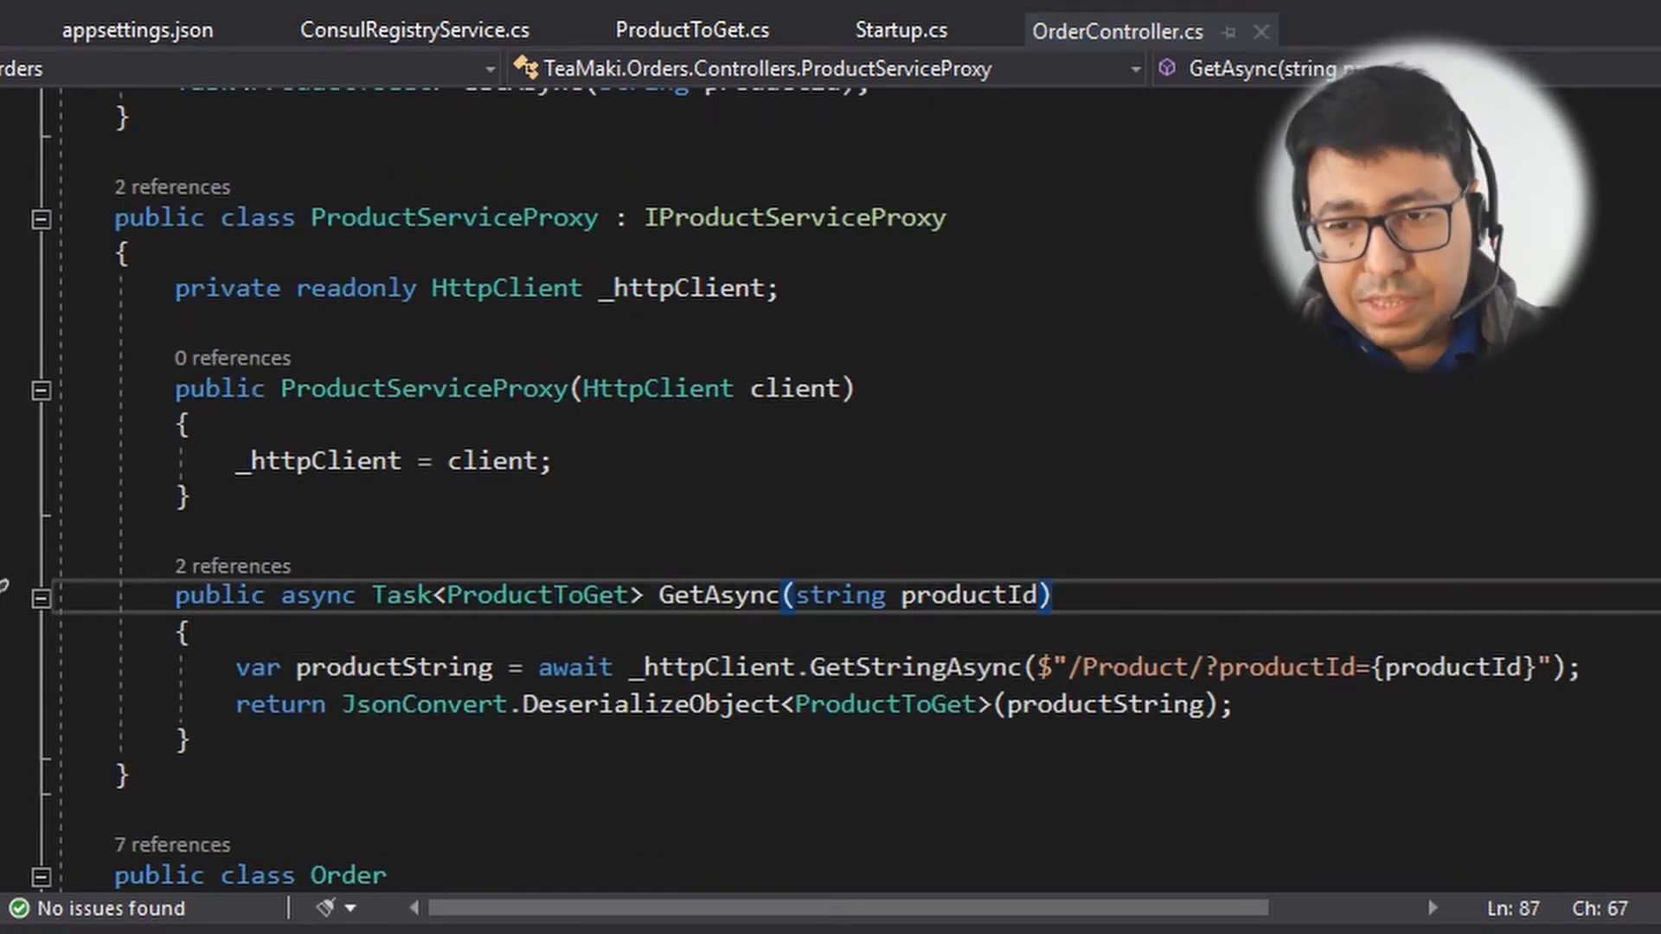
Step: Chain .AddTypedClient after AddPolicyHandler(GetRetryPolicy()) in Startup.cs and review ProductServiceProxy's constructor
{"action": "left_click", "coordinate": [899, 29]}
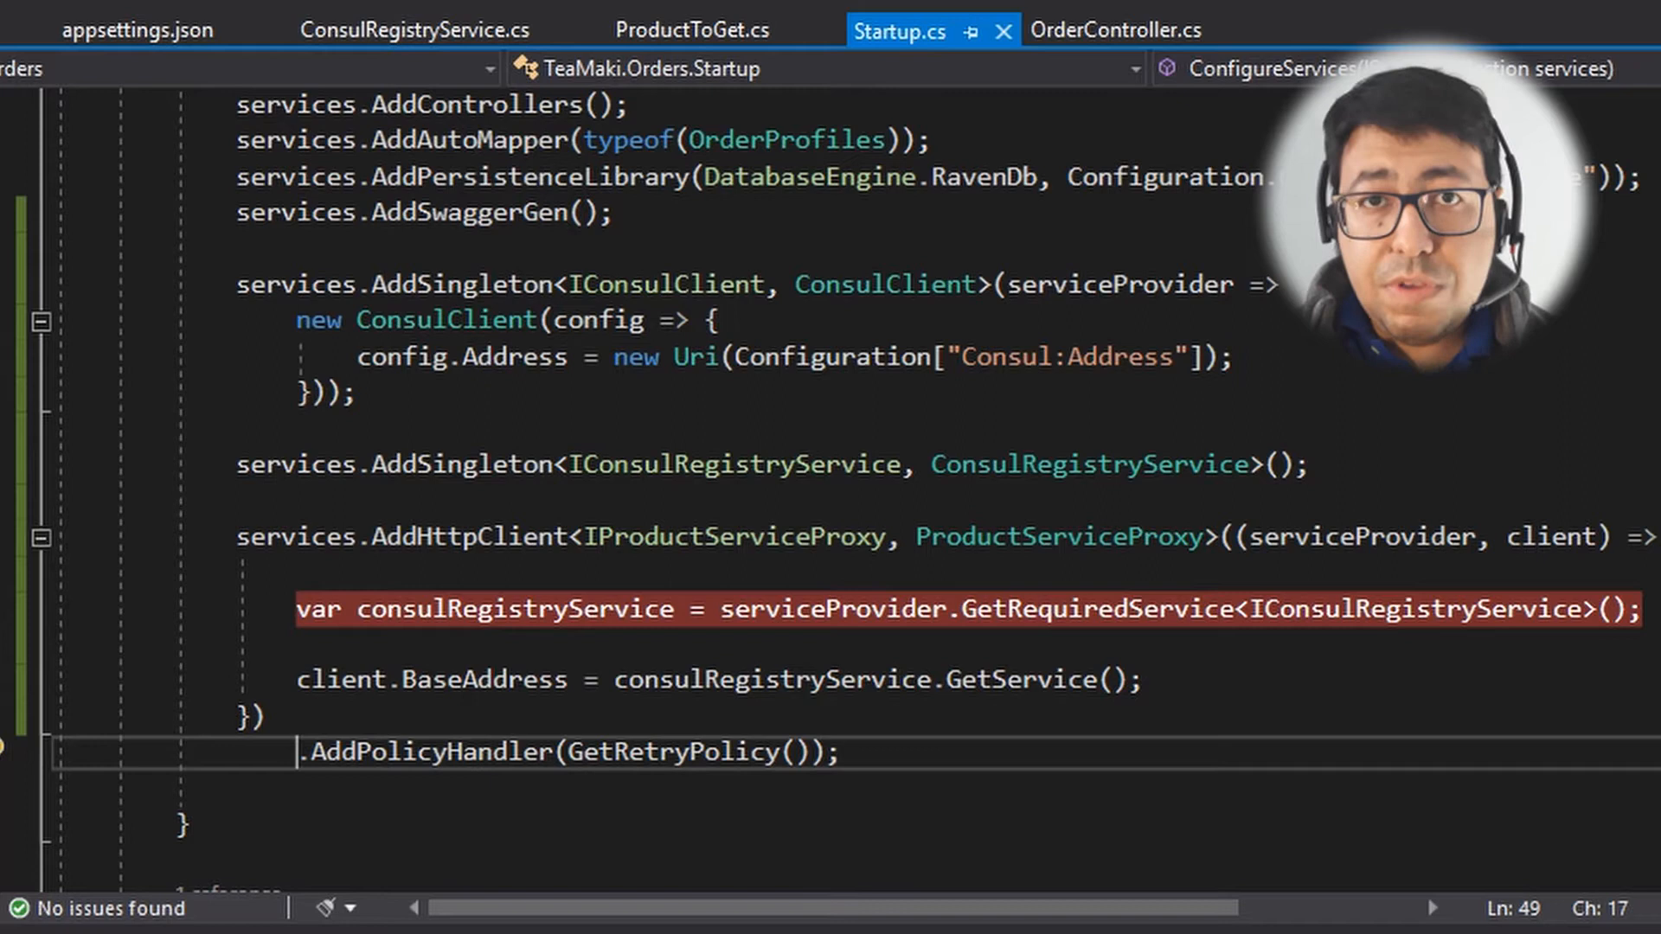
{"action": "type", "text": ".AddTy;"}
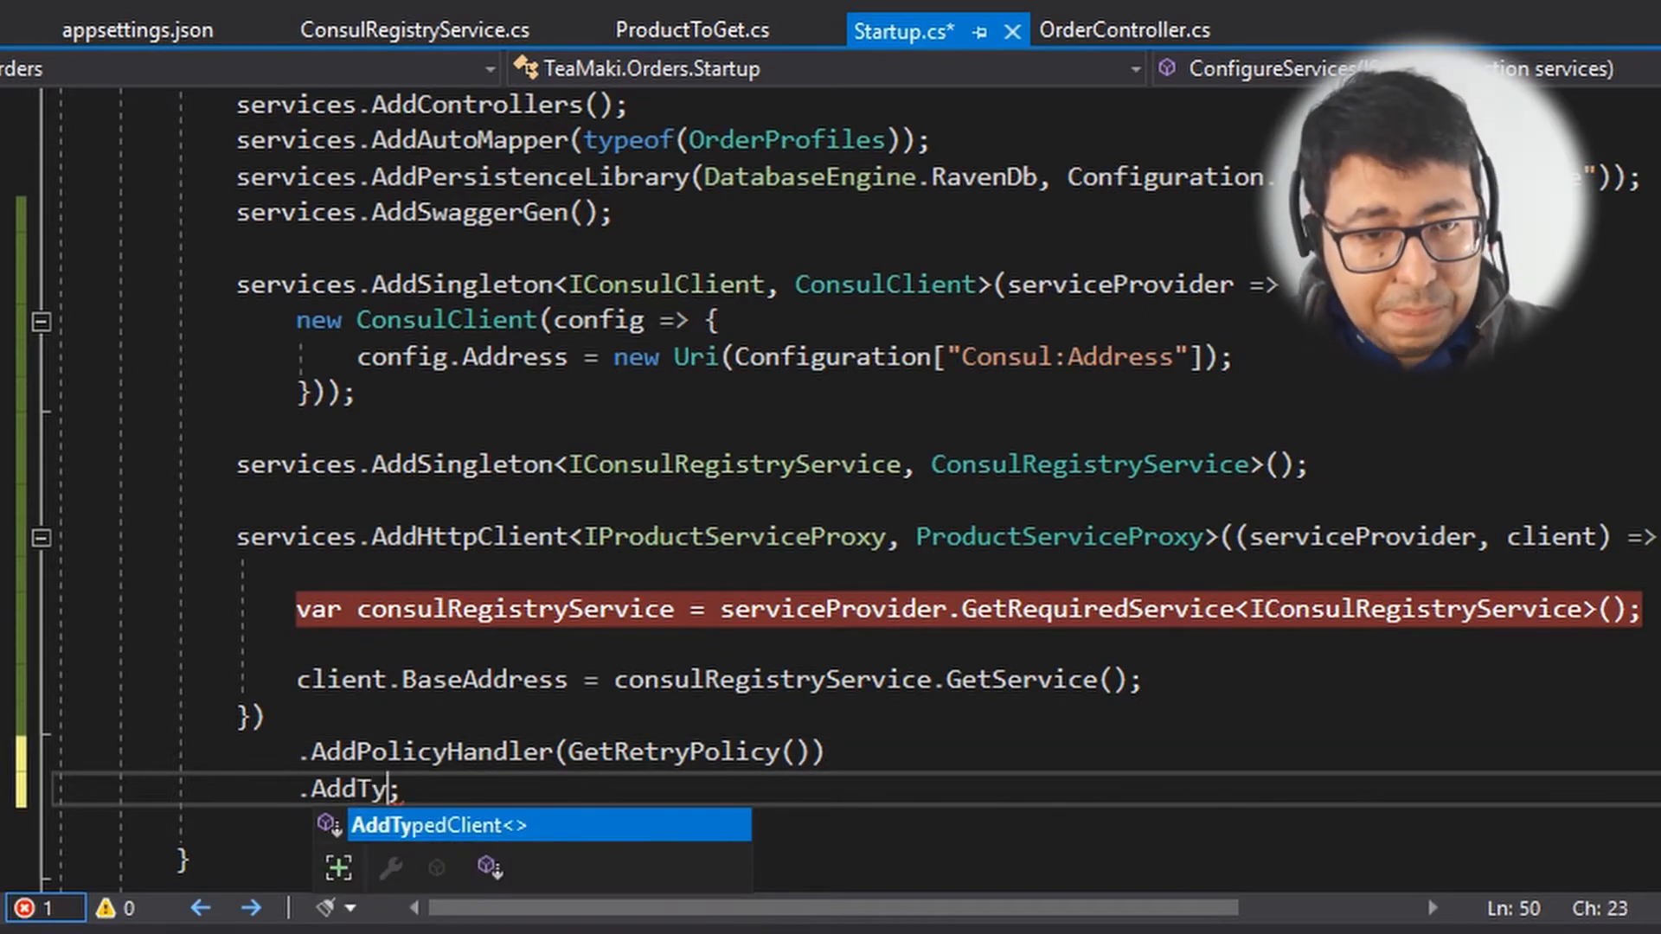
{"action": "key", "text": "Tab"}
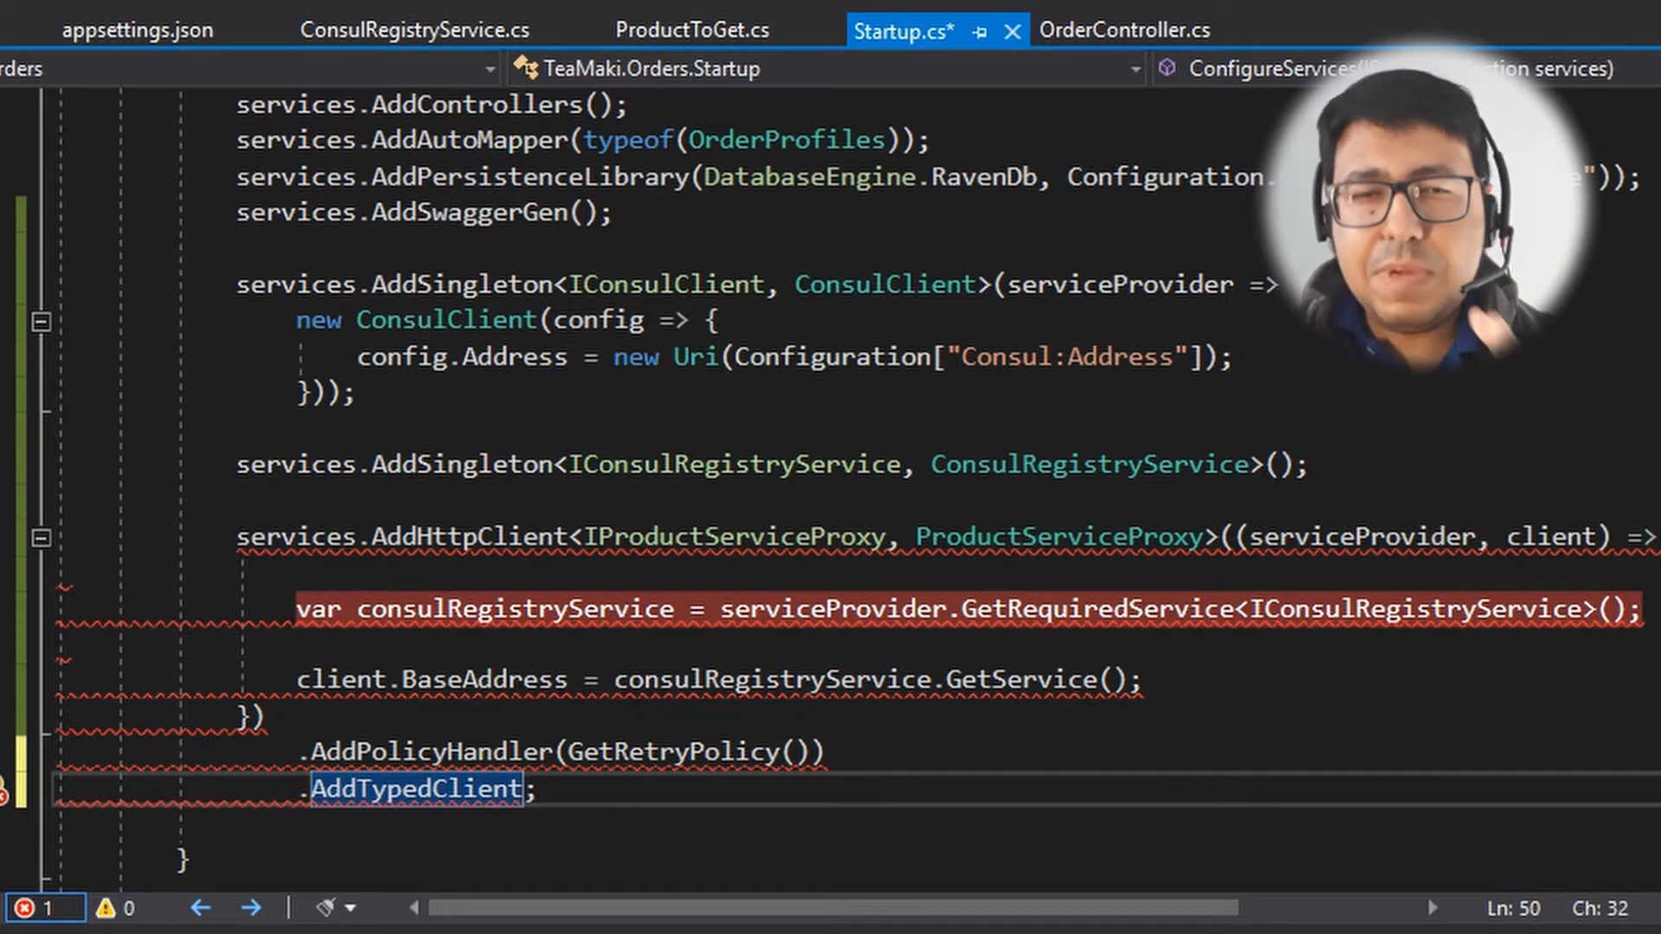
{"action": "double_click", "coordinate": [1059, 536]}
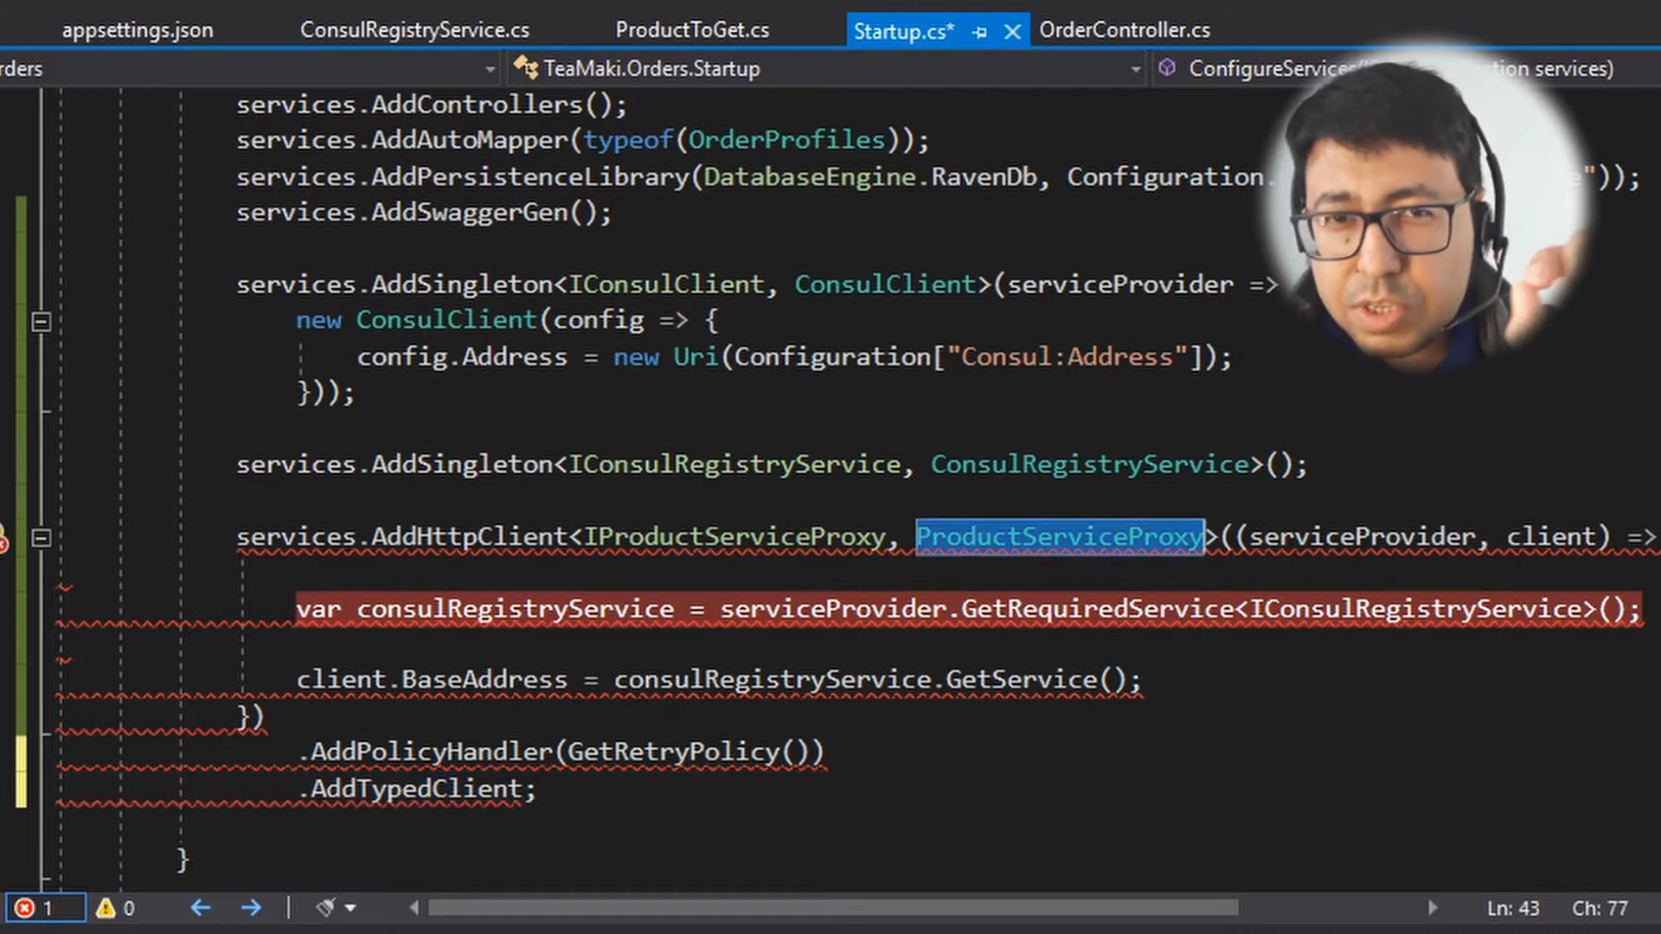
{"action": "left_click", "coordinate": [1124, 29]}
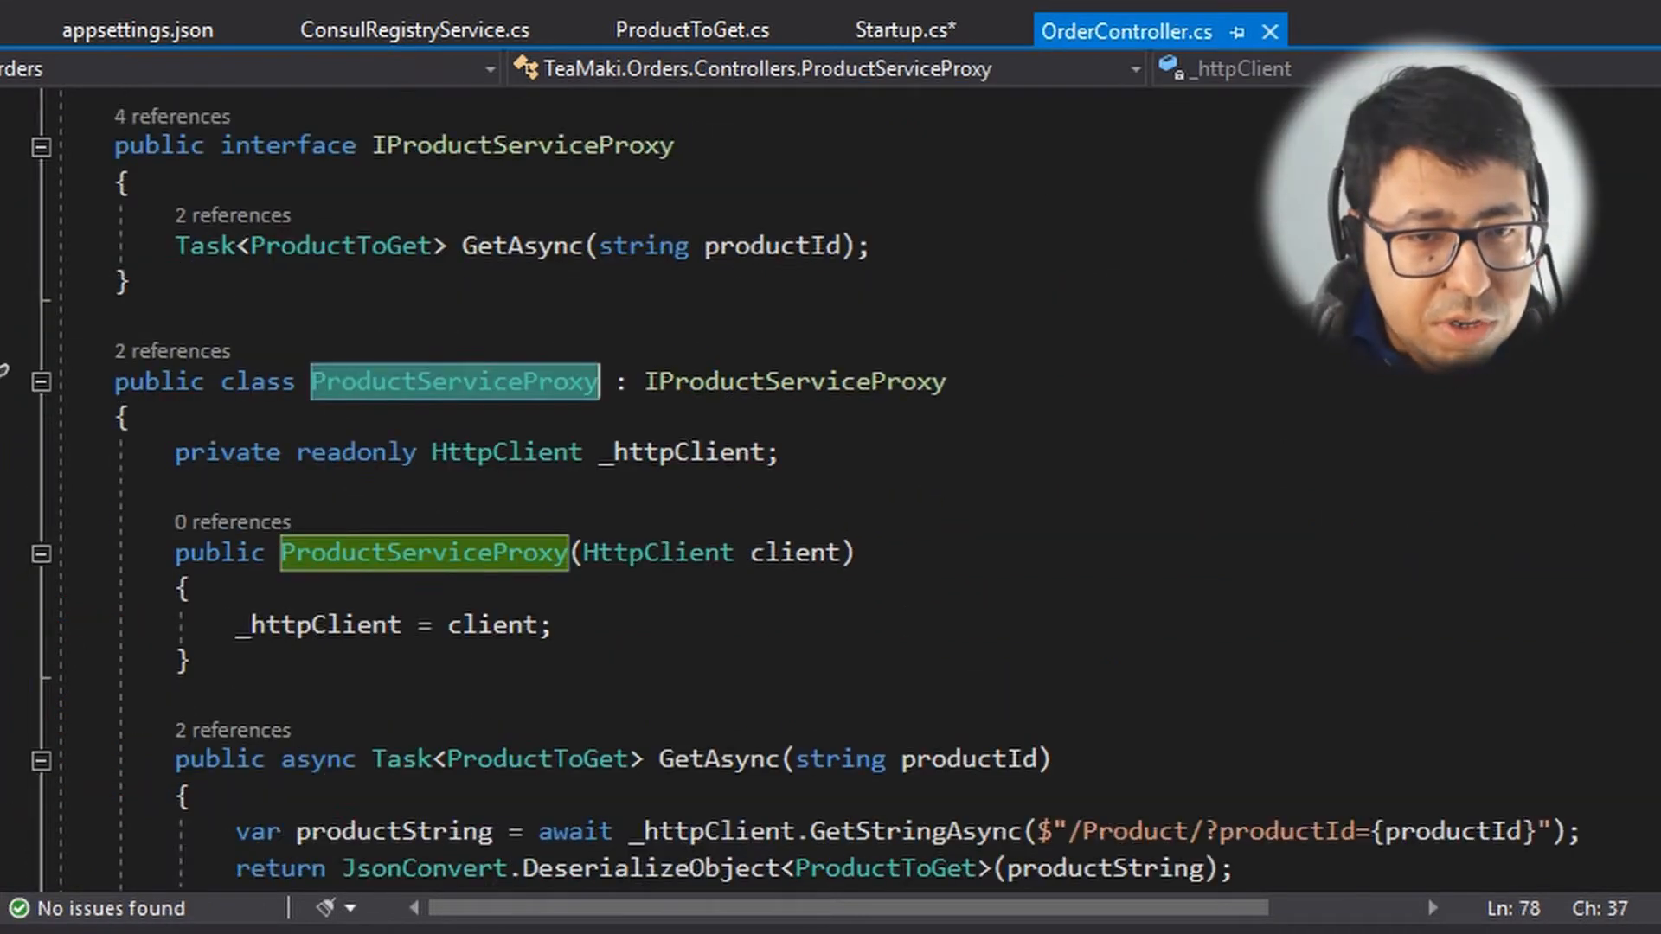
{"action": "scroll", "scroll_direction": "down", "scroll_amount": 3}
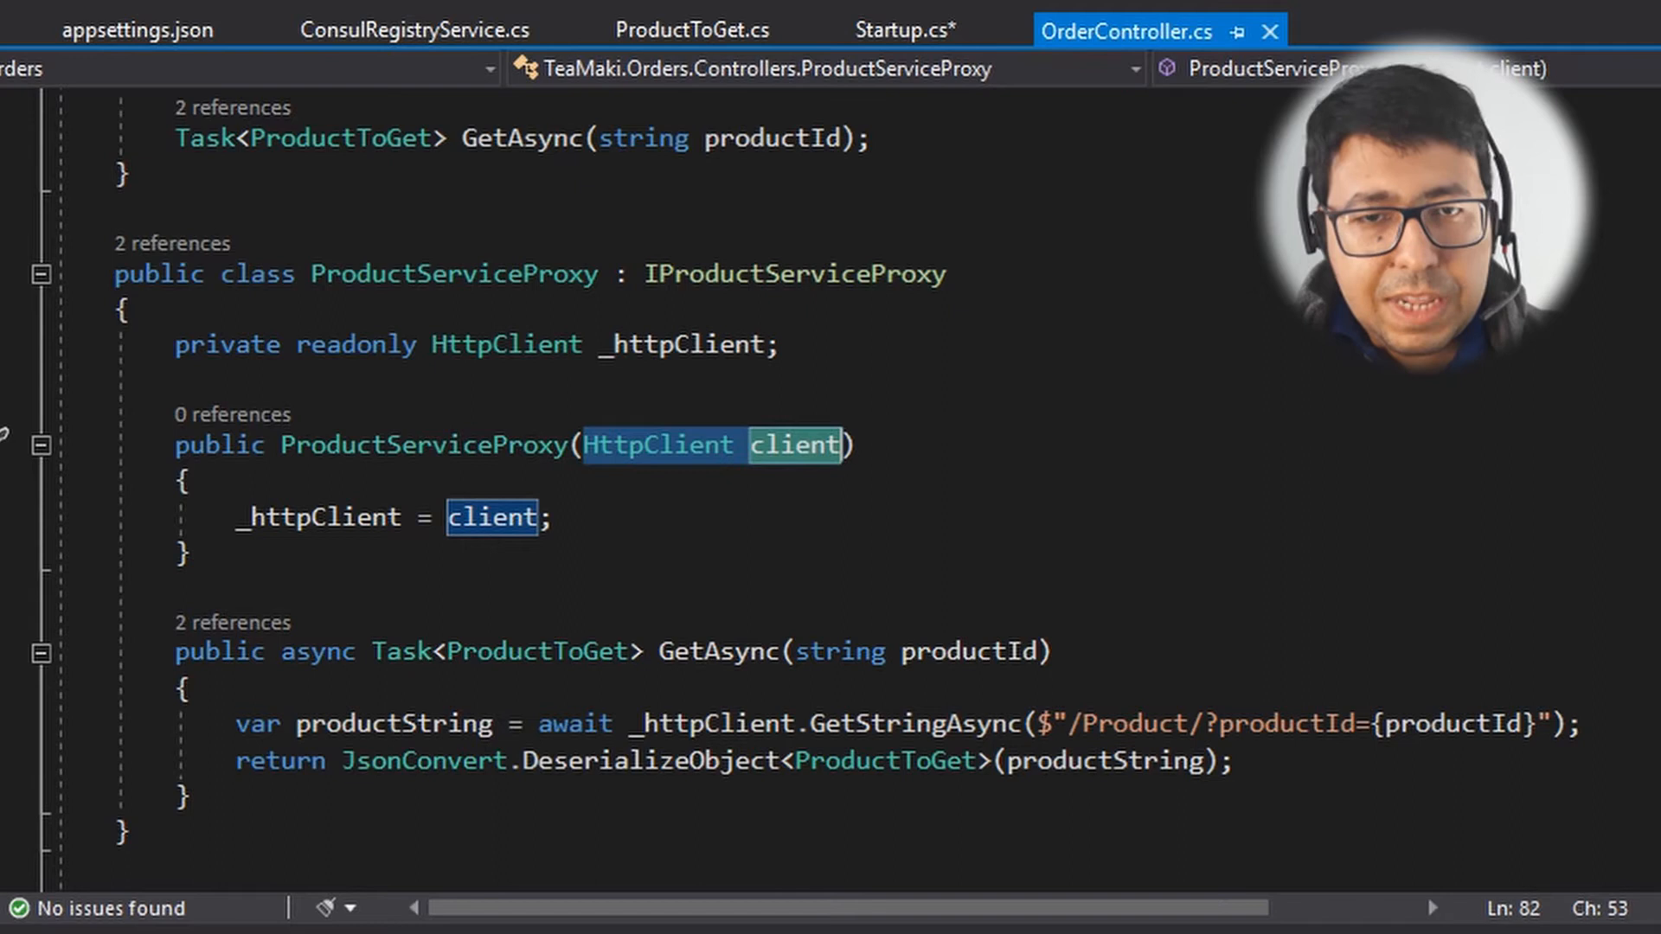
Step: Replace the AddHttpClient type arguments in Startup.cs with the client name "product"
{"action": "left_click", "coordinate": [900, 29]}
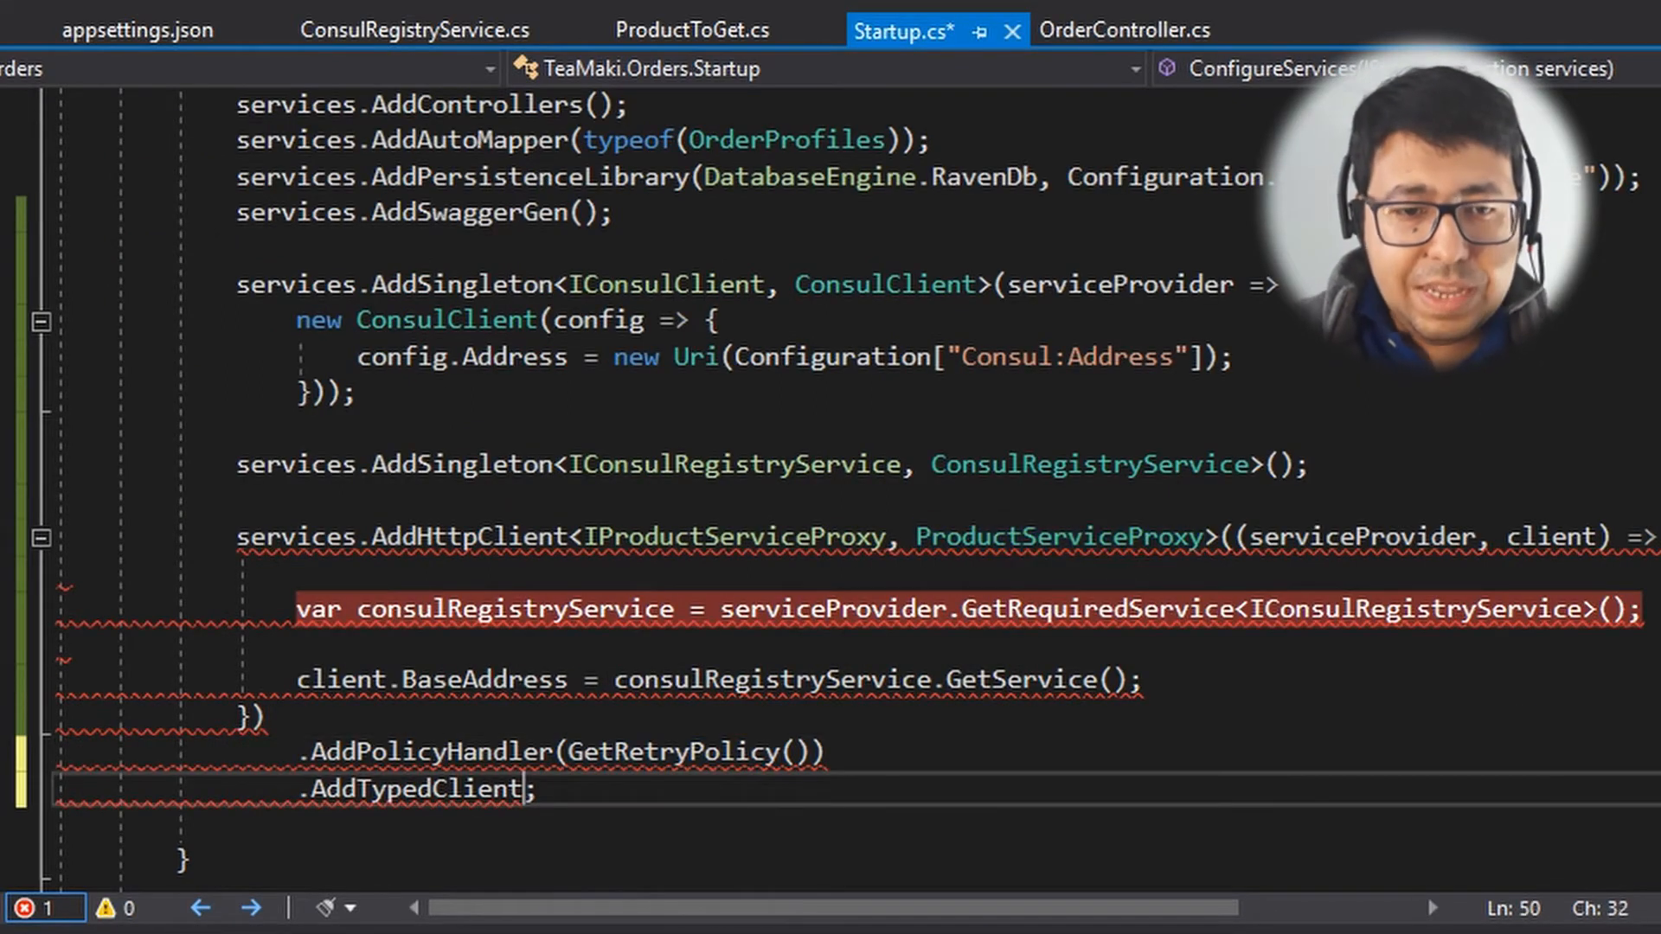
{"action": "double_click", "coordinate": [417, 789]}
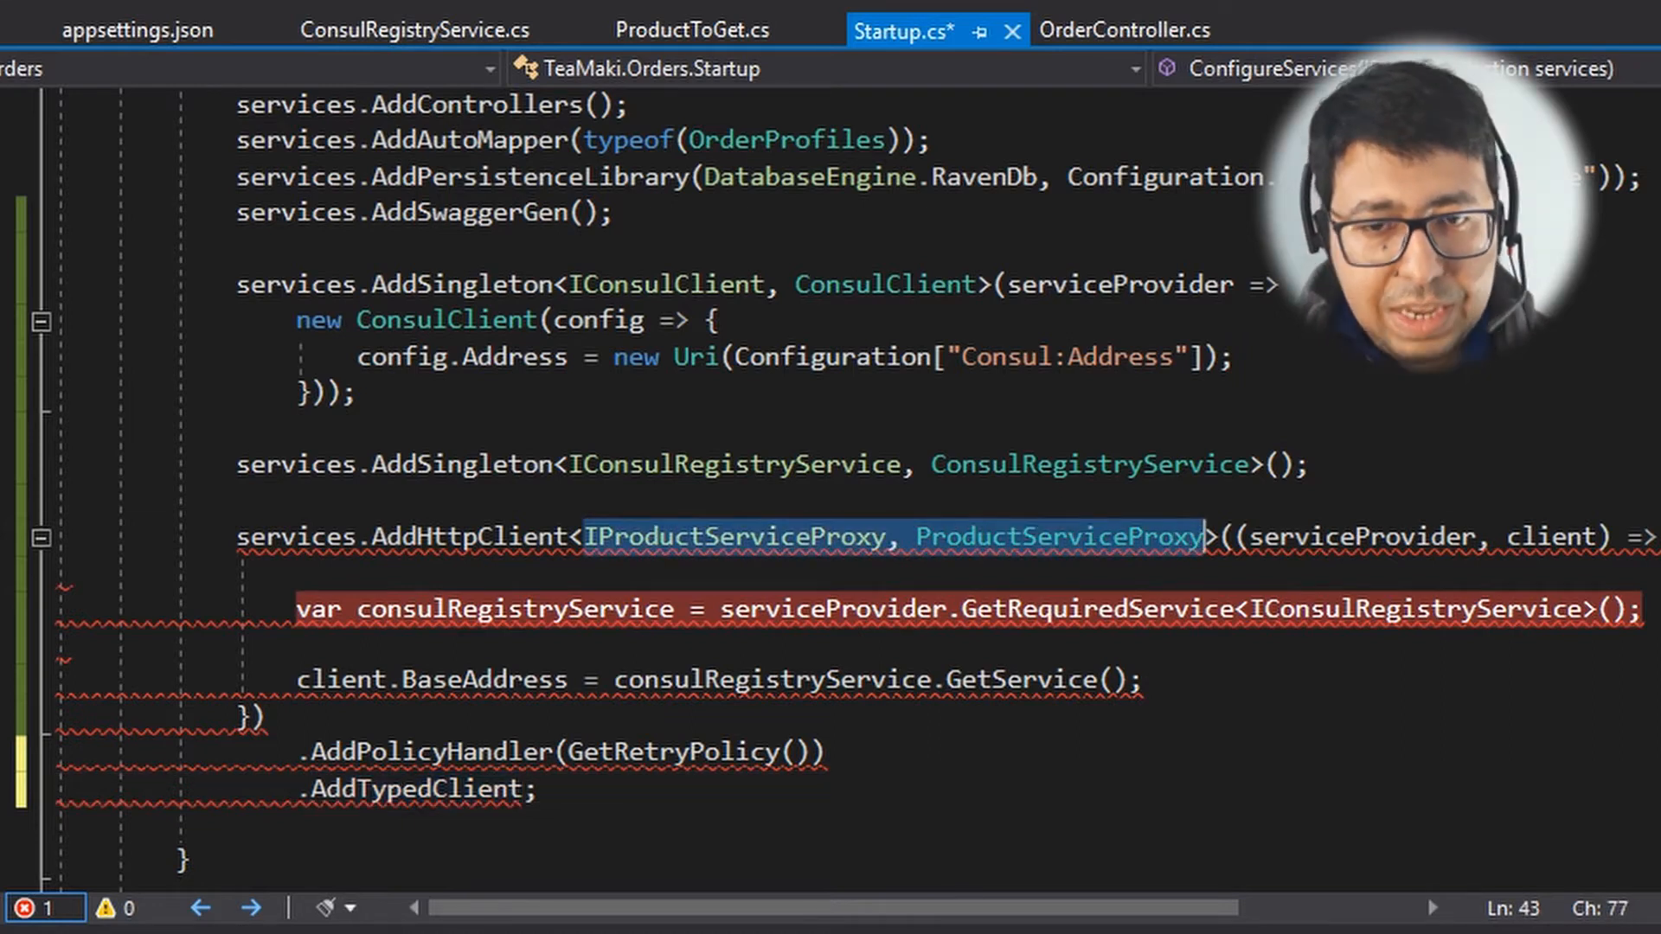
{"action": "key", "text": "Delete"}
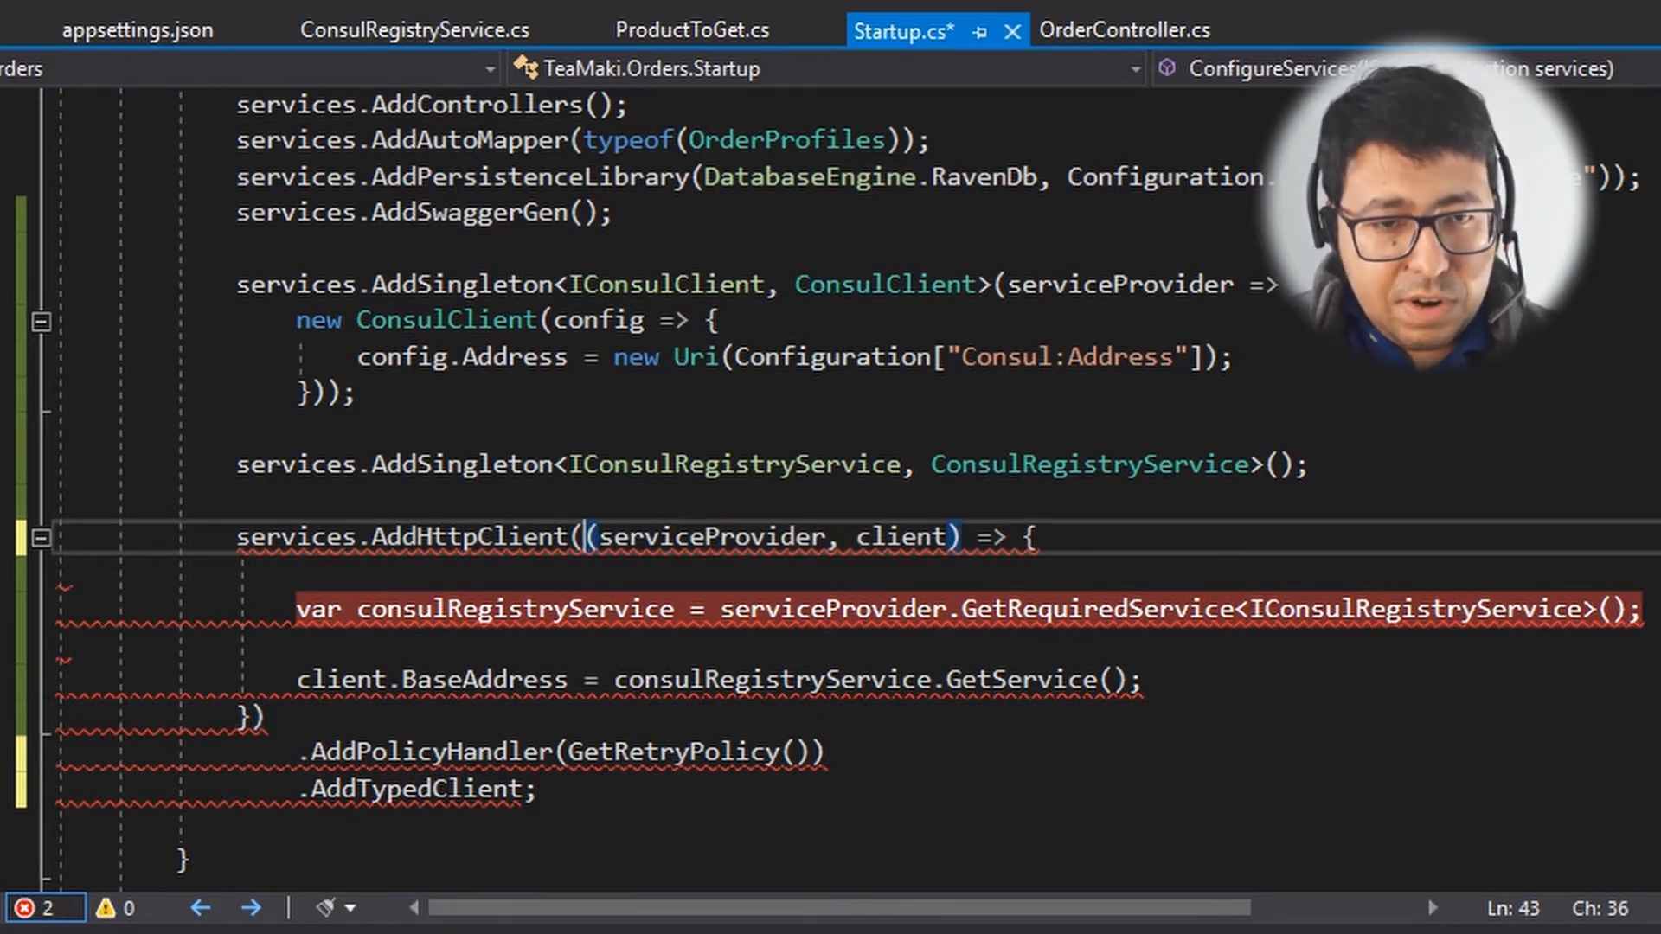
{"action": "type", "text": "\"\""}
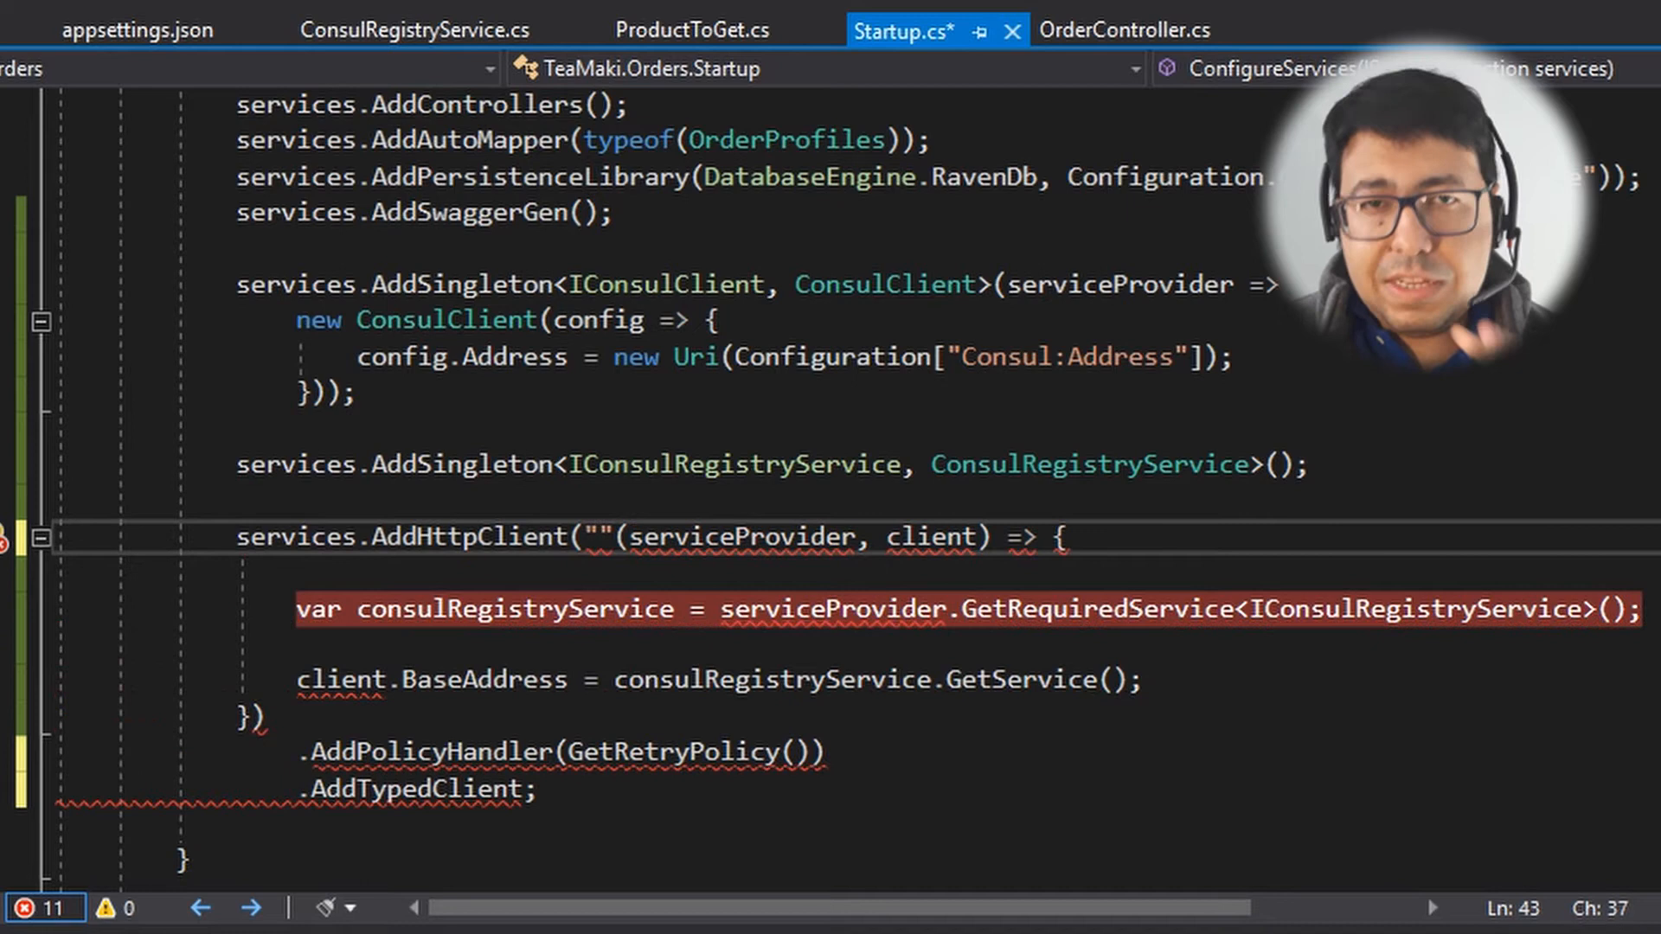
{"action": "type", "text": "product"}
{"action": "left_click", "coordinate": [421, 789]}
{"action": "type", "text": "("}
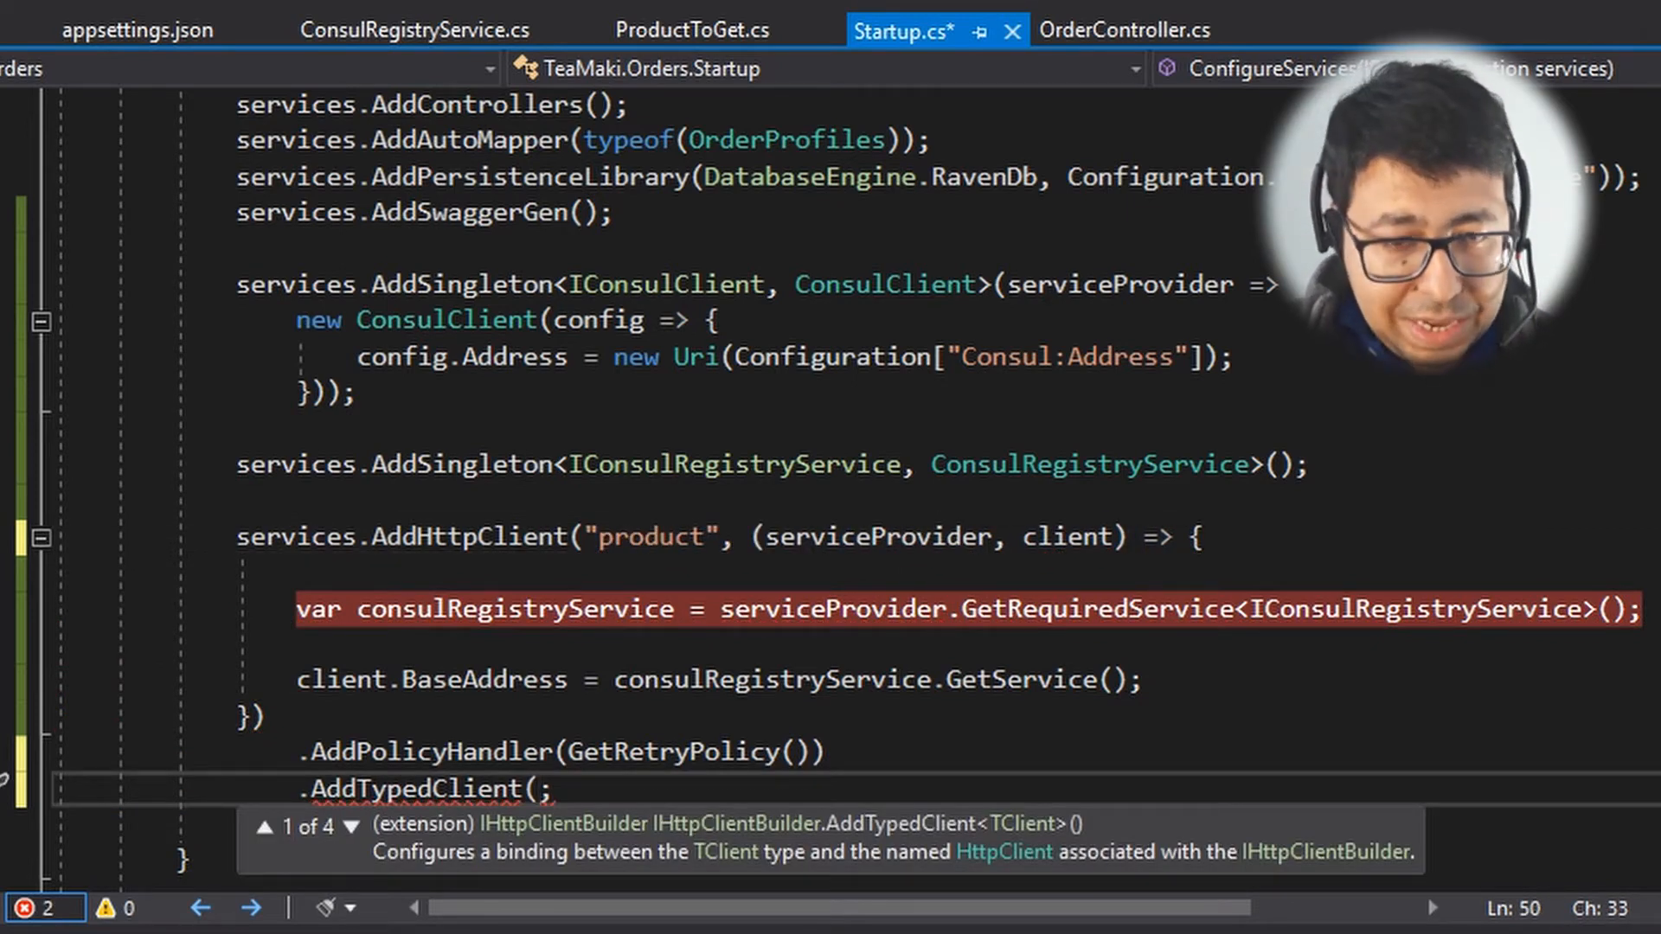
Step: Write AddTypedClient<IProductServiceProxy> with a factory returning new ProductServiceProxy(client)
{"action": "type", "text": "<"}
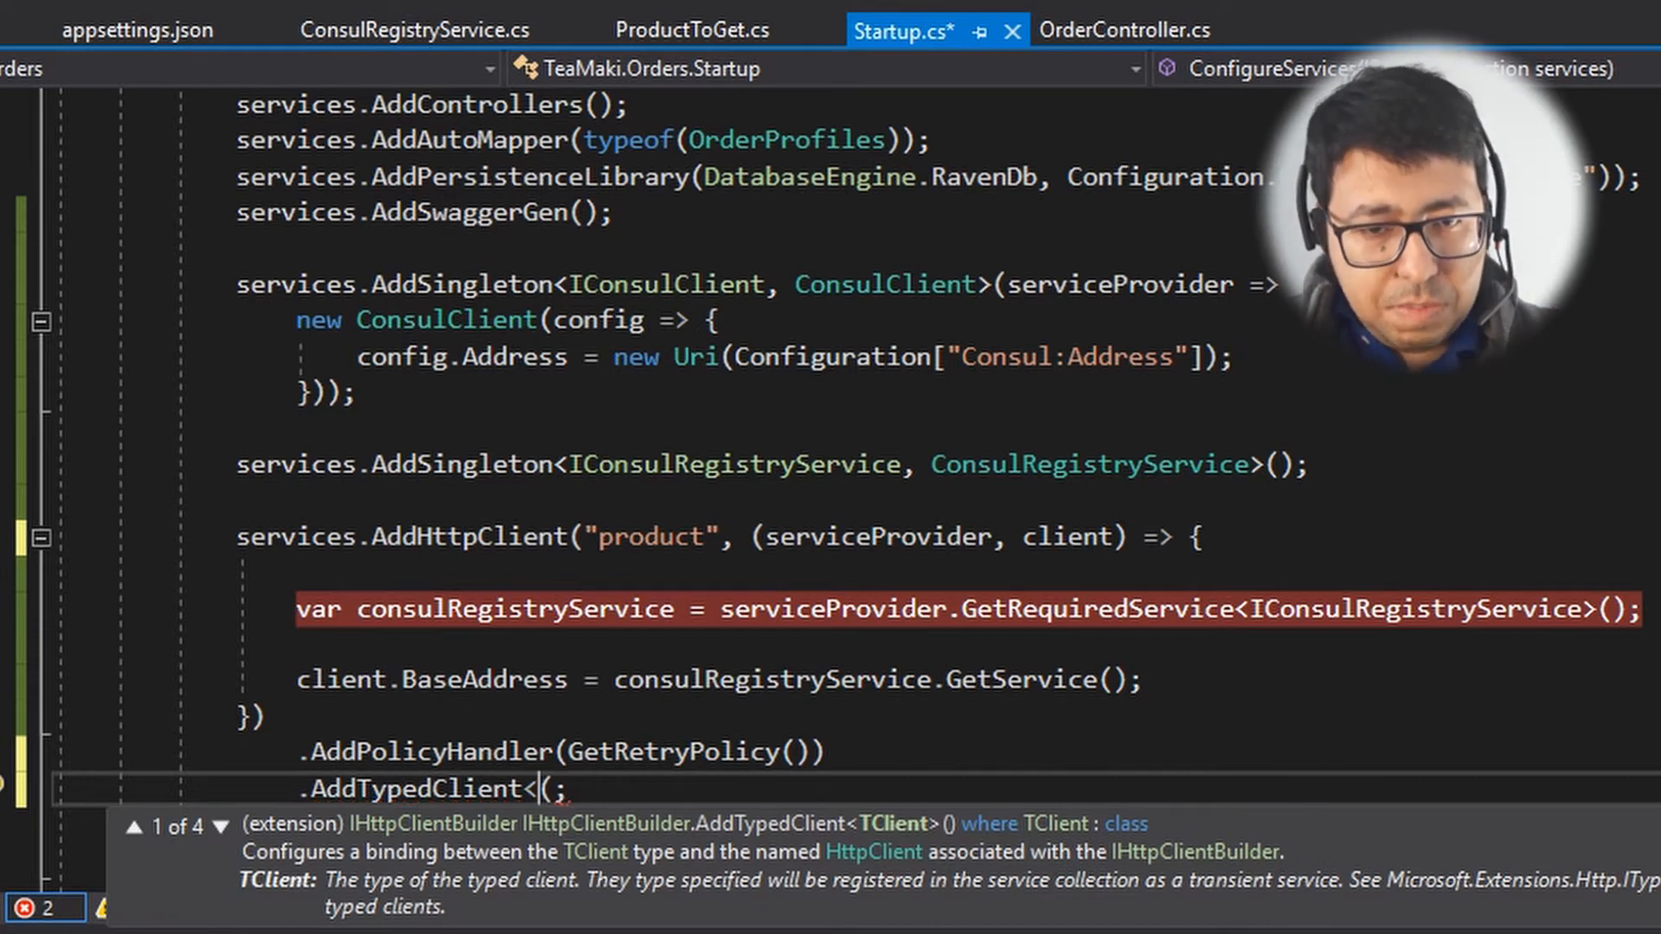
{"action": "type", "text": "IProductServiceProxy>"}
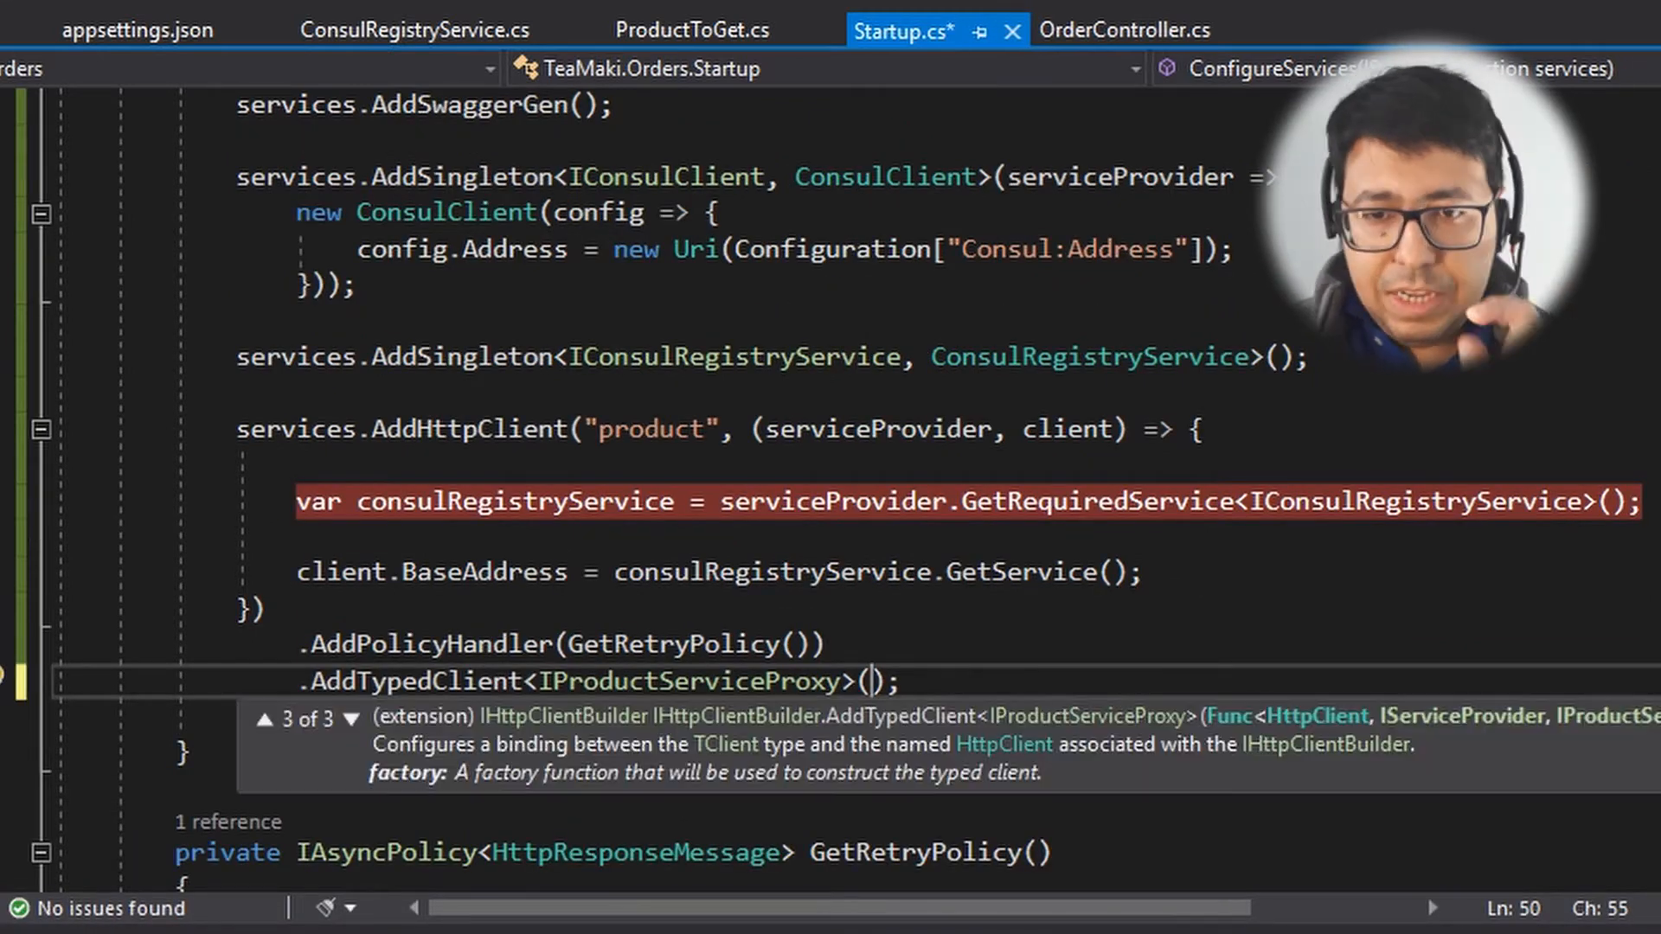
{"action": "type", "text": "(client, provide"}
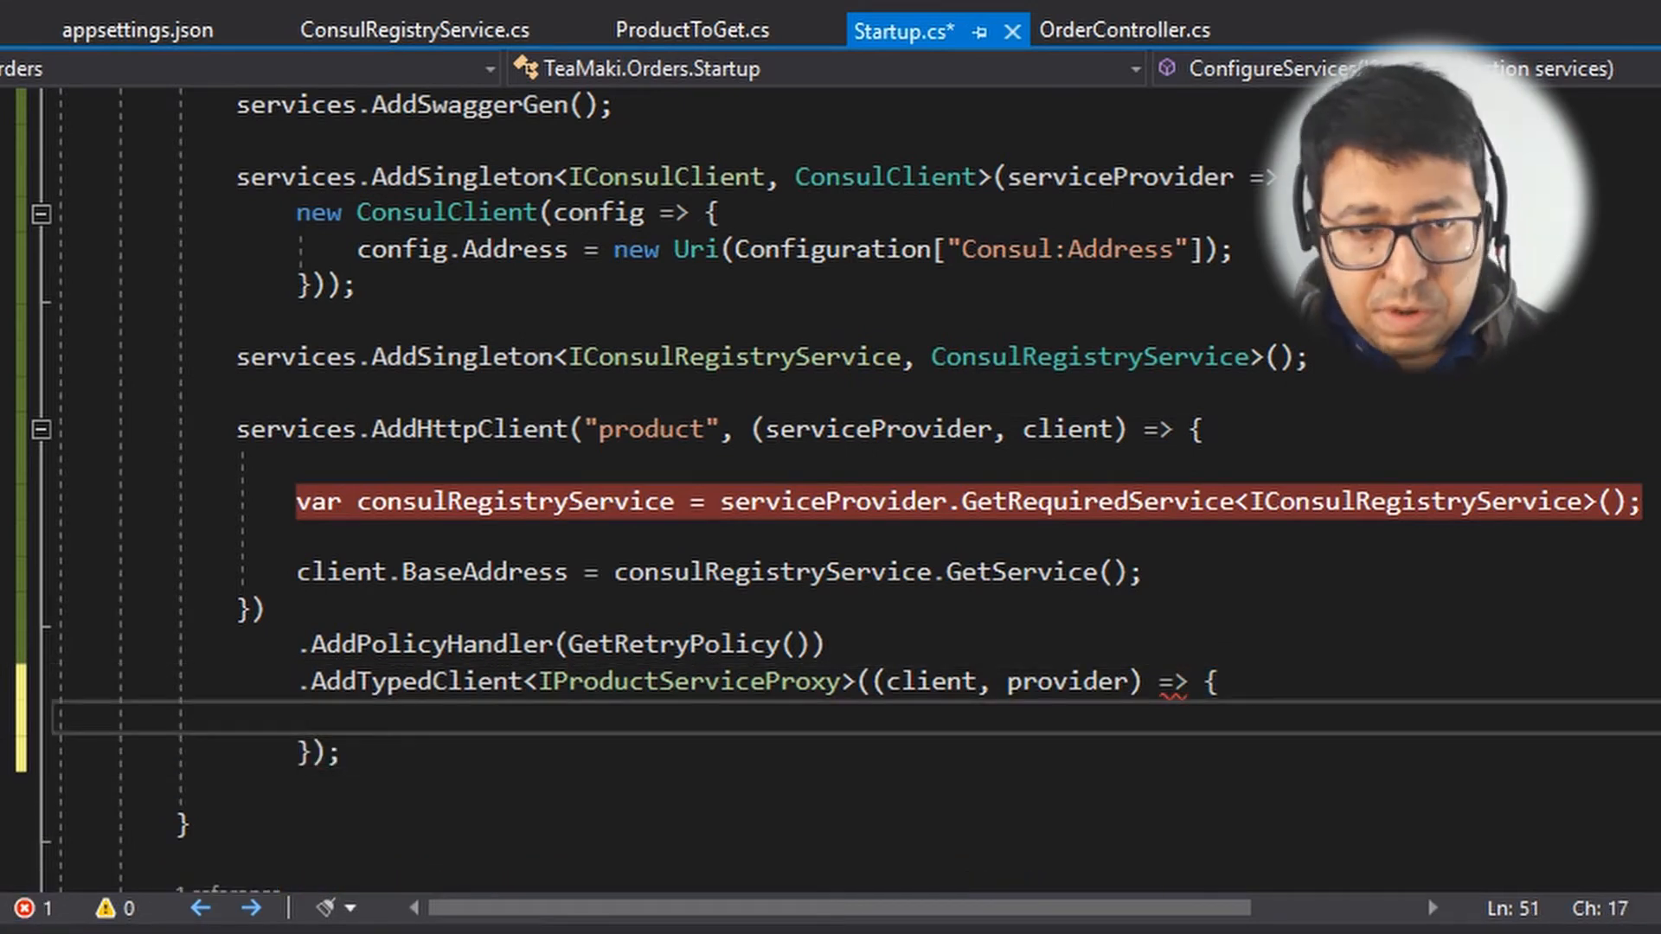
{"action": "type", "text": "return new"}
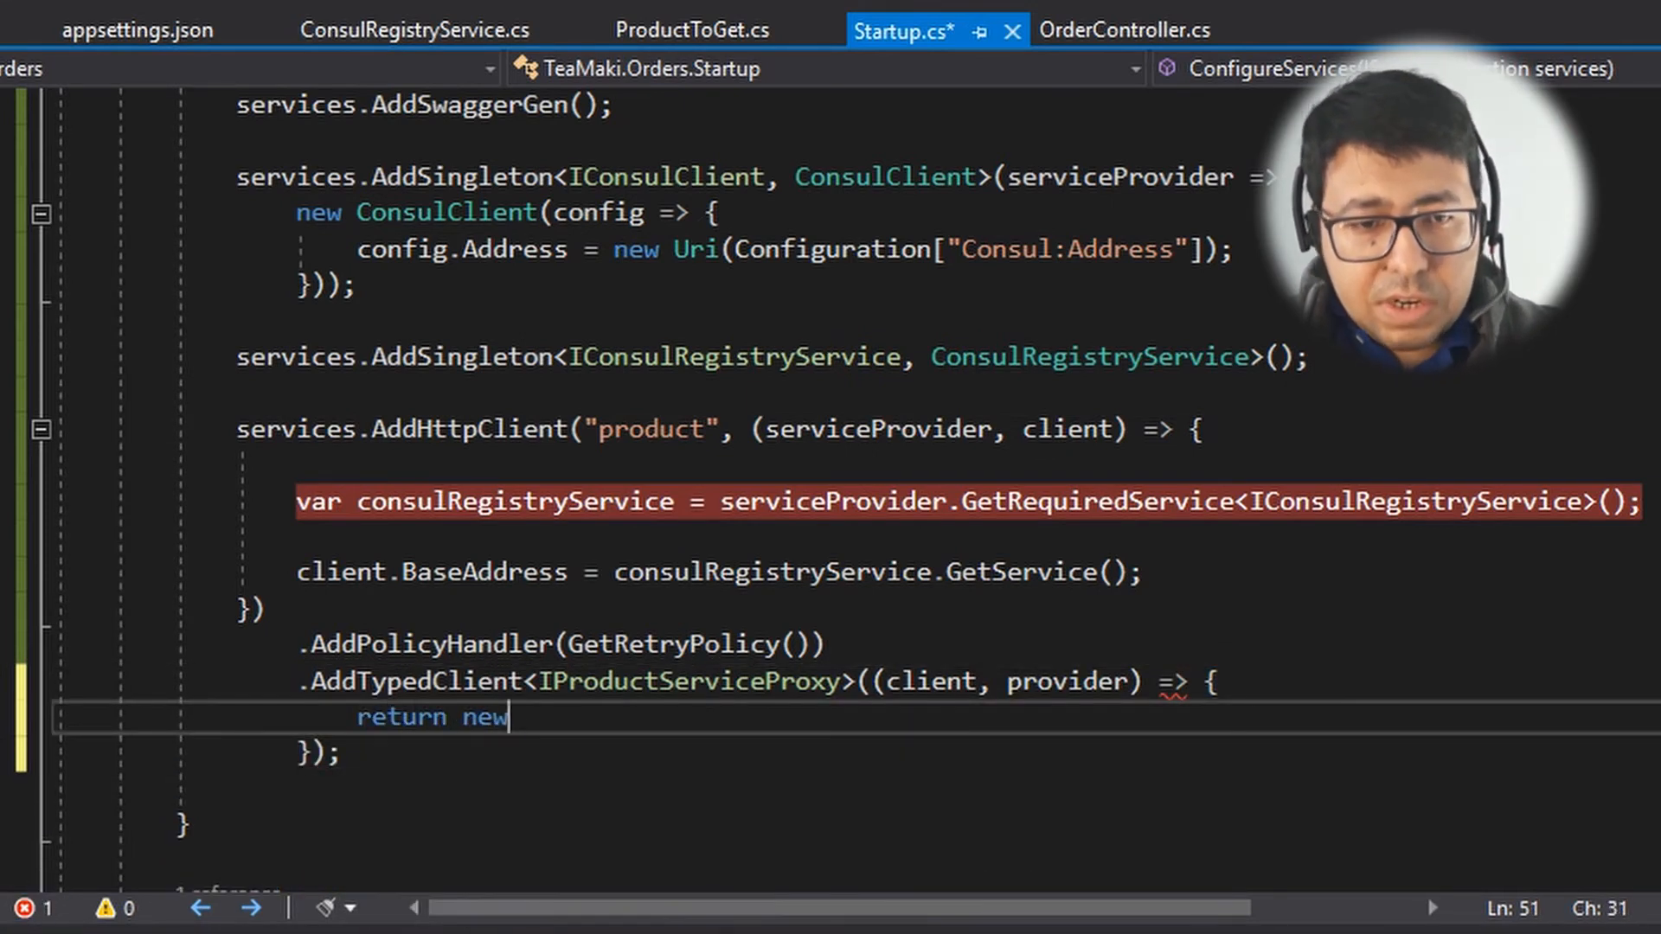
{"action": "type", "text": "Product"}
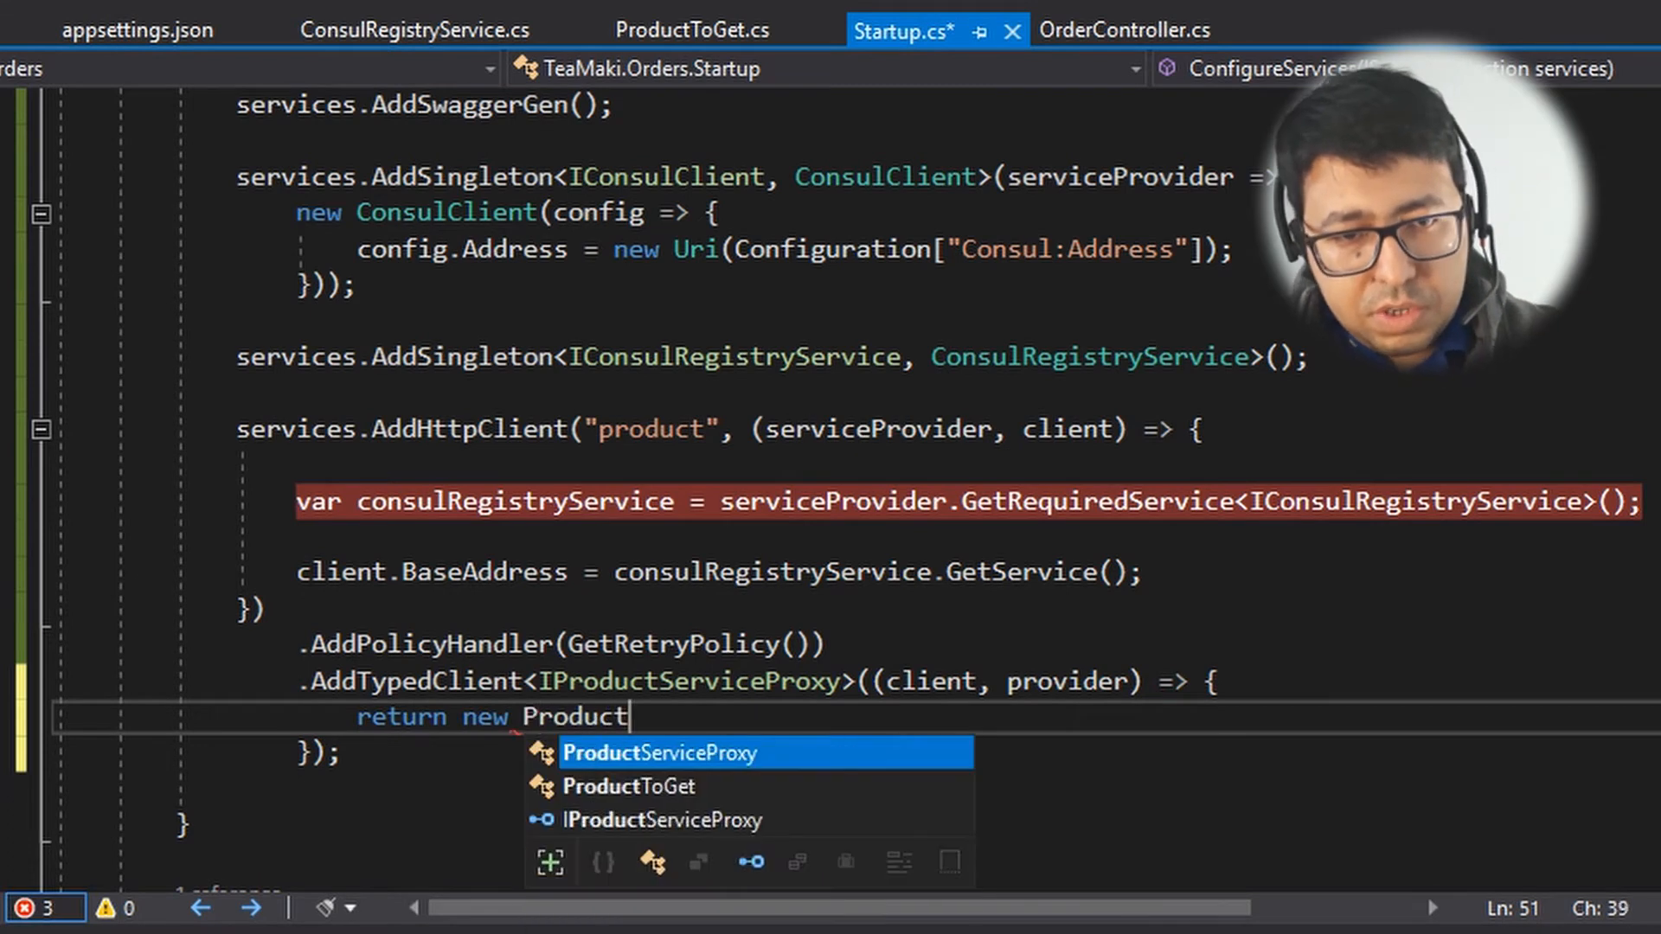
{"action": "type", "text": "ServiceProxy(client);"}
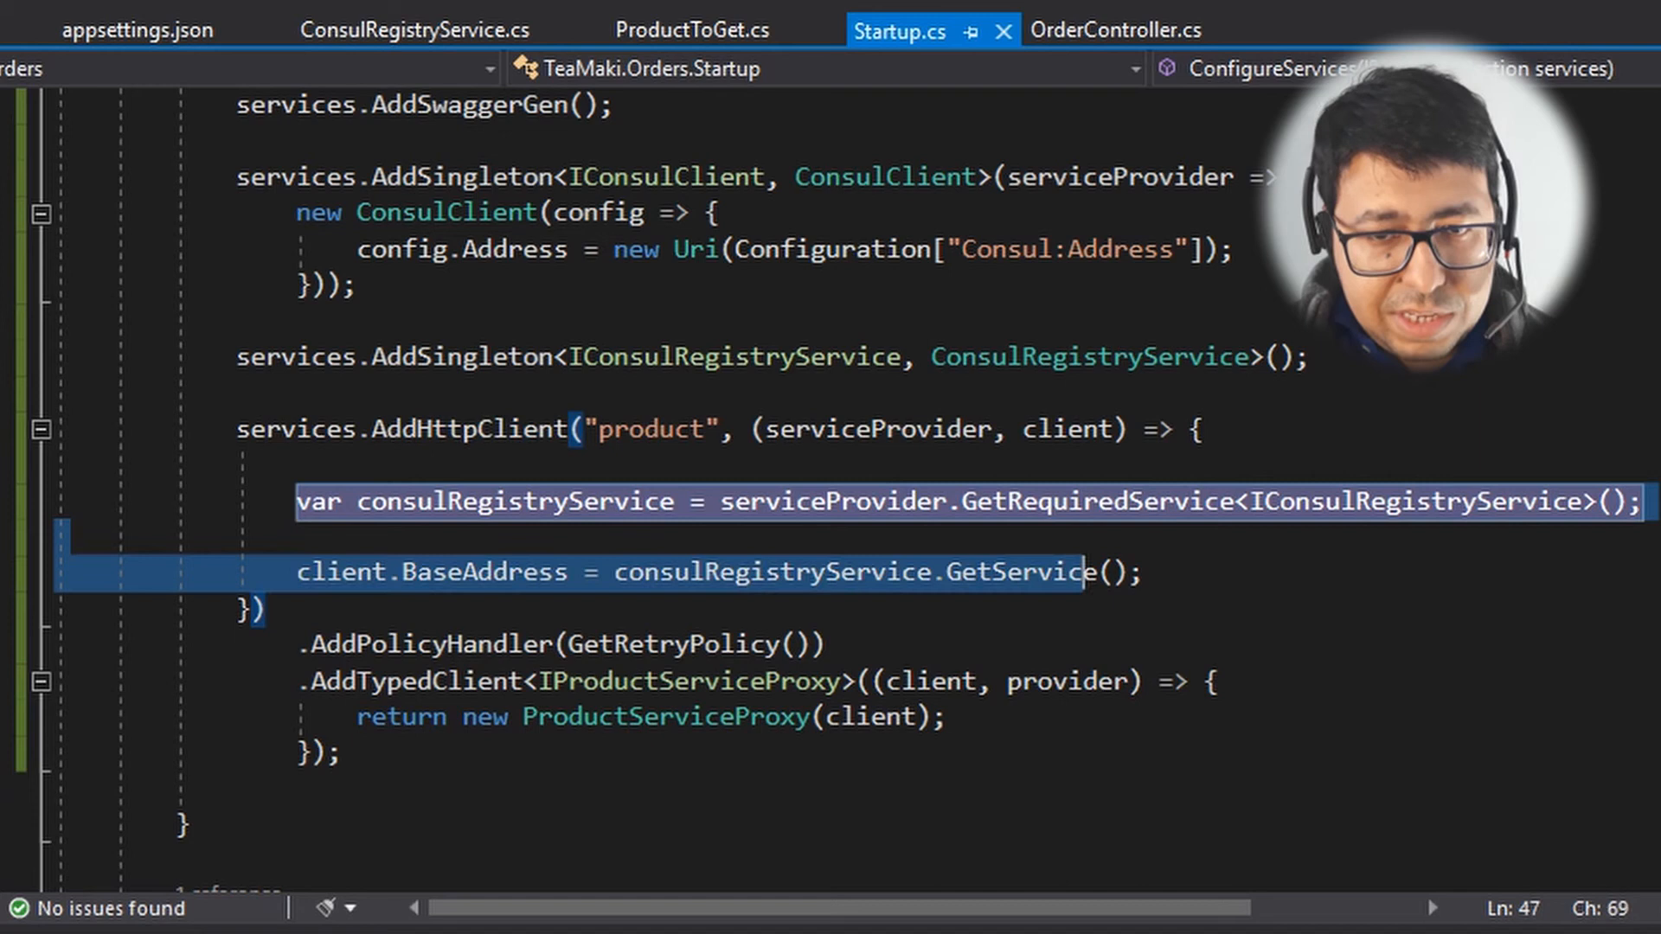
Step: Move the Consul lookup and BaseAddress lines into the AddTypedClient factory, renaming provider to serviceProvider
{"action": "key", "text": "Delete"}
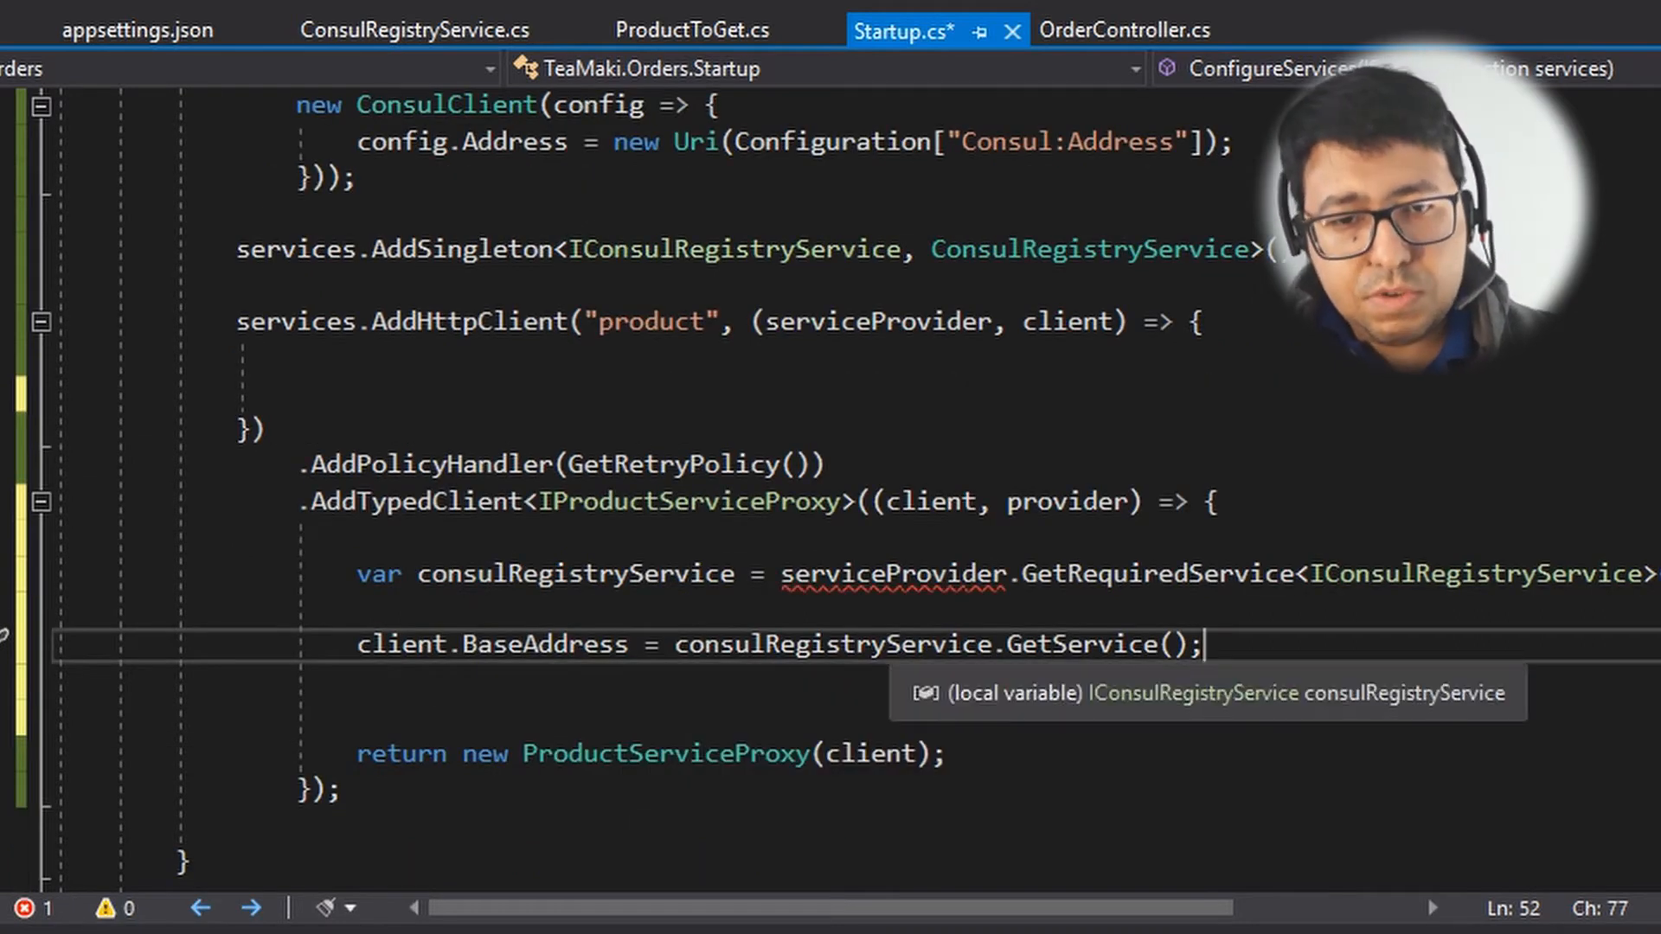
{"action": "double_click", "coordinate": [893, 572]}
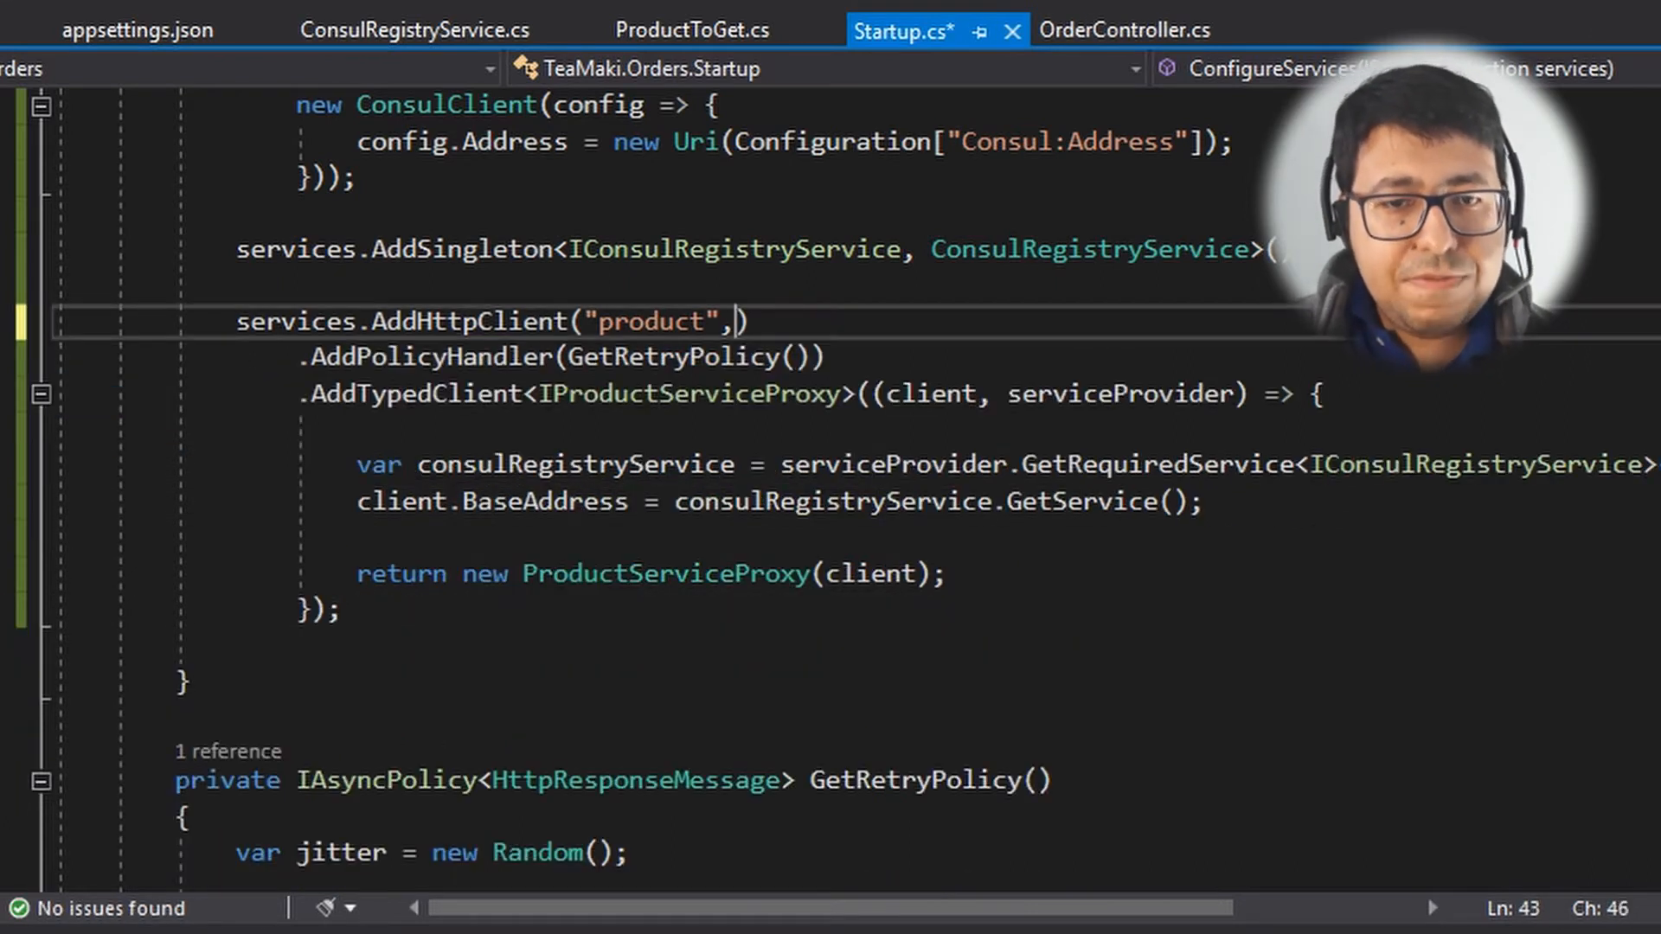
{"action": "key", "text": "Backspace"}
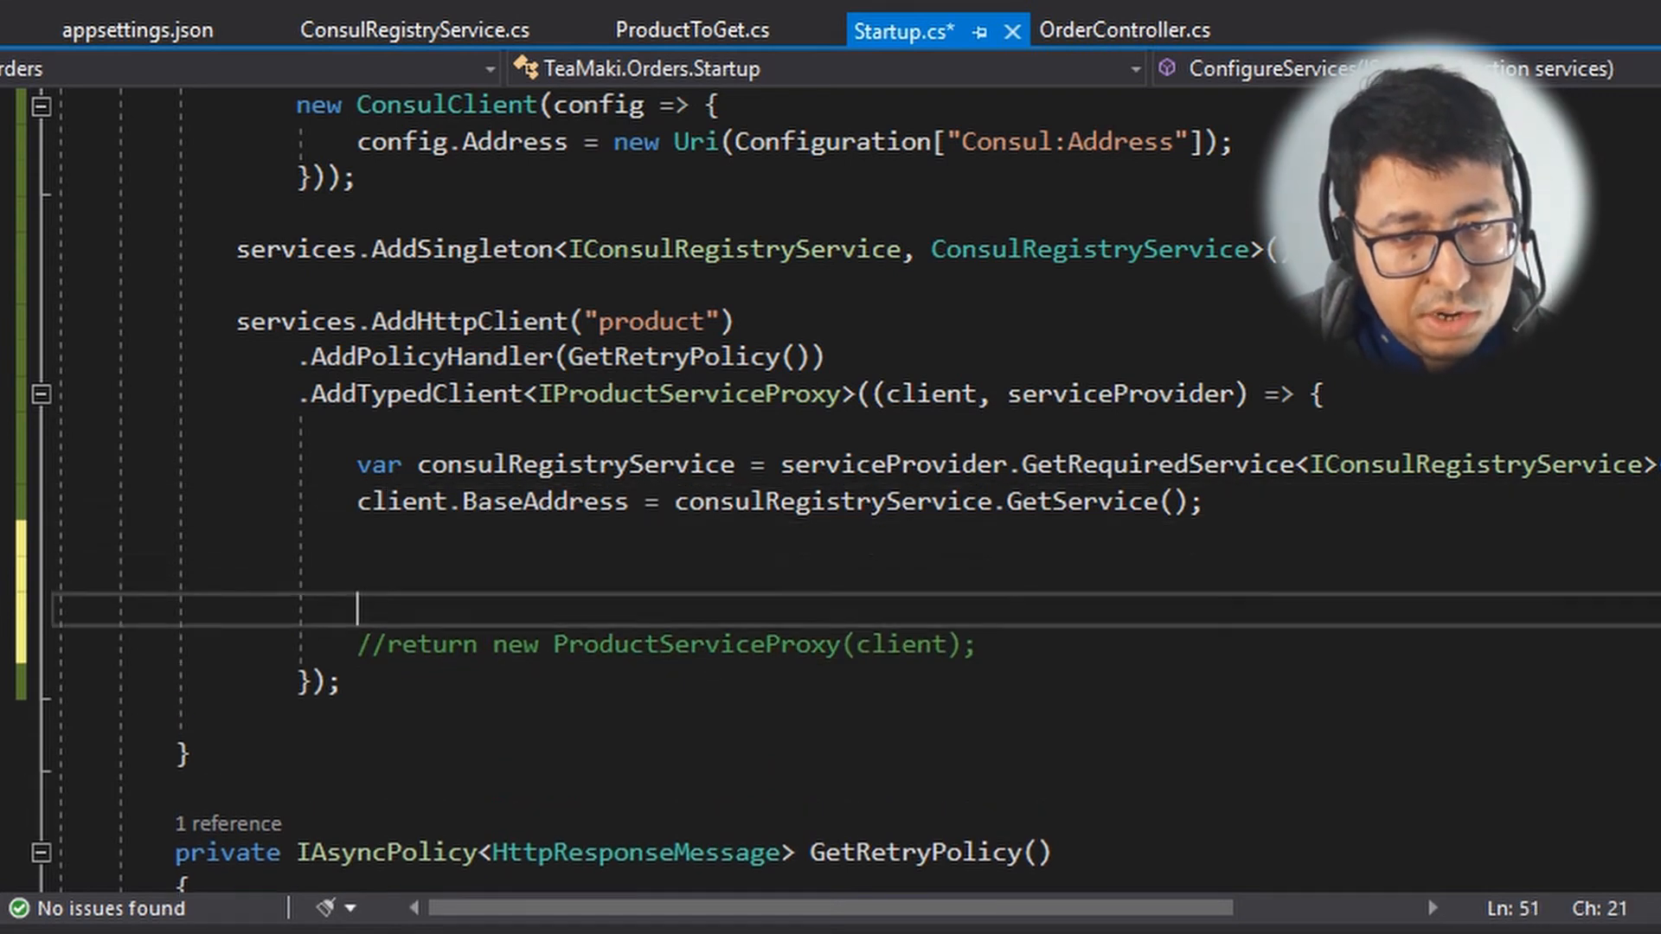
Step: Return Refit.RestService.For<IProductRestService> from the factory, generating the new IProductRestService interface
{"action": "type", "text": "return"}
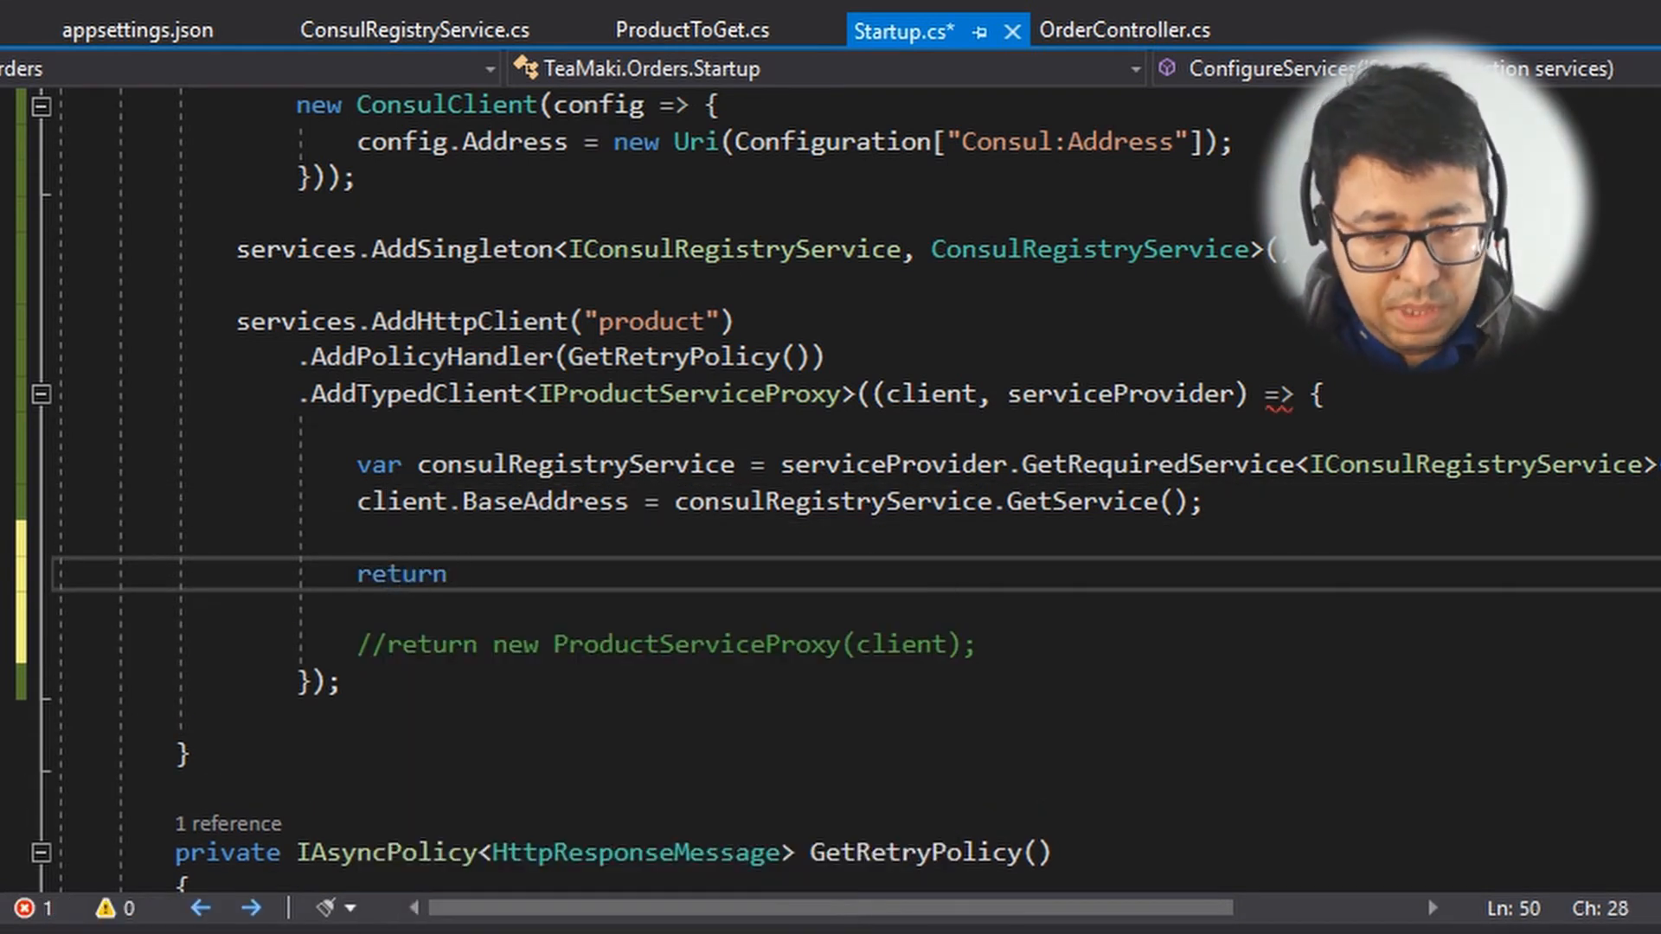
{"action": "type", "text": "Refit."}
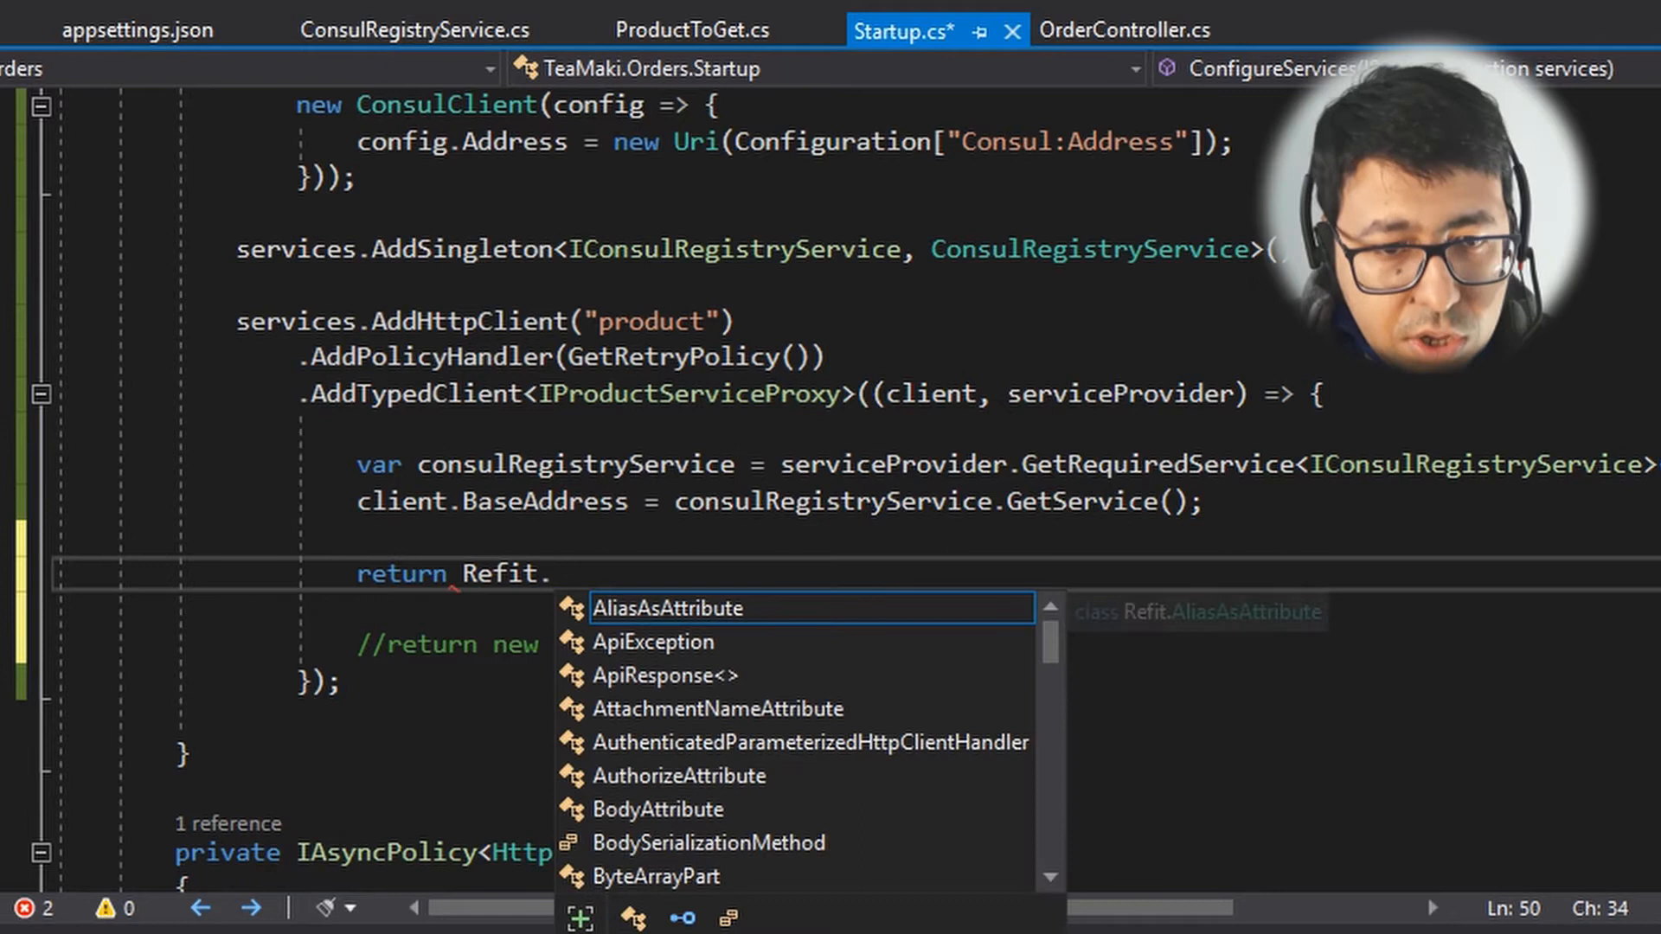
{"action": "type", "text": "RestSe"}
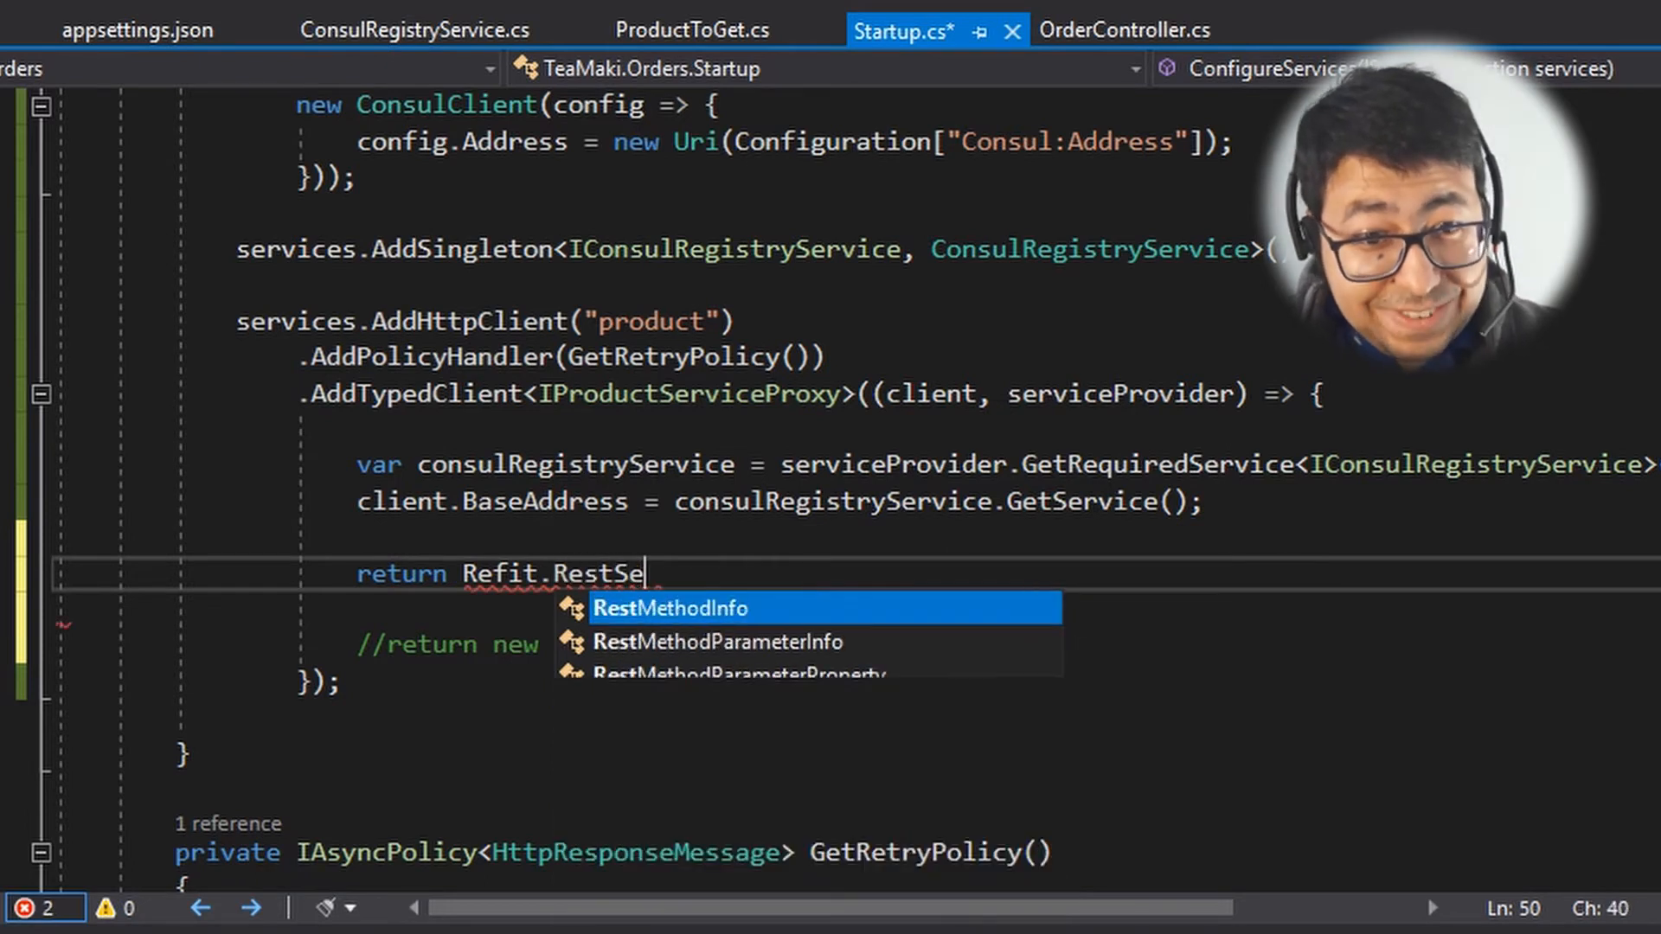
{"action": "type", "text": "rvice.For<>"}
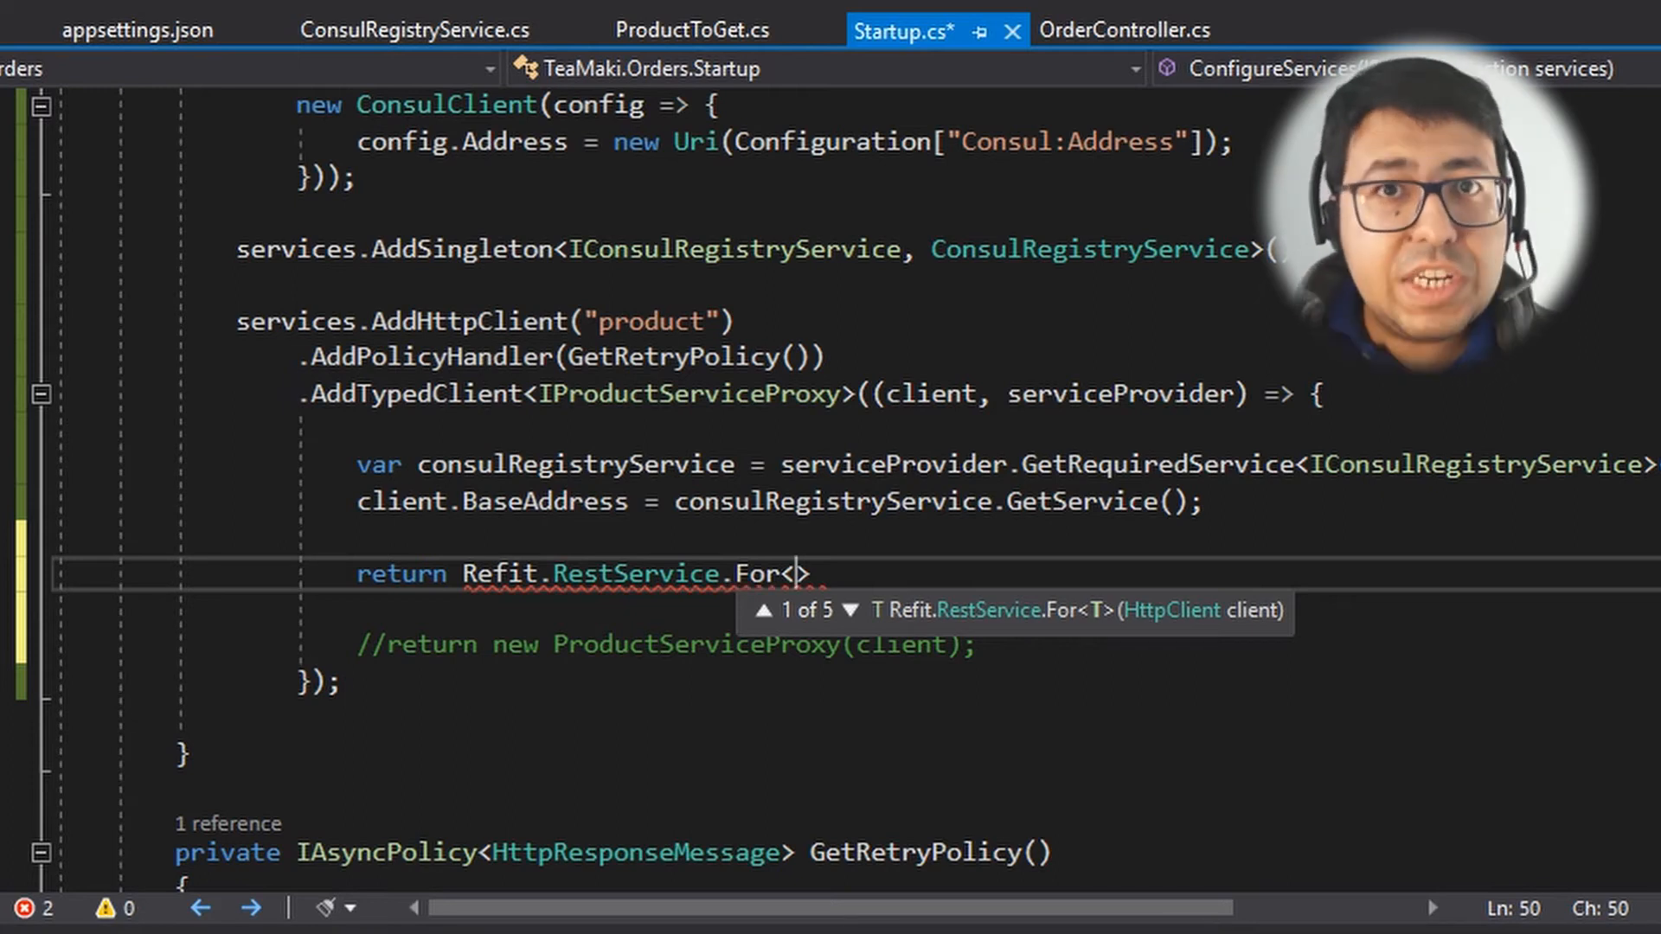
{"action": "type", "text": "IProductR"}
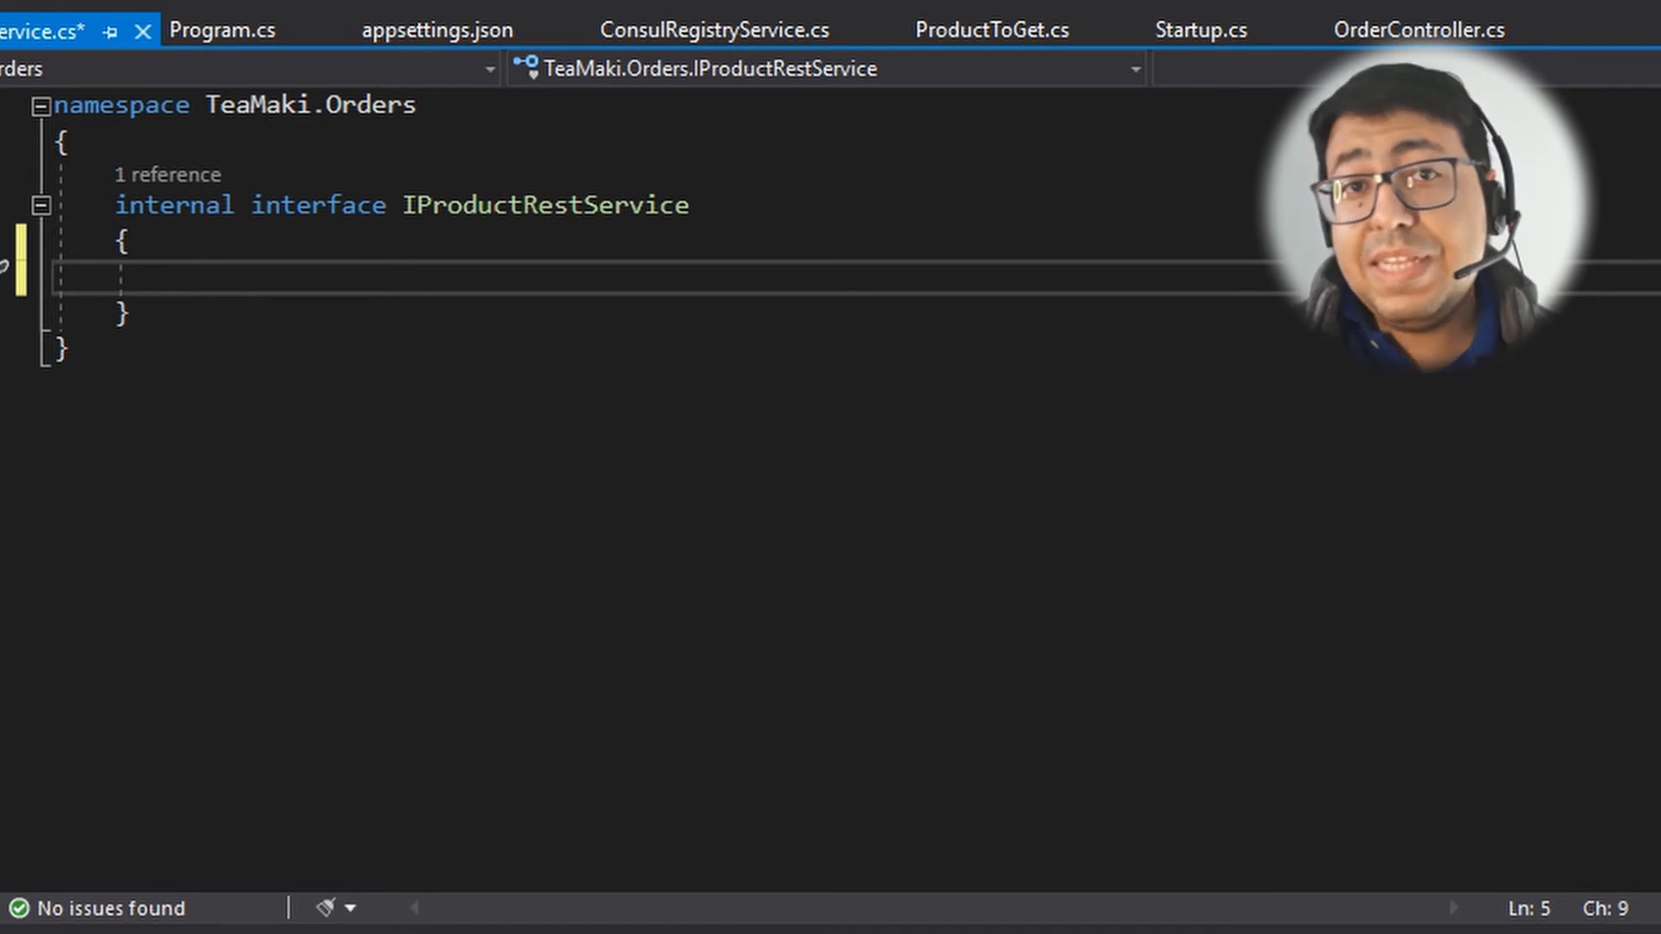
Step: Declare public ProductToGet Get(string ProductId) in IProductRestService and begin its [Get] attribute
{"action": "type", "text": "public"}
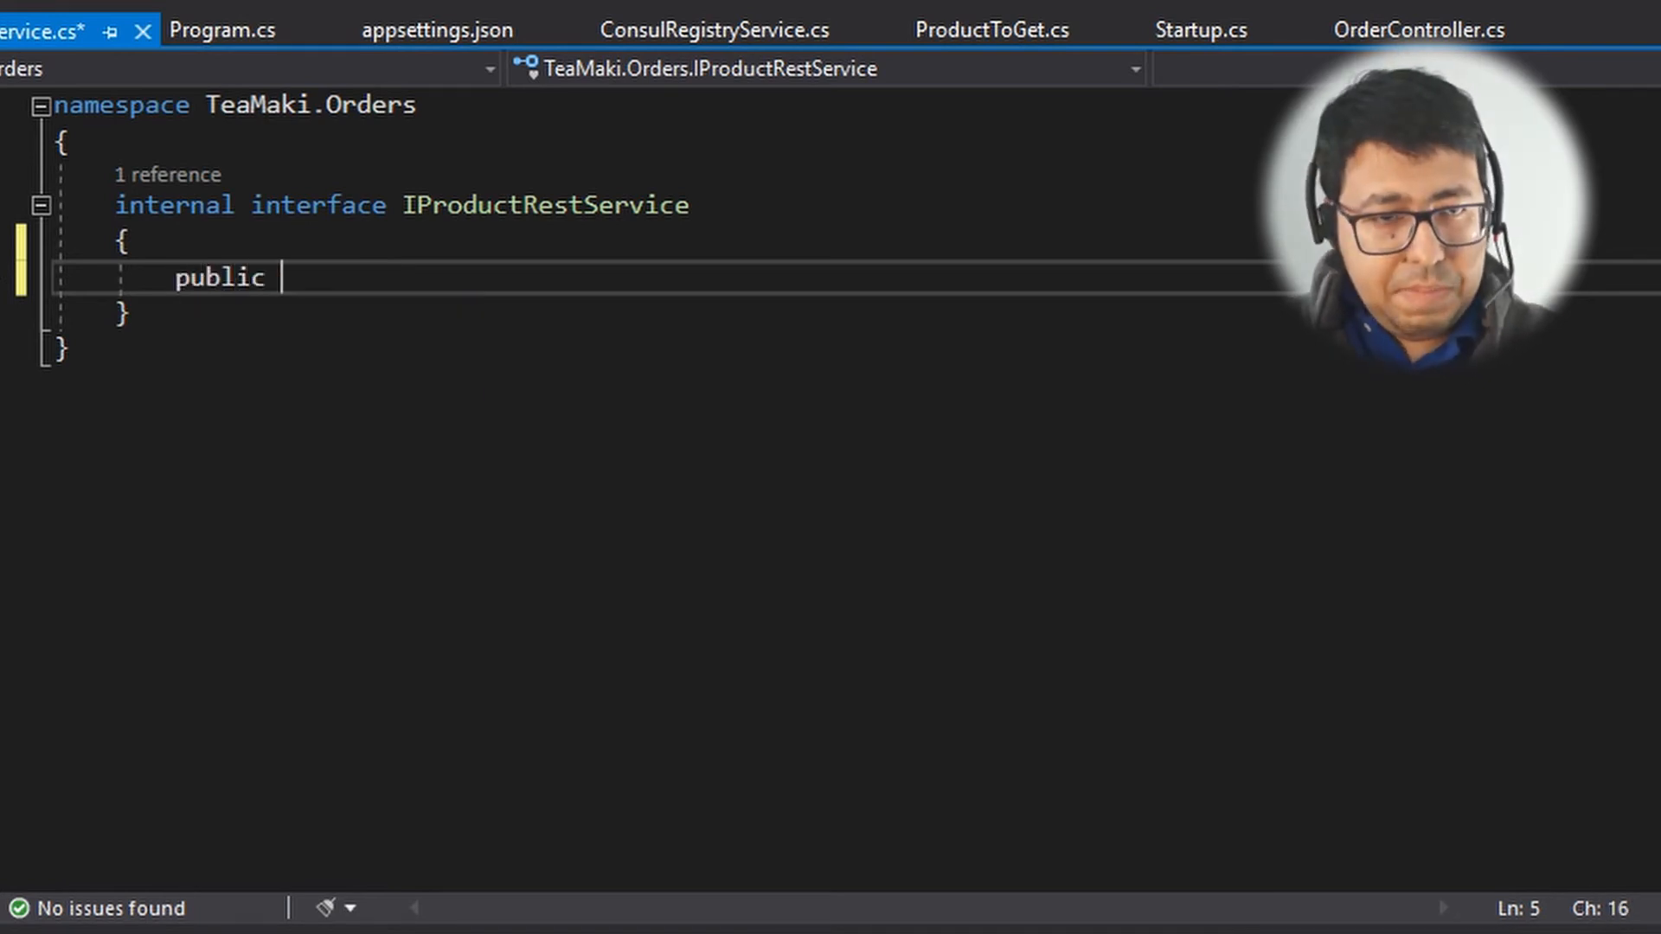
{"action": "type", "text": "ProductToGe"}
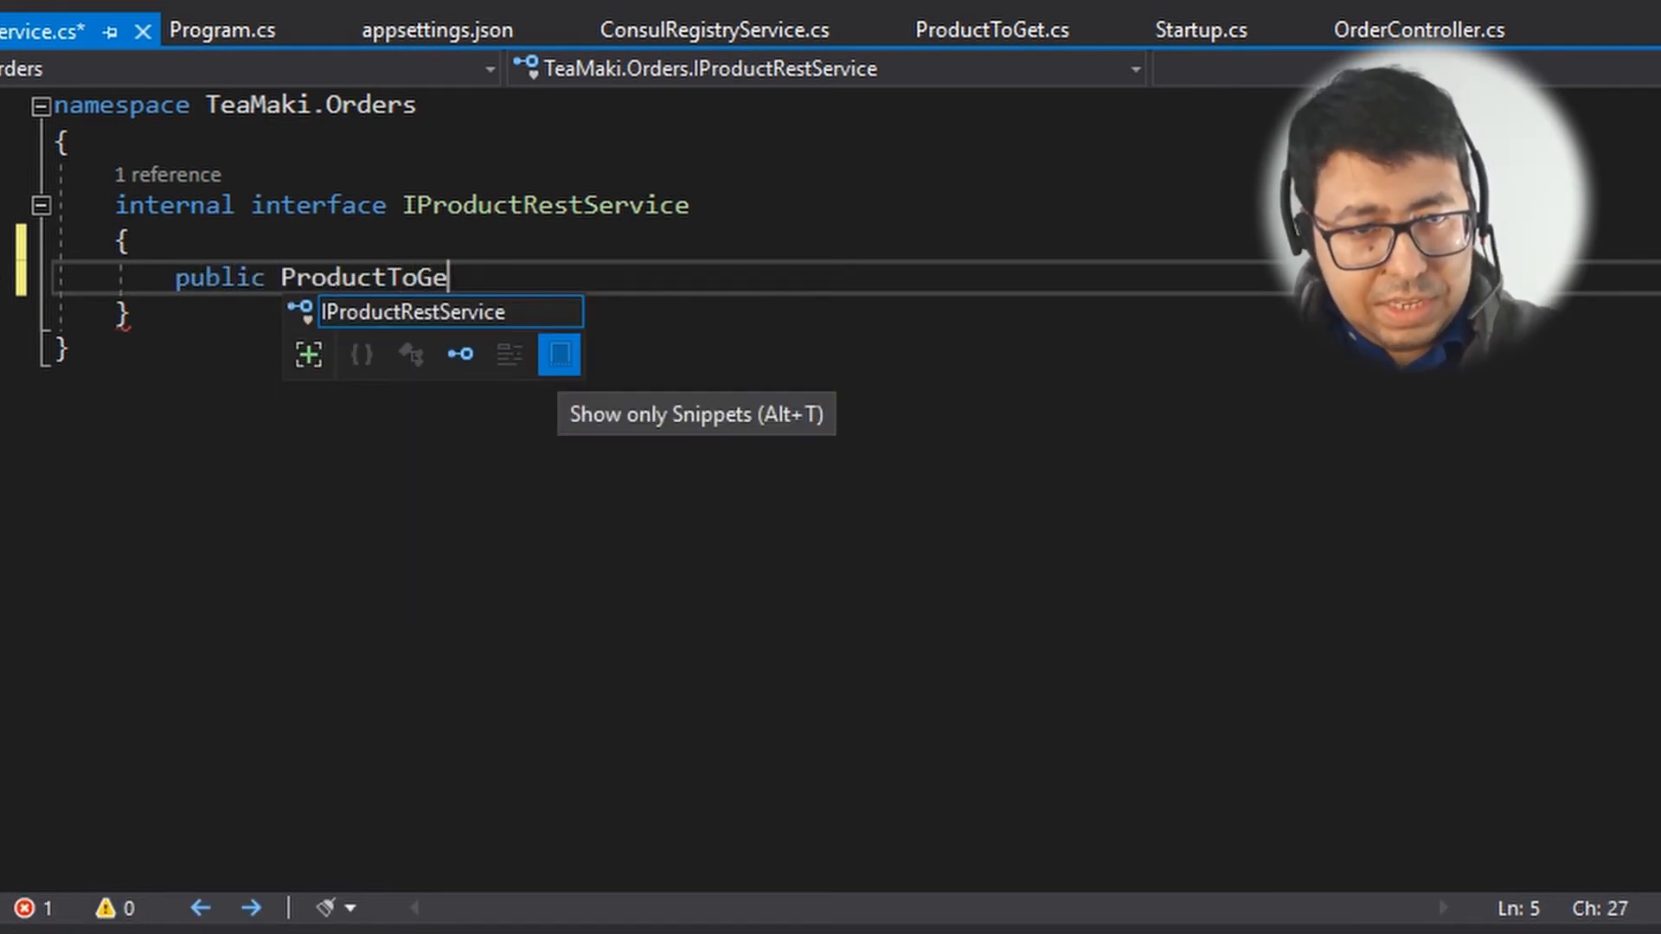
{"action": "type", "text": "t"}
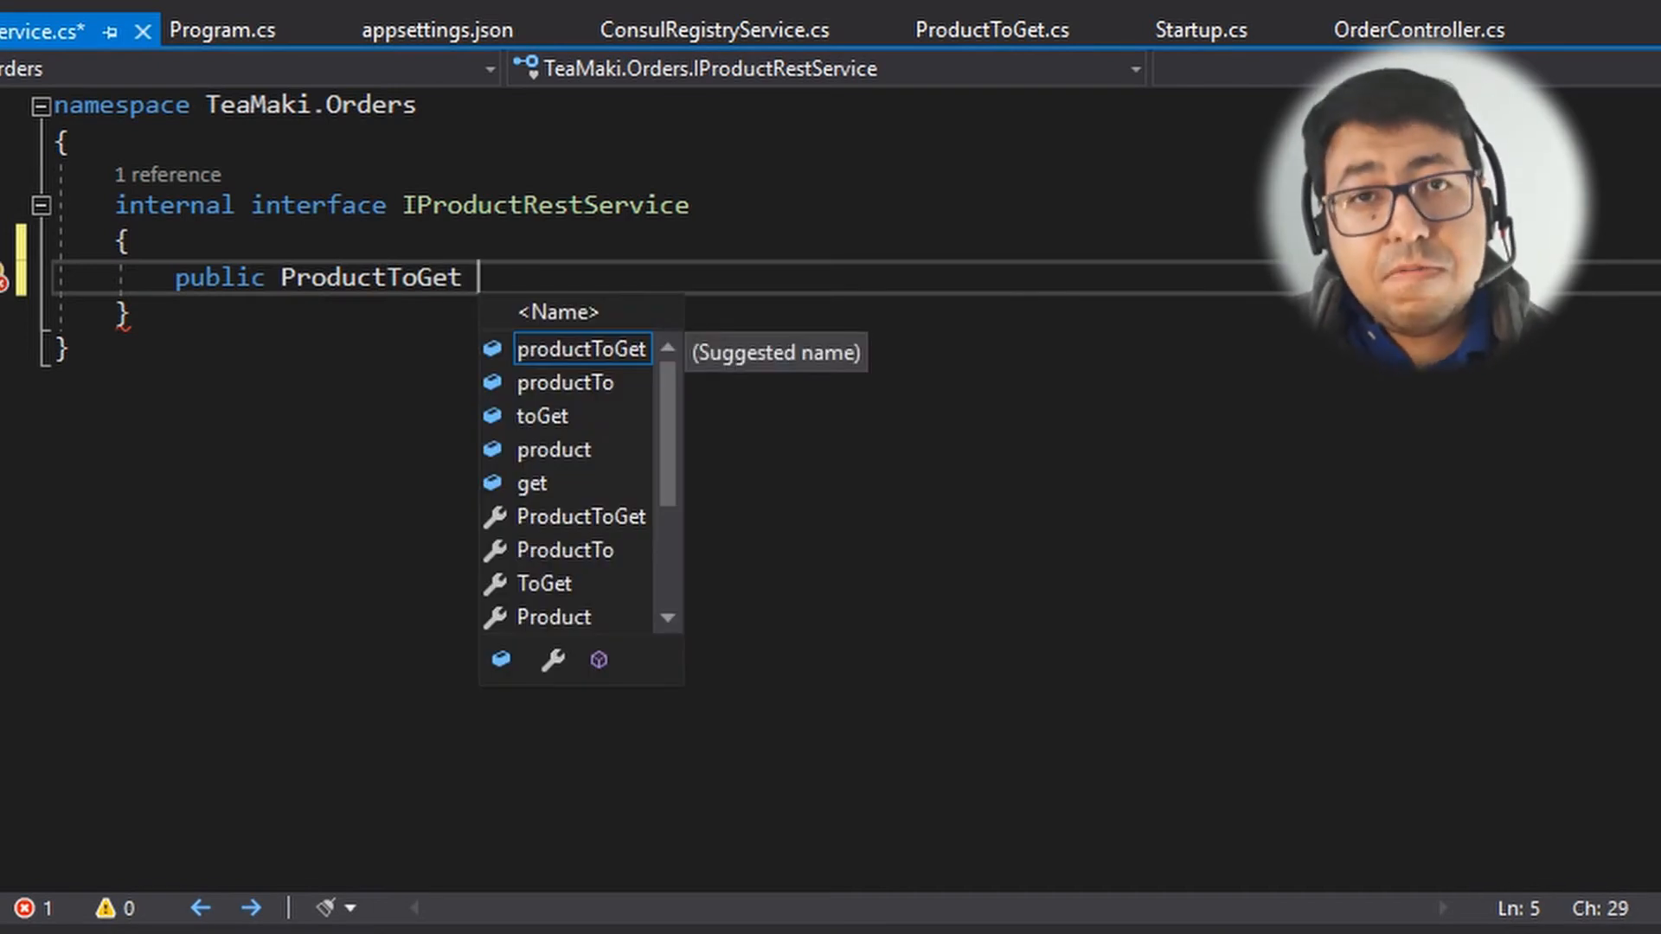
{"action": "type", "text": "Ge"}
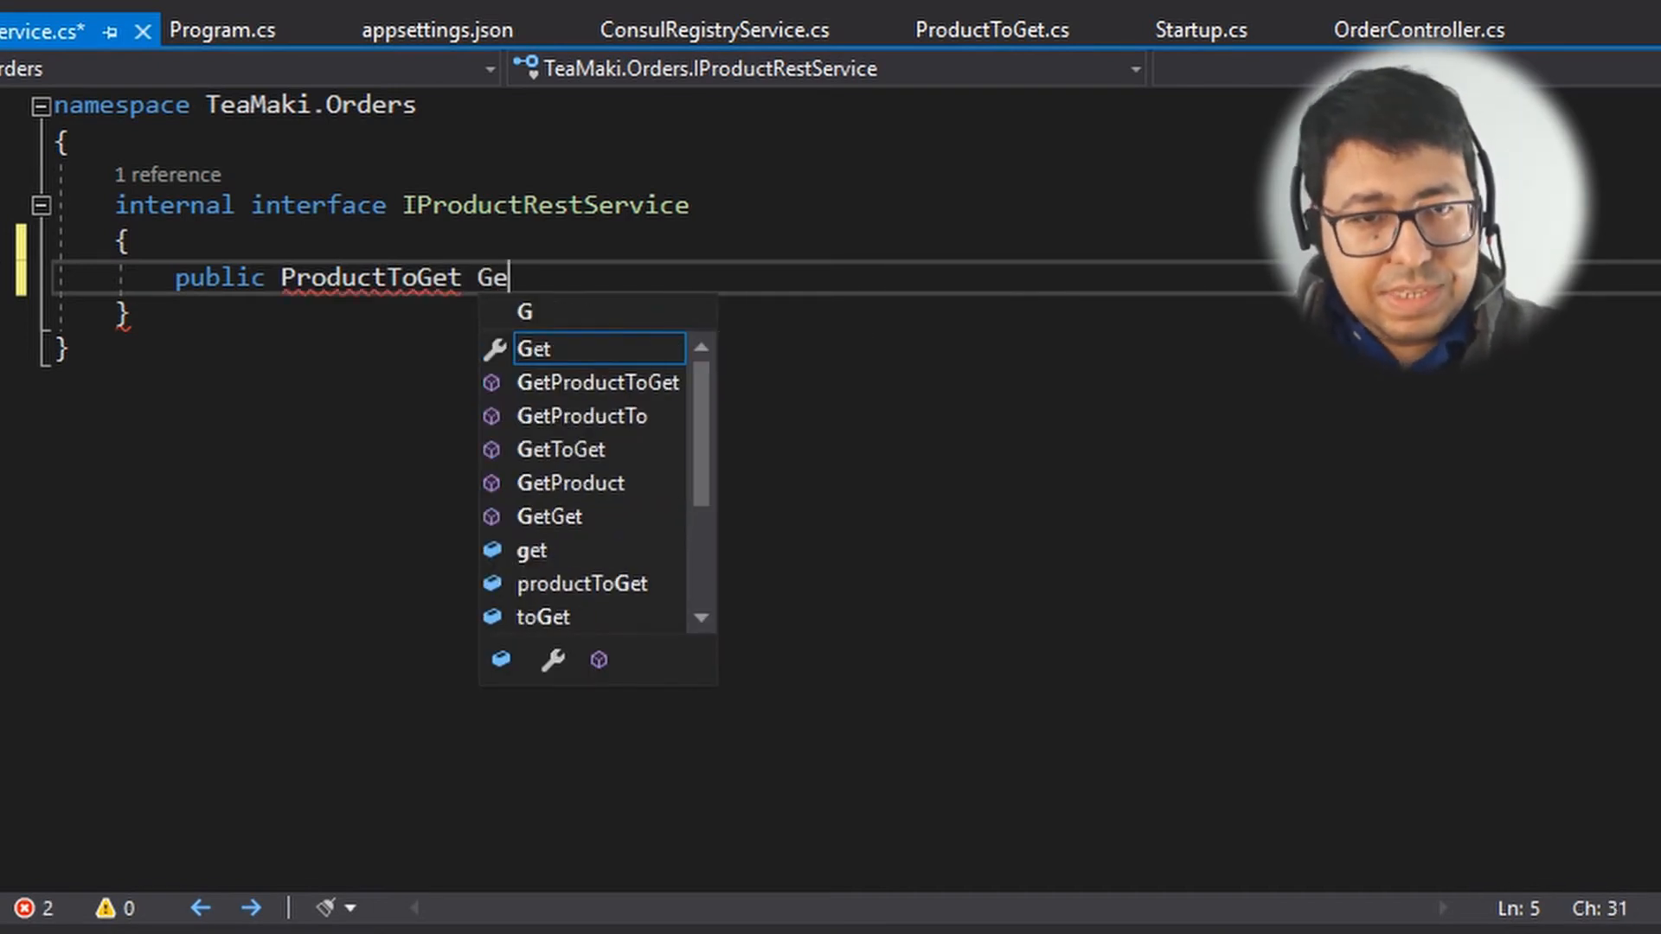
{"action": "type", "text": "();"}
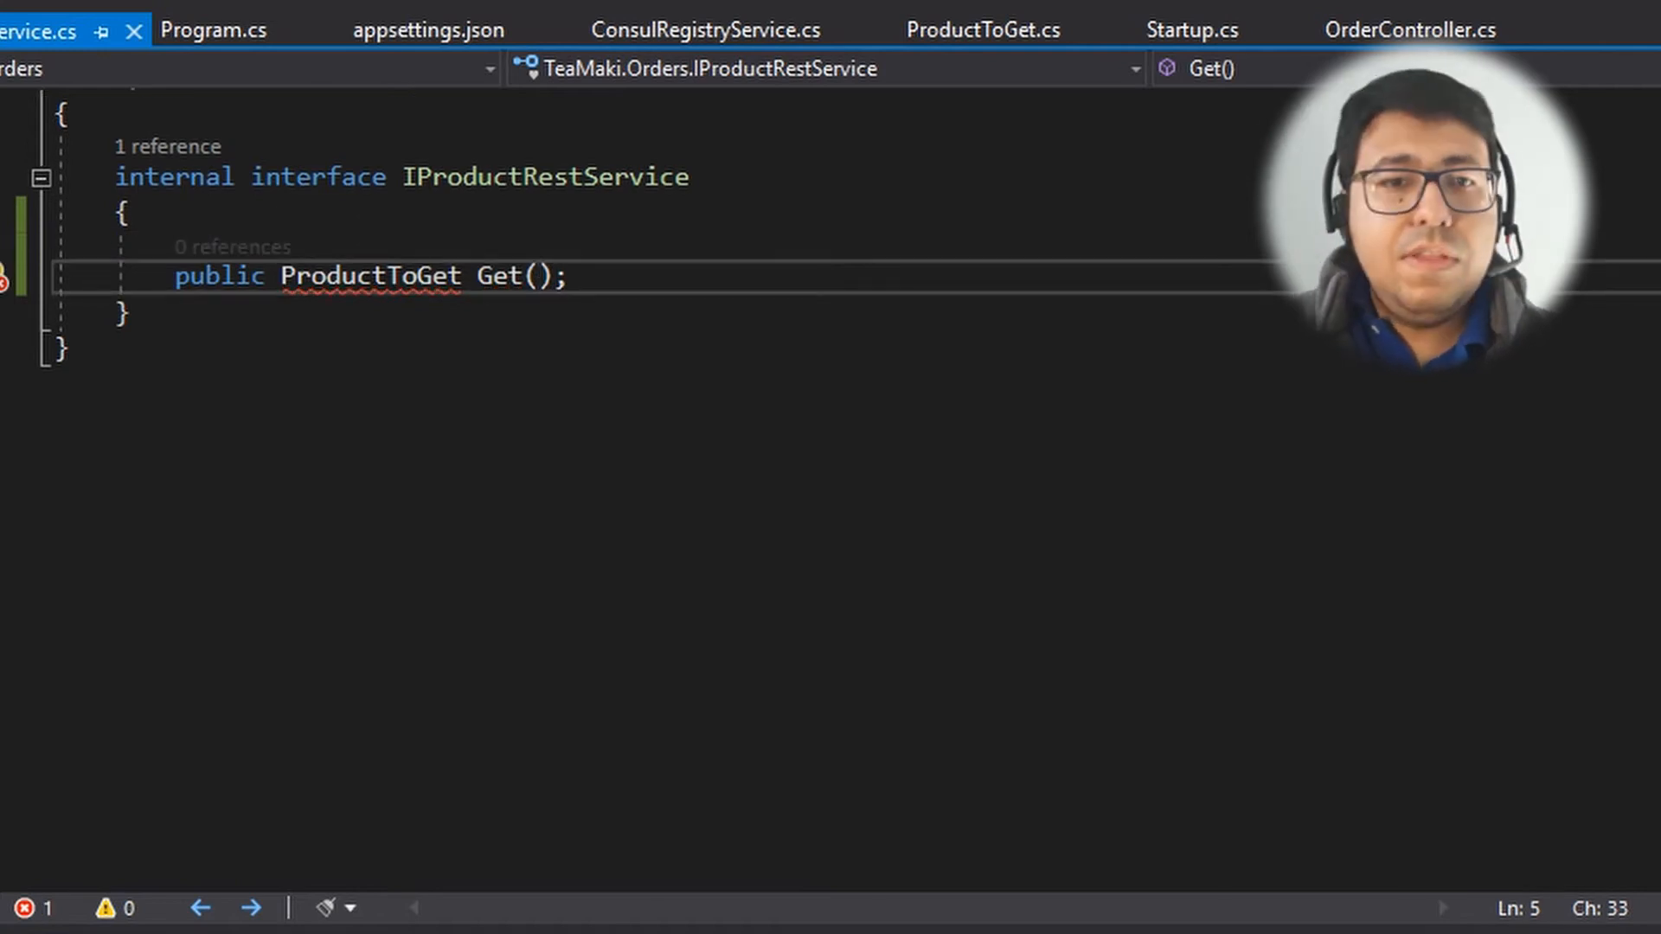
{"action": "type", "text": "string product"}
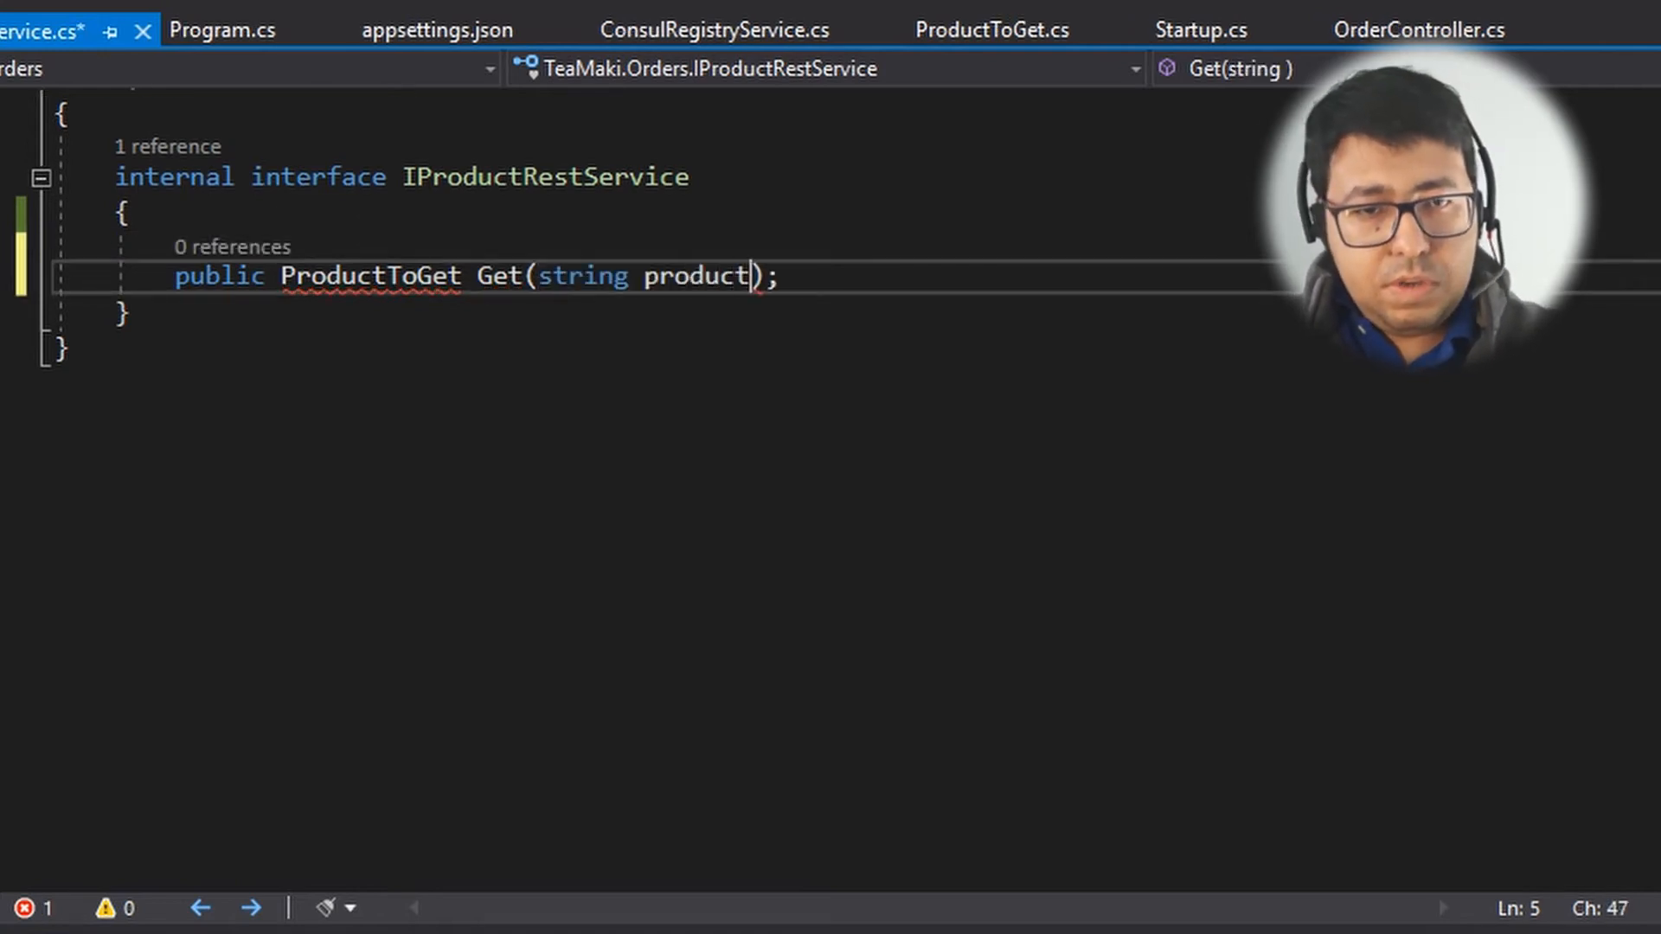
{"action": "type", "text": "Id"}
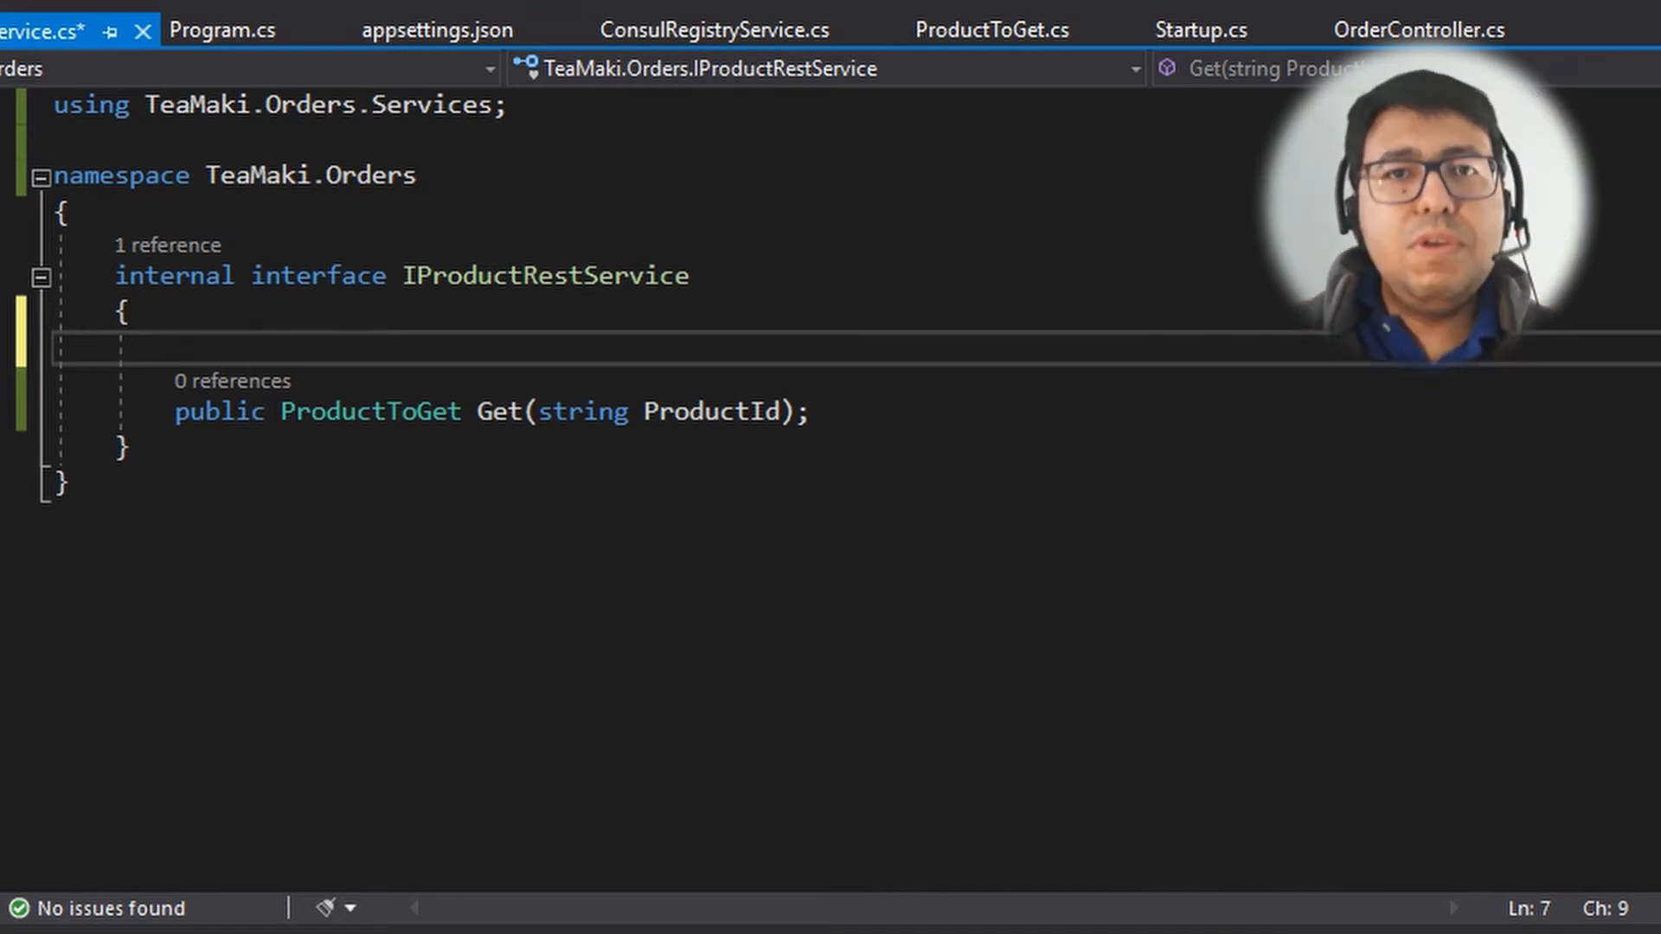
{"action": "type", "text": "[Get(\""}
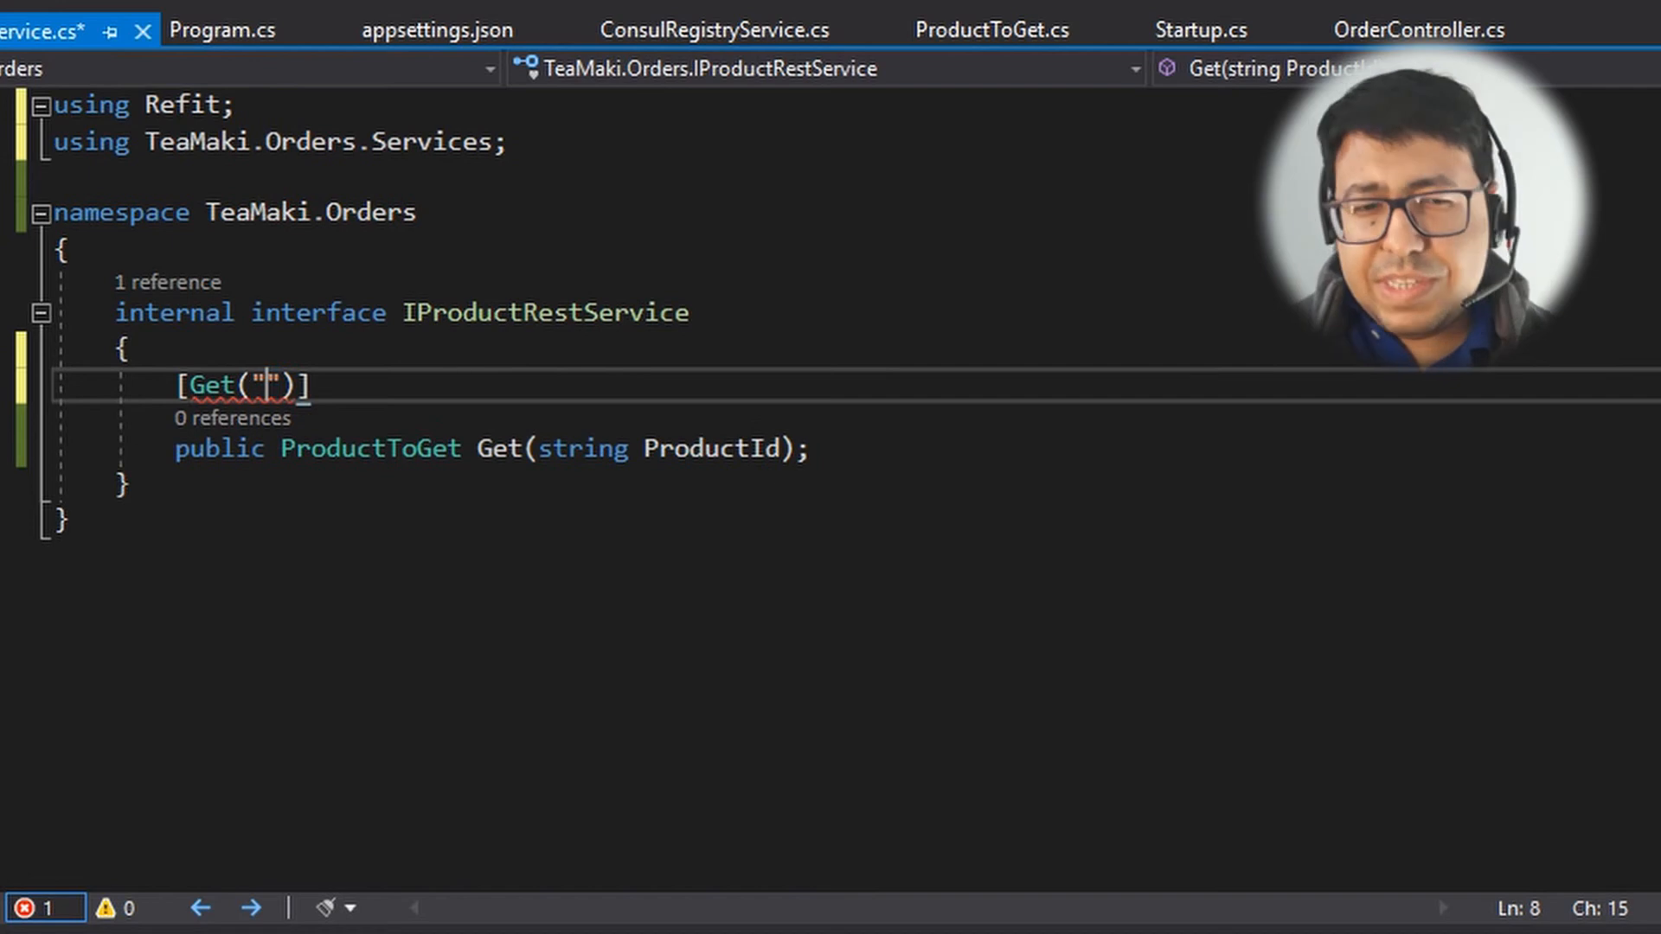
Step: Give the Get method the Refit route "/product/?productId={ProductId}" and save the file
{"action": "type", "text": "/product"}
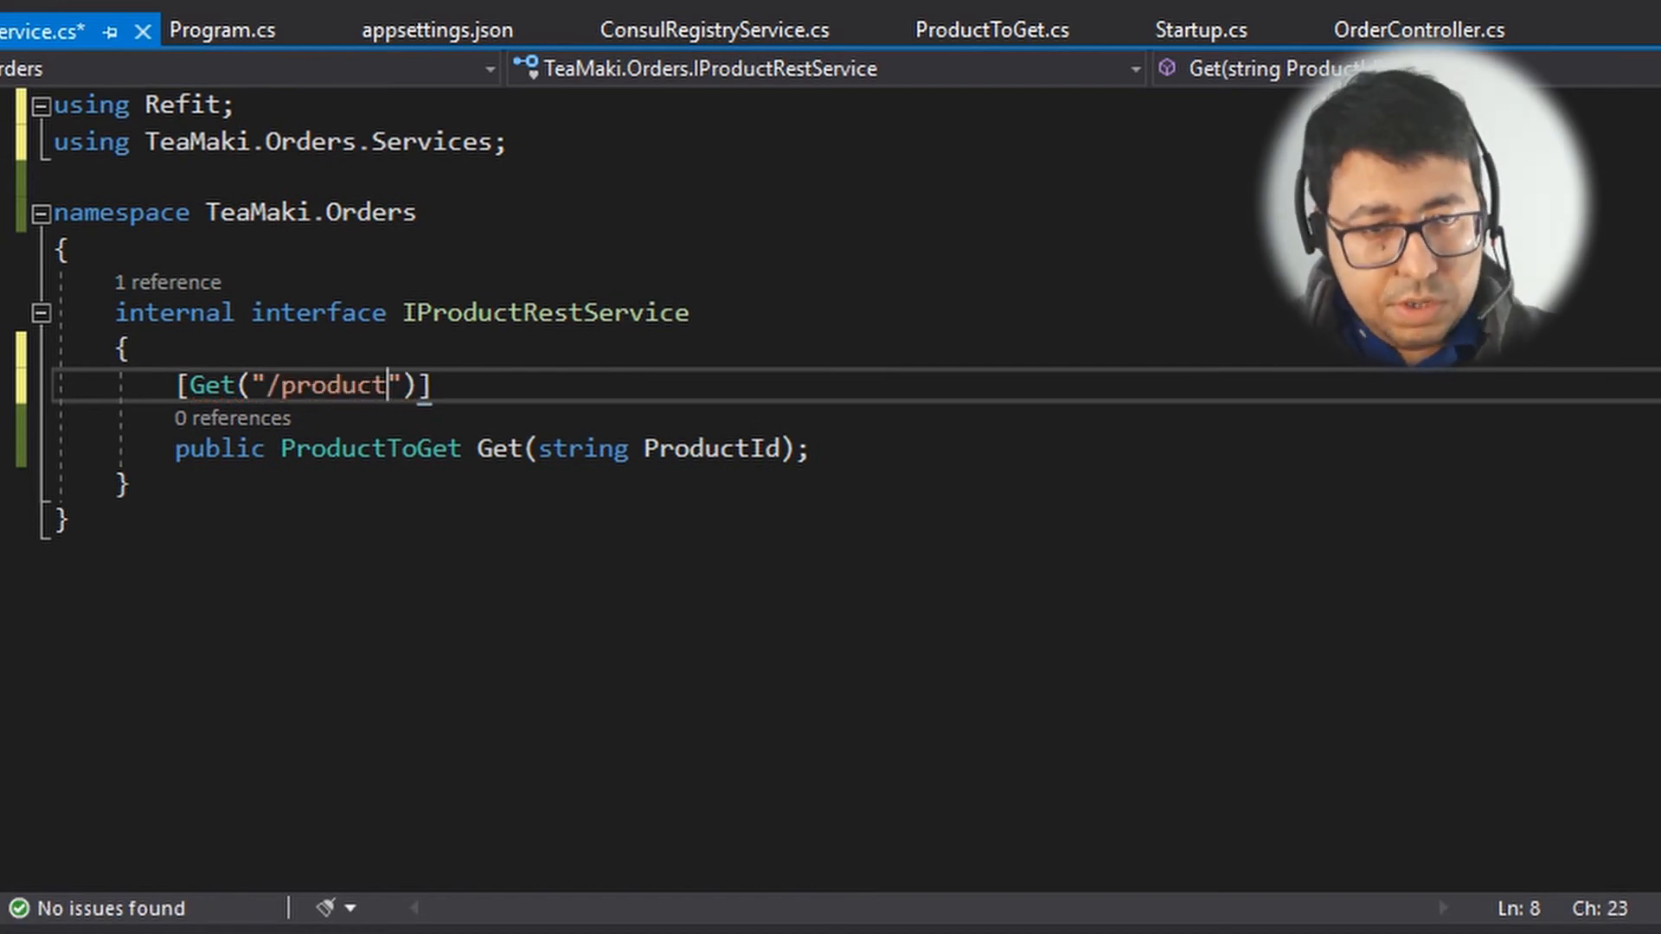
{"action": "type", "text": "/"}
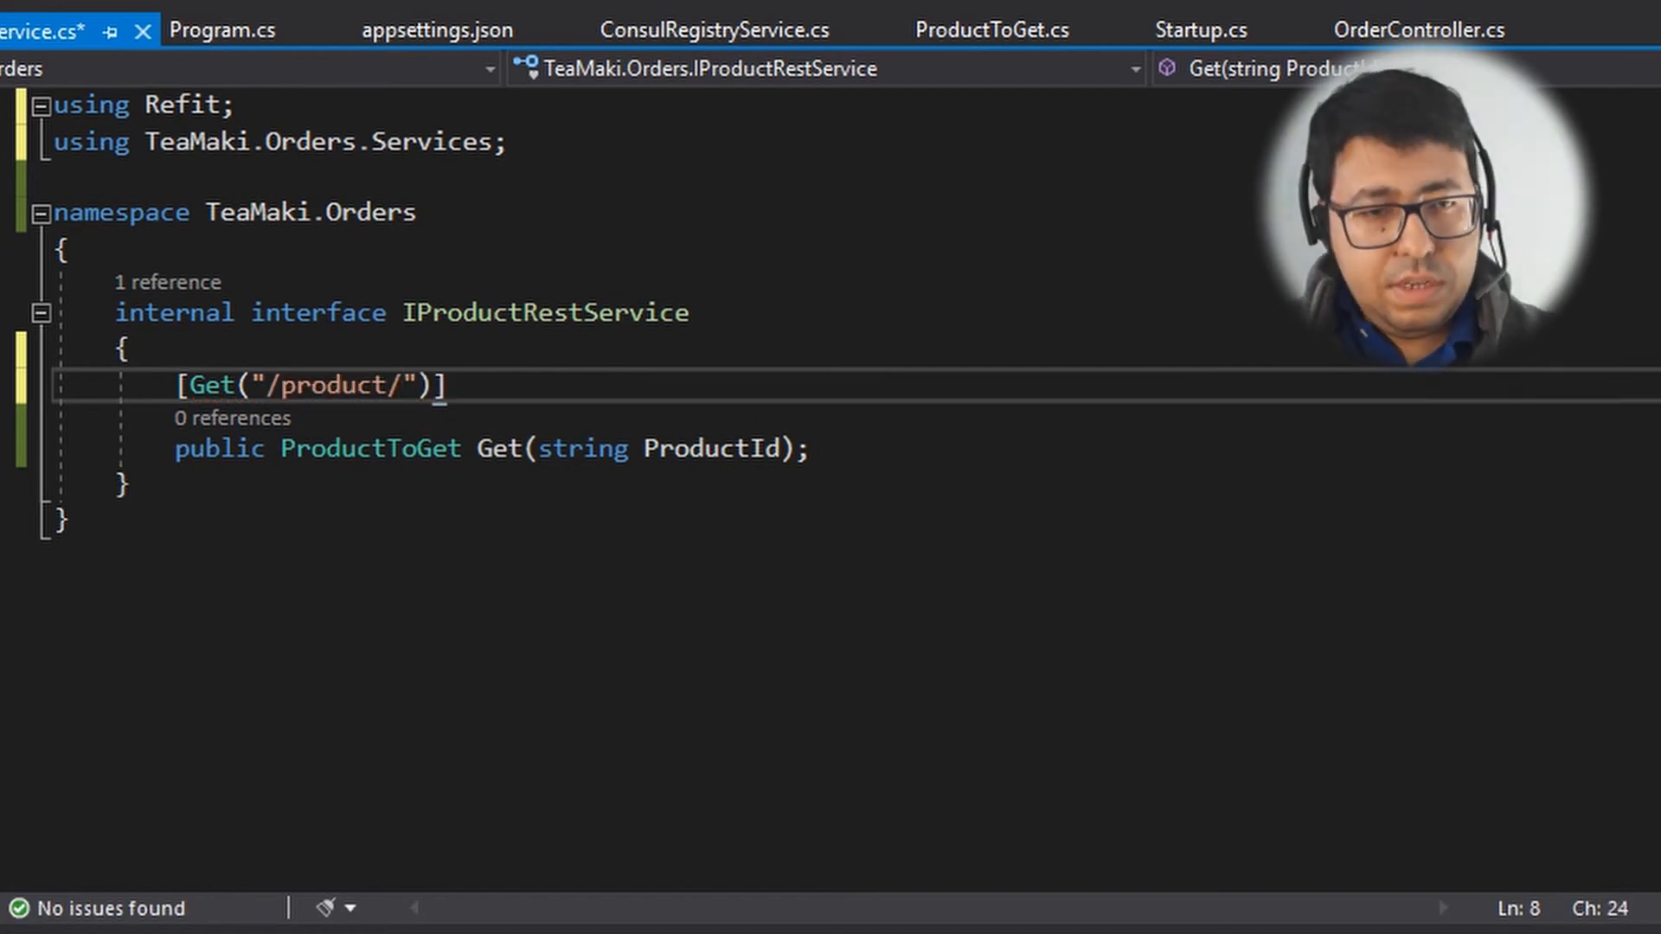
{"action": "type", "text": "productId"}
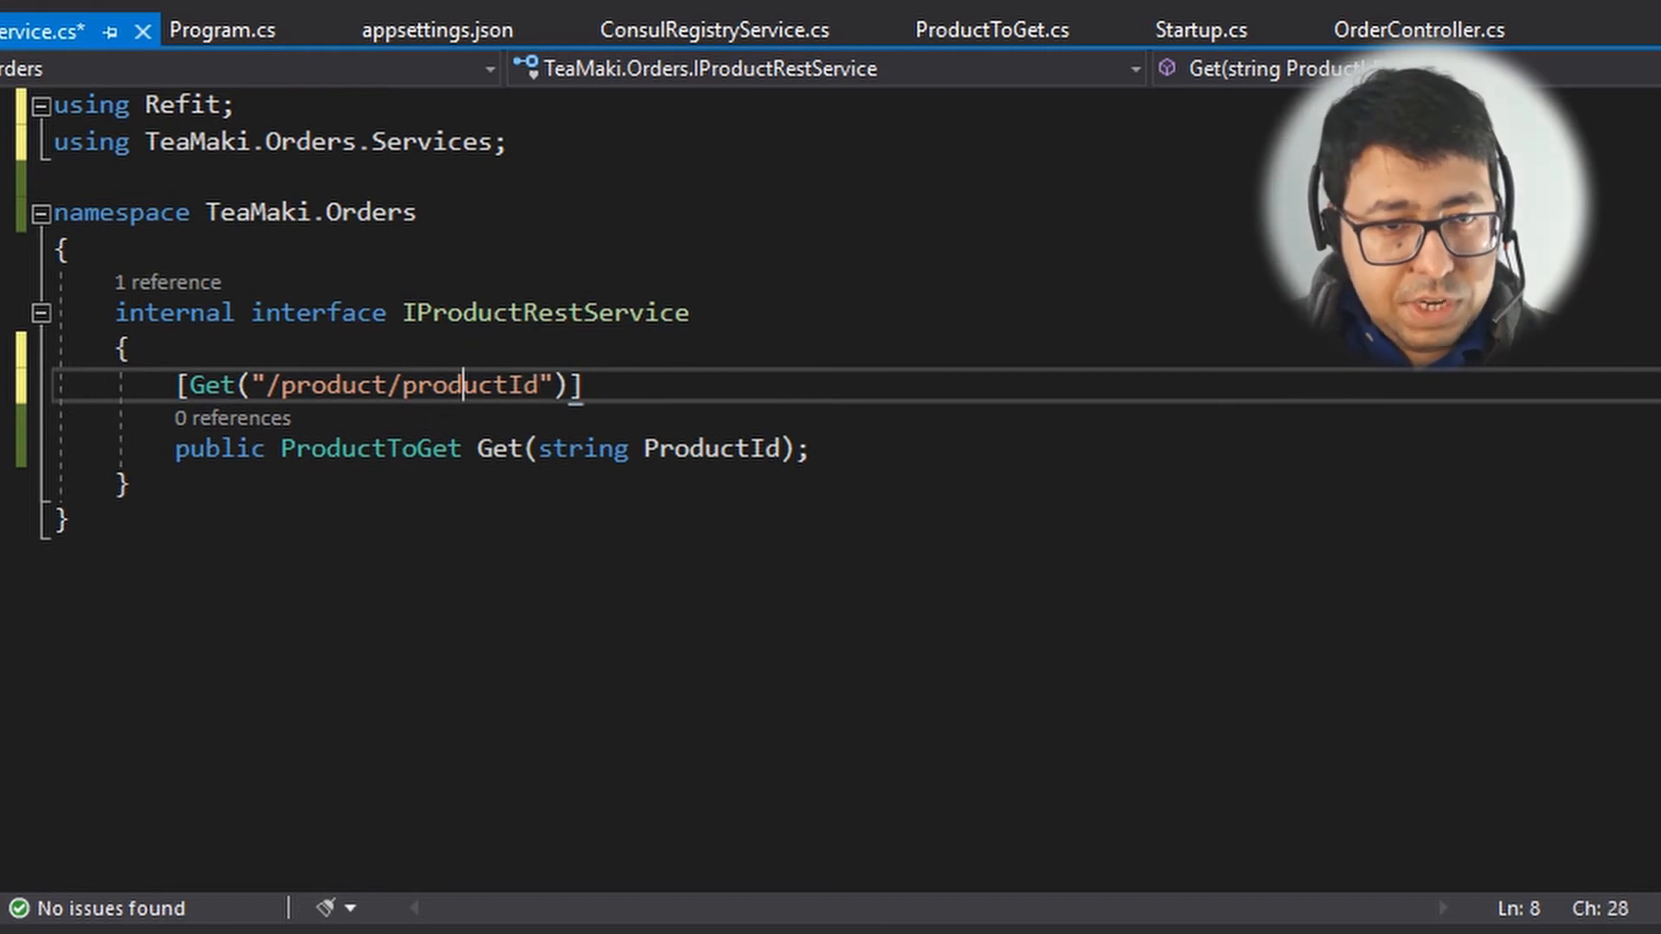
{"action": "type", "text": "?"}
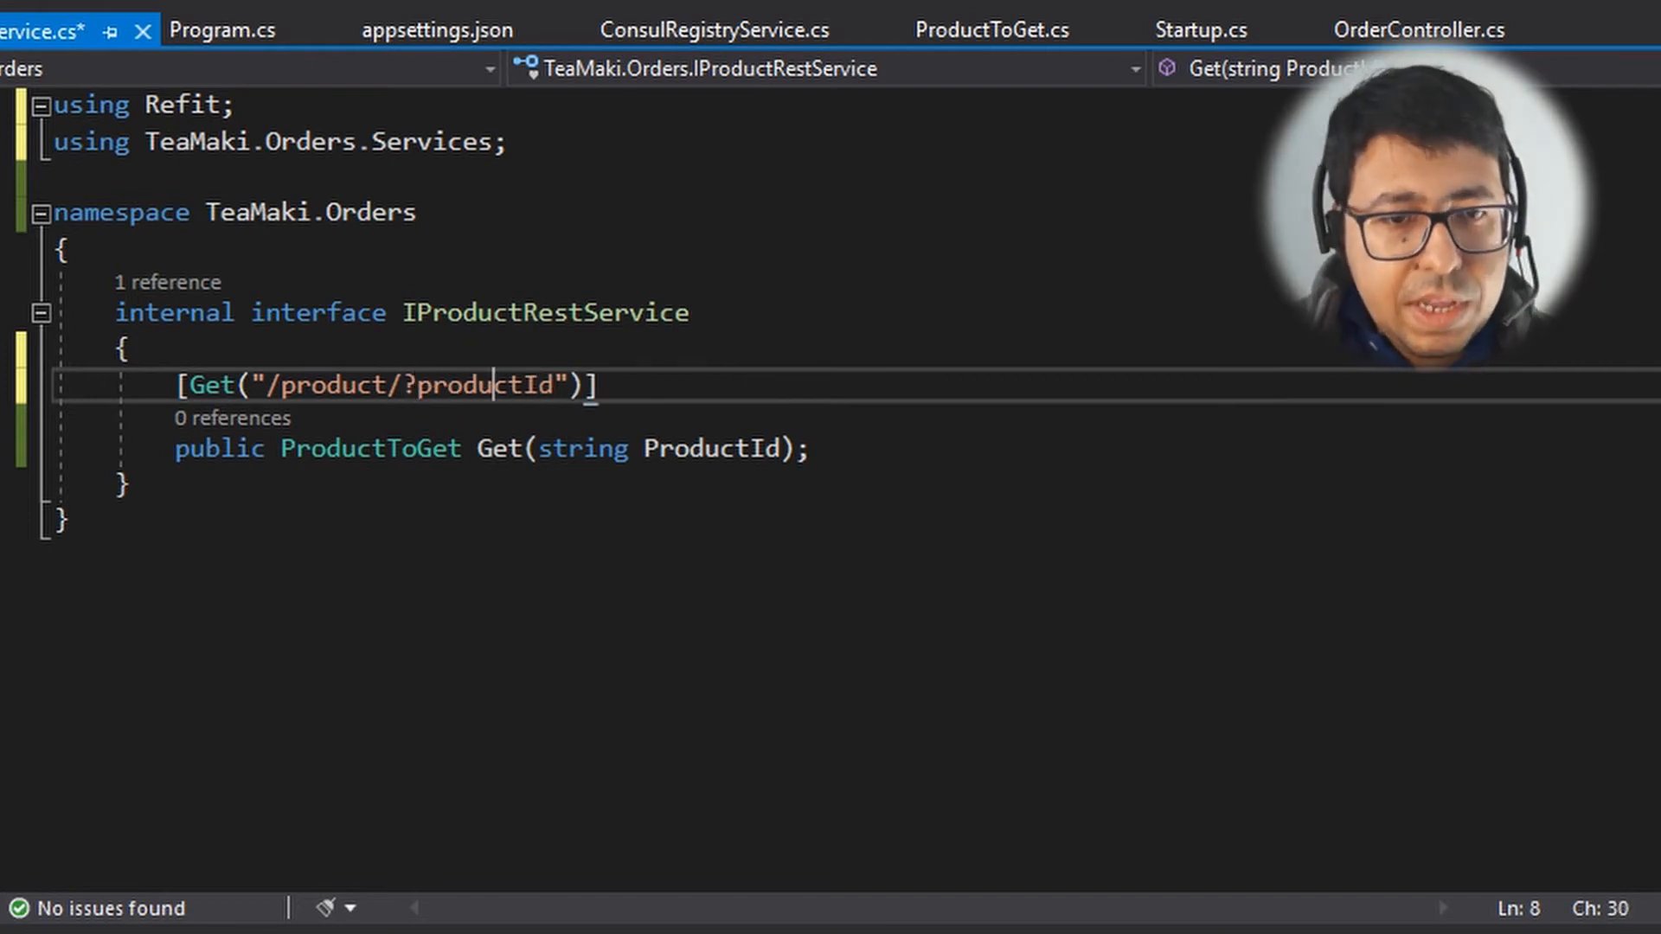
{"action": "type", "text": "={P}"}
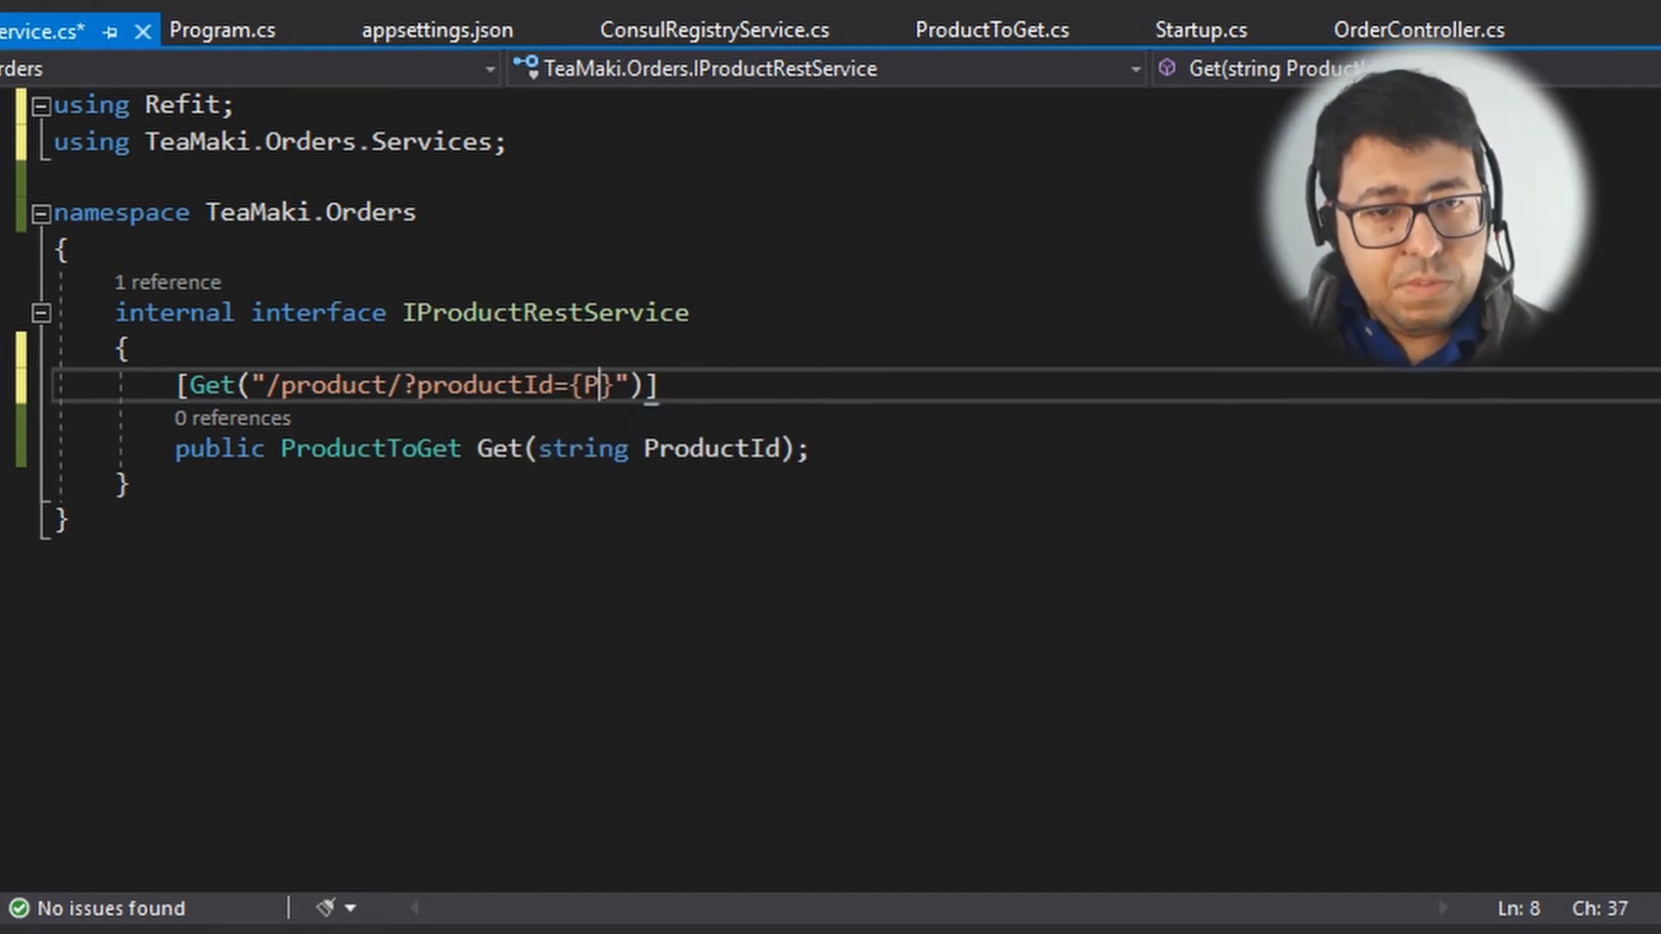
{"action": "type", "text": "roductId"}
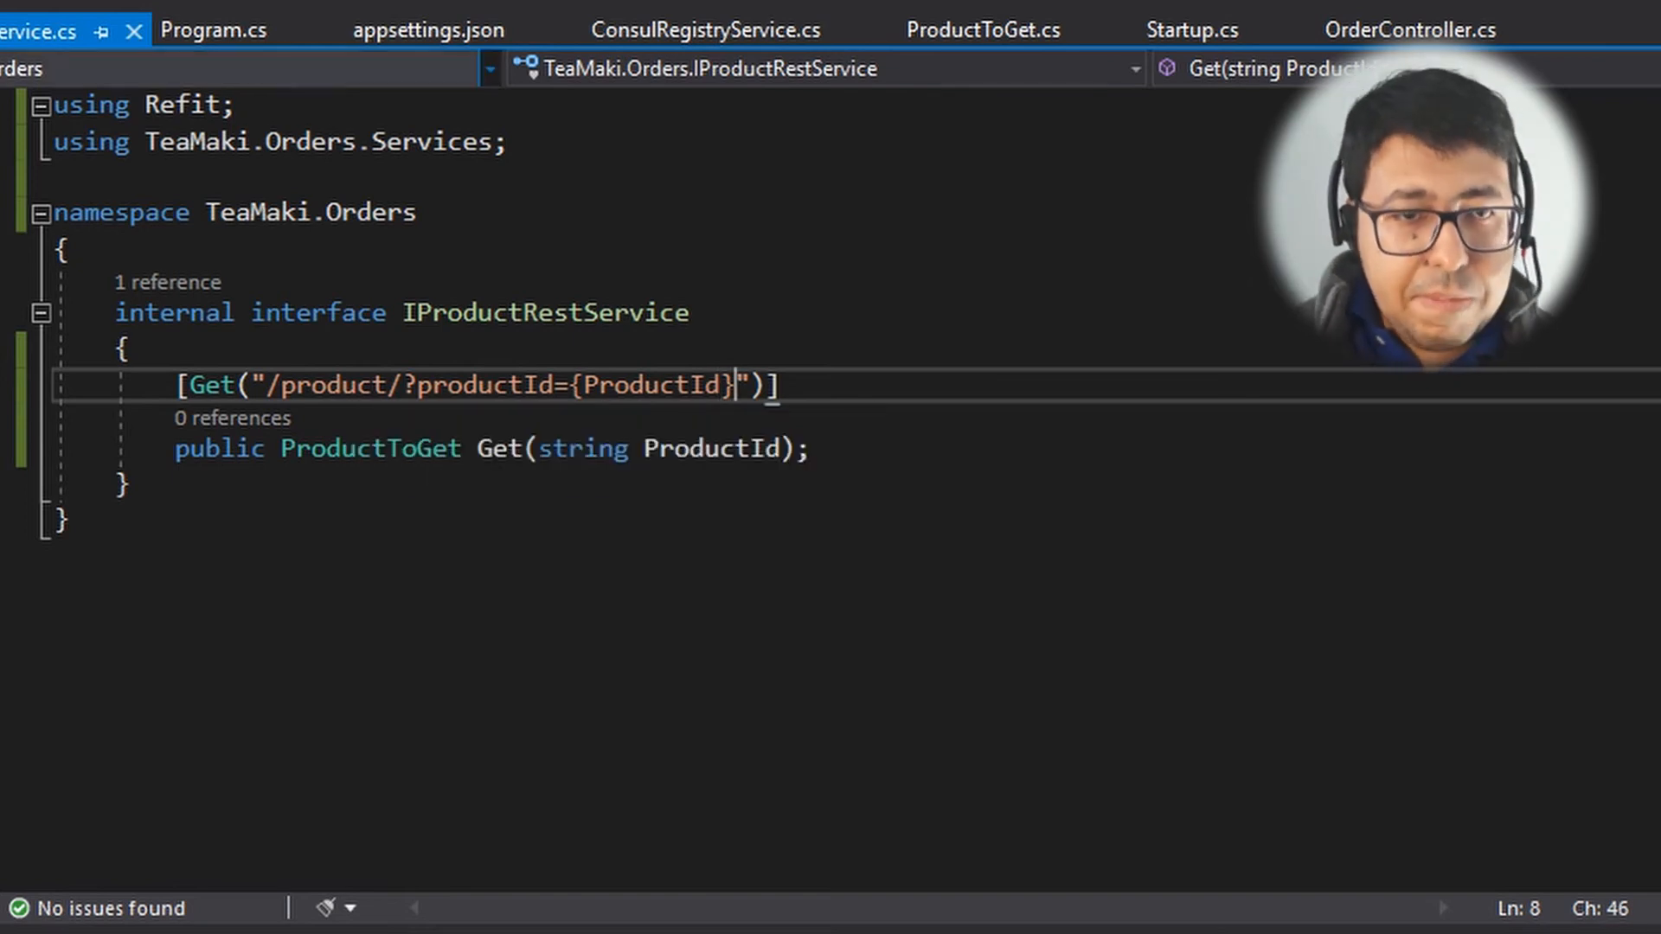
Step: Return Refit.RestService.For<IProductRestService>(client) in Startup.cs and search Go to All for ProductServicePro
{"action": "left_click", "coordinate": [1192, 29]}
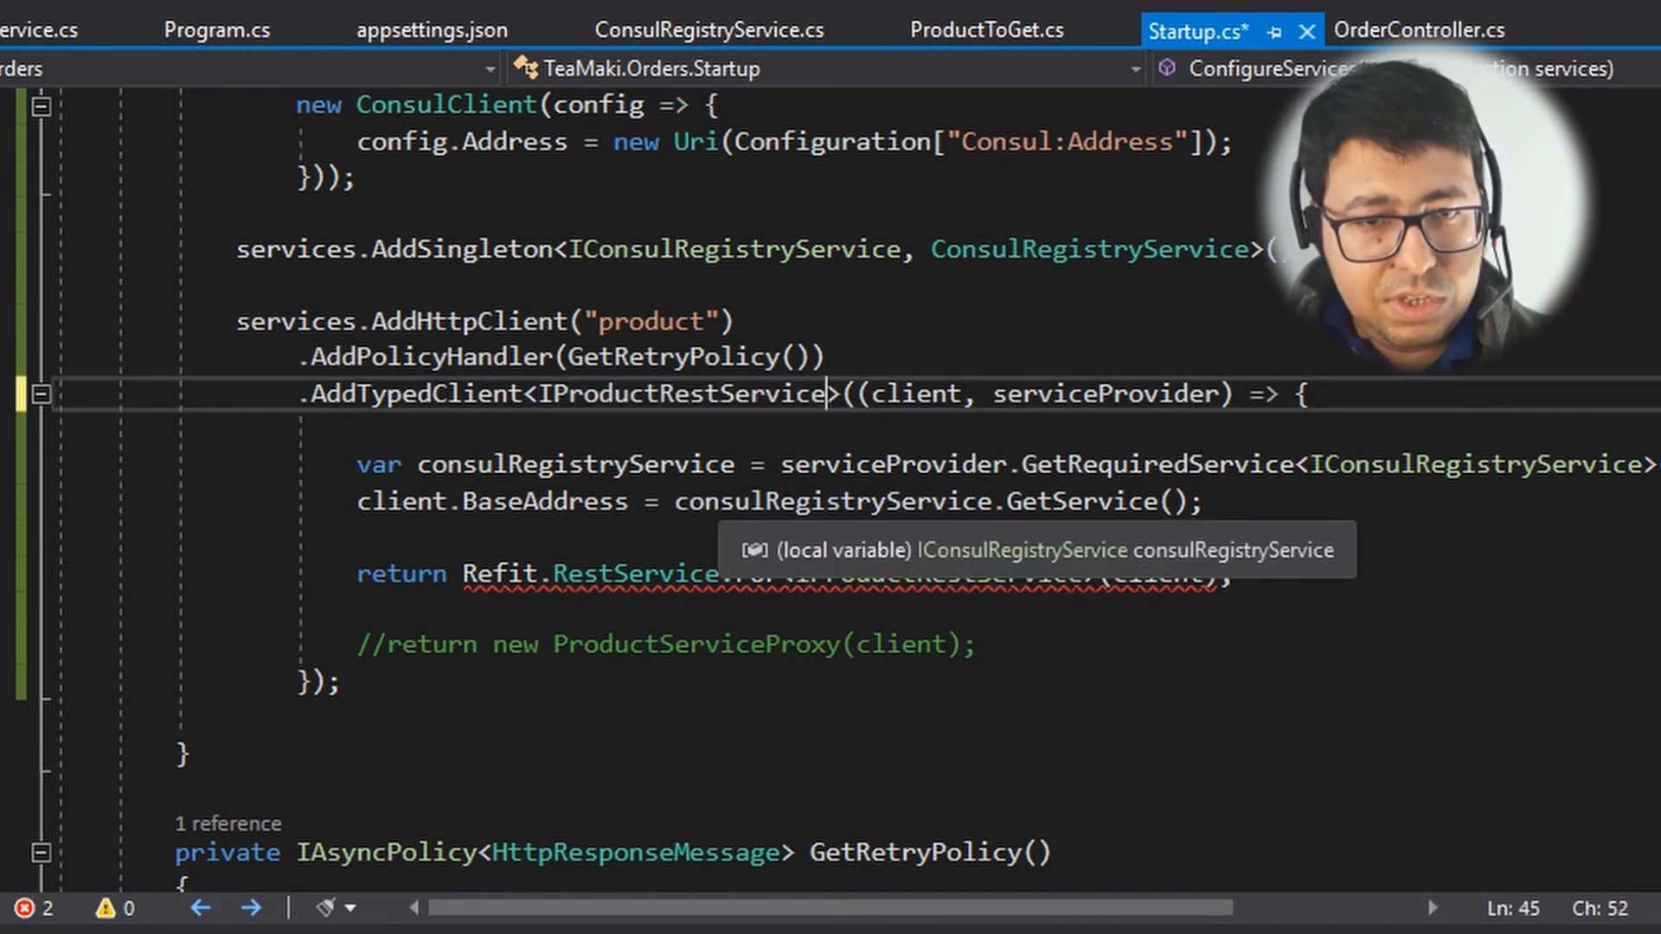
{"action": "double_click", "coordinate": [678, 395]}
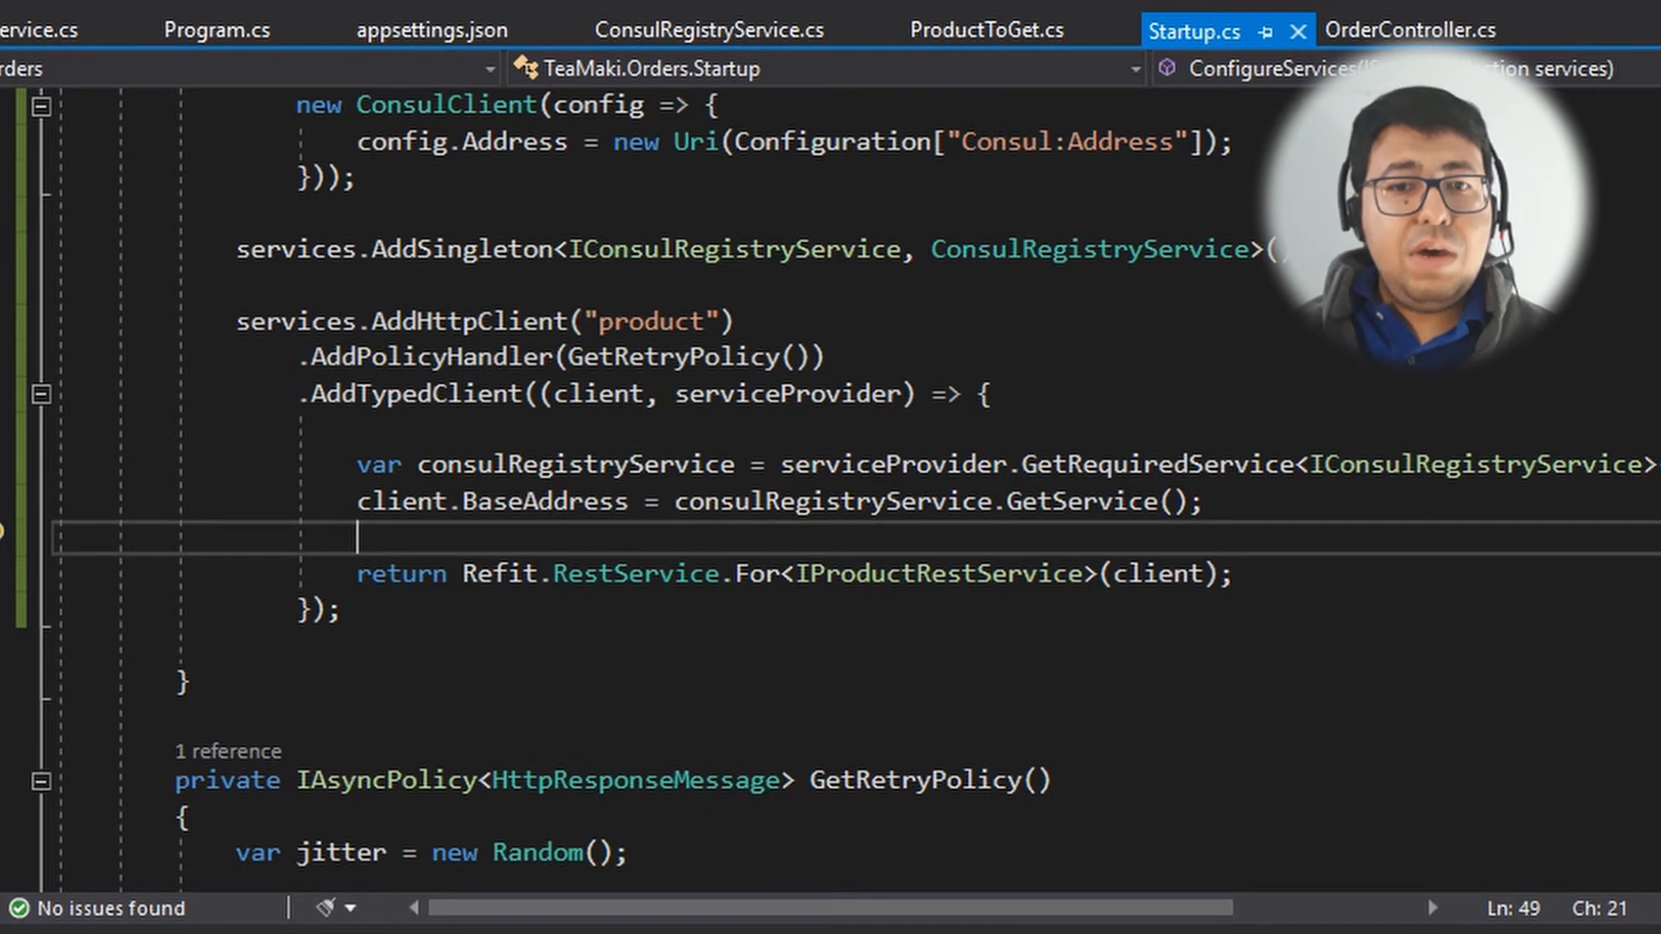
{"action": "type", "text": "ProductServicePro"}
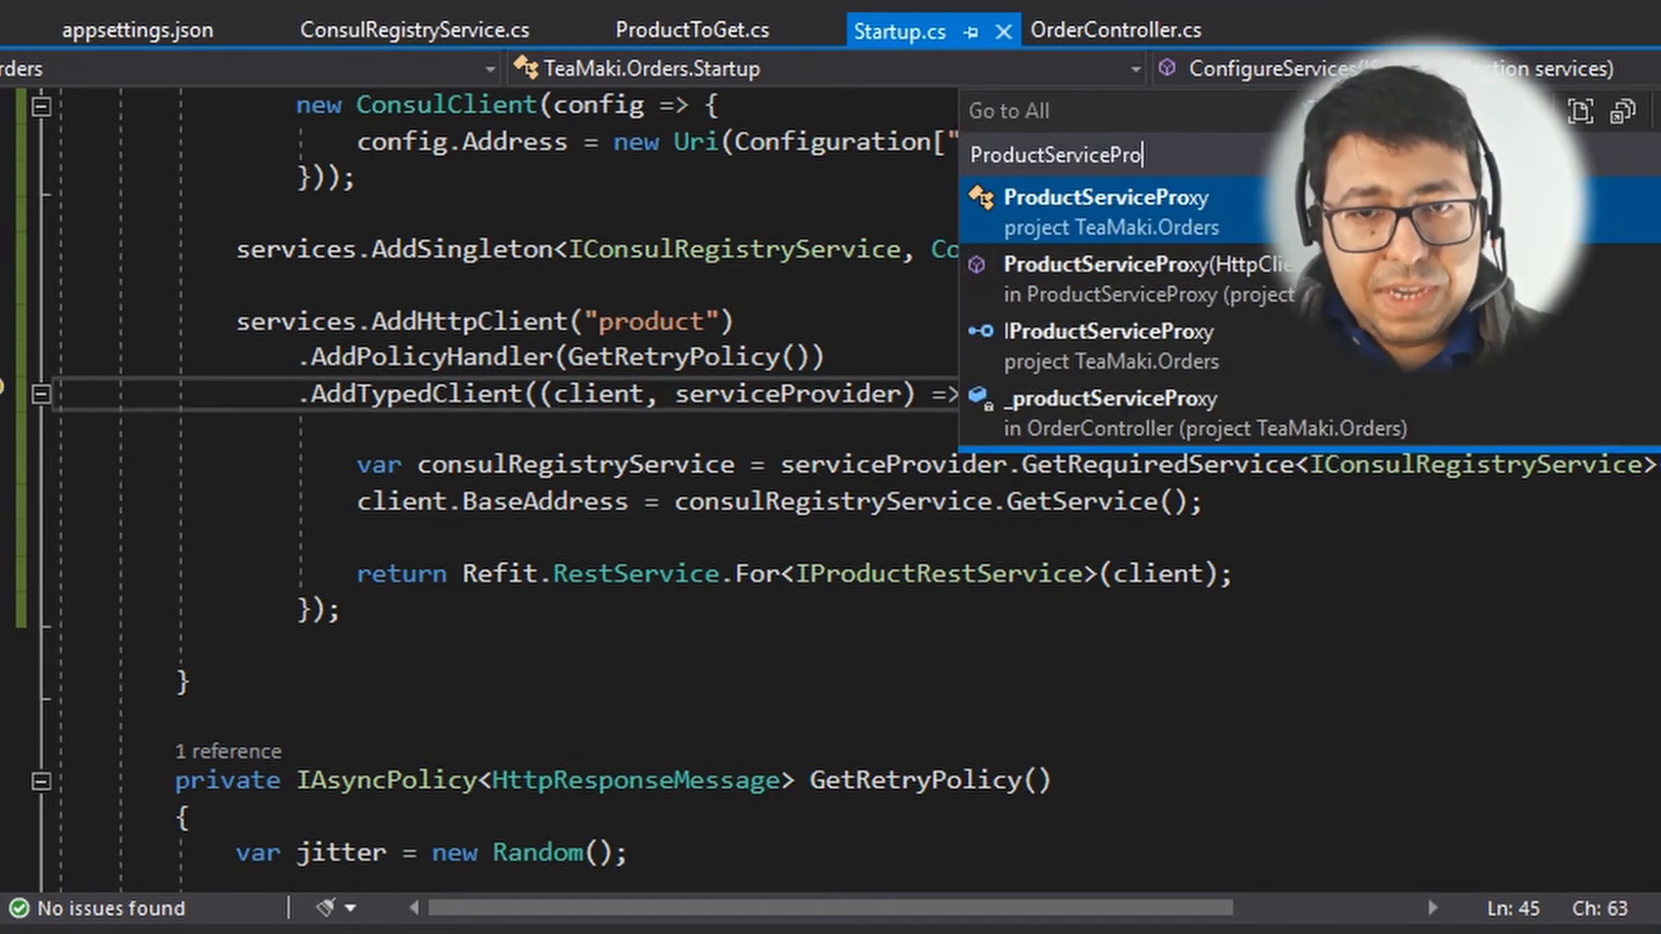
Step: Replace IProductServiceProxy with IProductRestService in OrderController's field and constructor
{"action": "left_click", "coordinate": [1106, 211]}
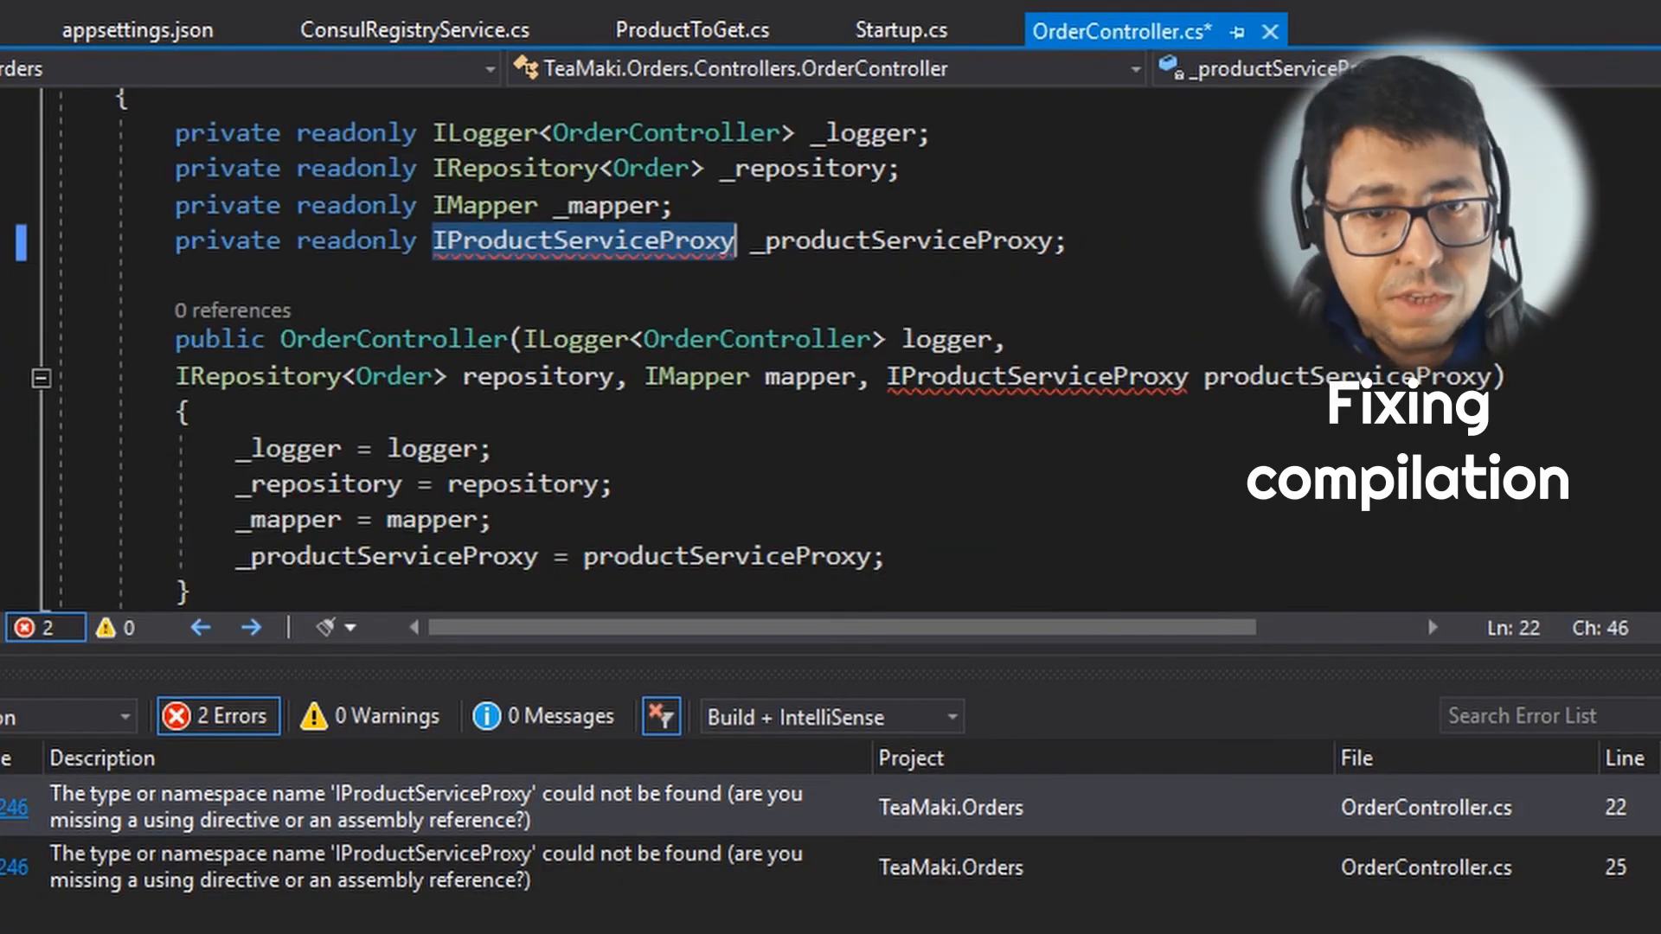
{"action": "type", "text": "IProductRestService"}
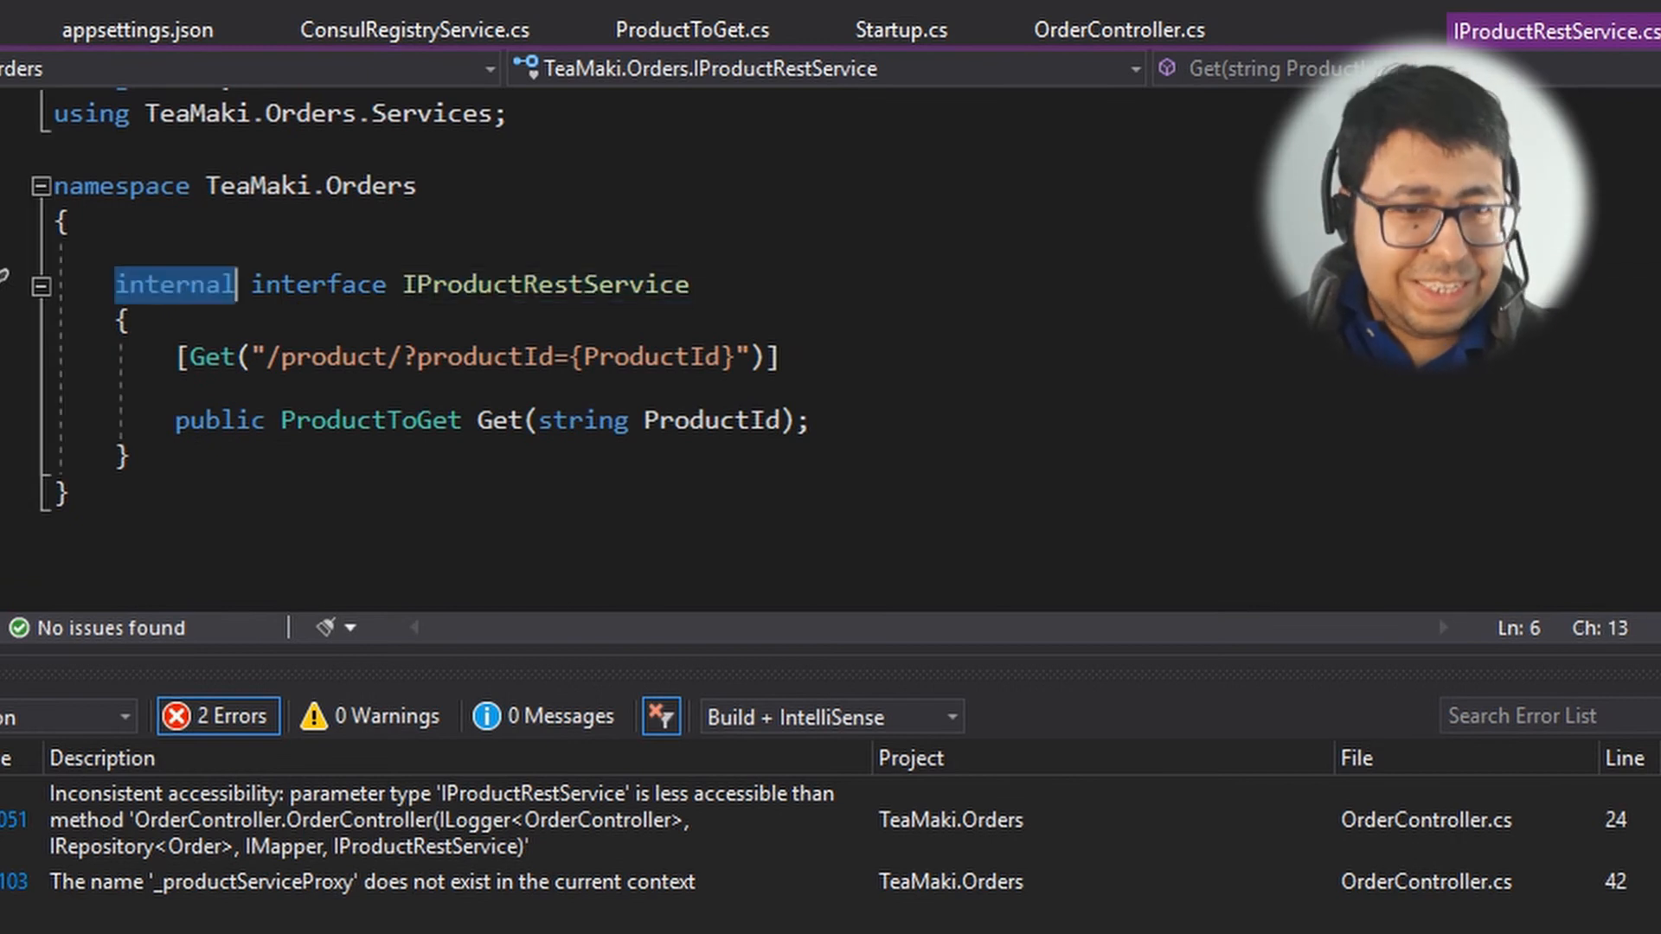
Step: Mark the interface public and add 'using Refit;' for the async GetAsync returning Task<ProductToGet>
{"action": "type", "text": "public"}
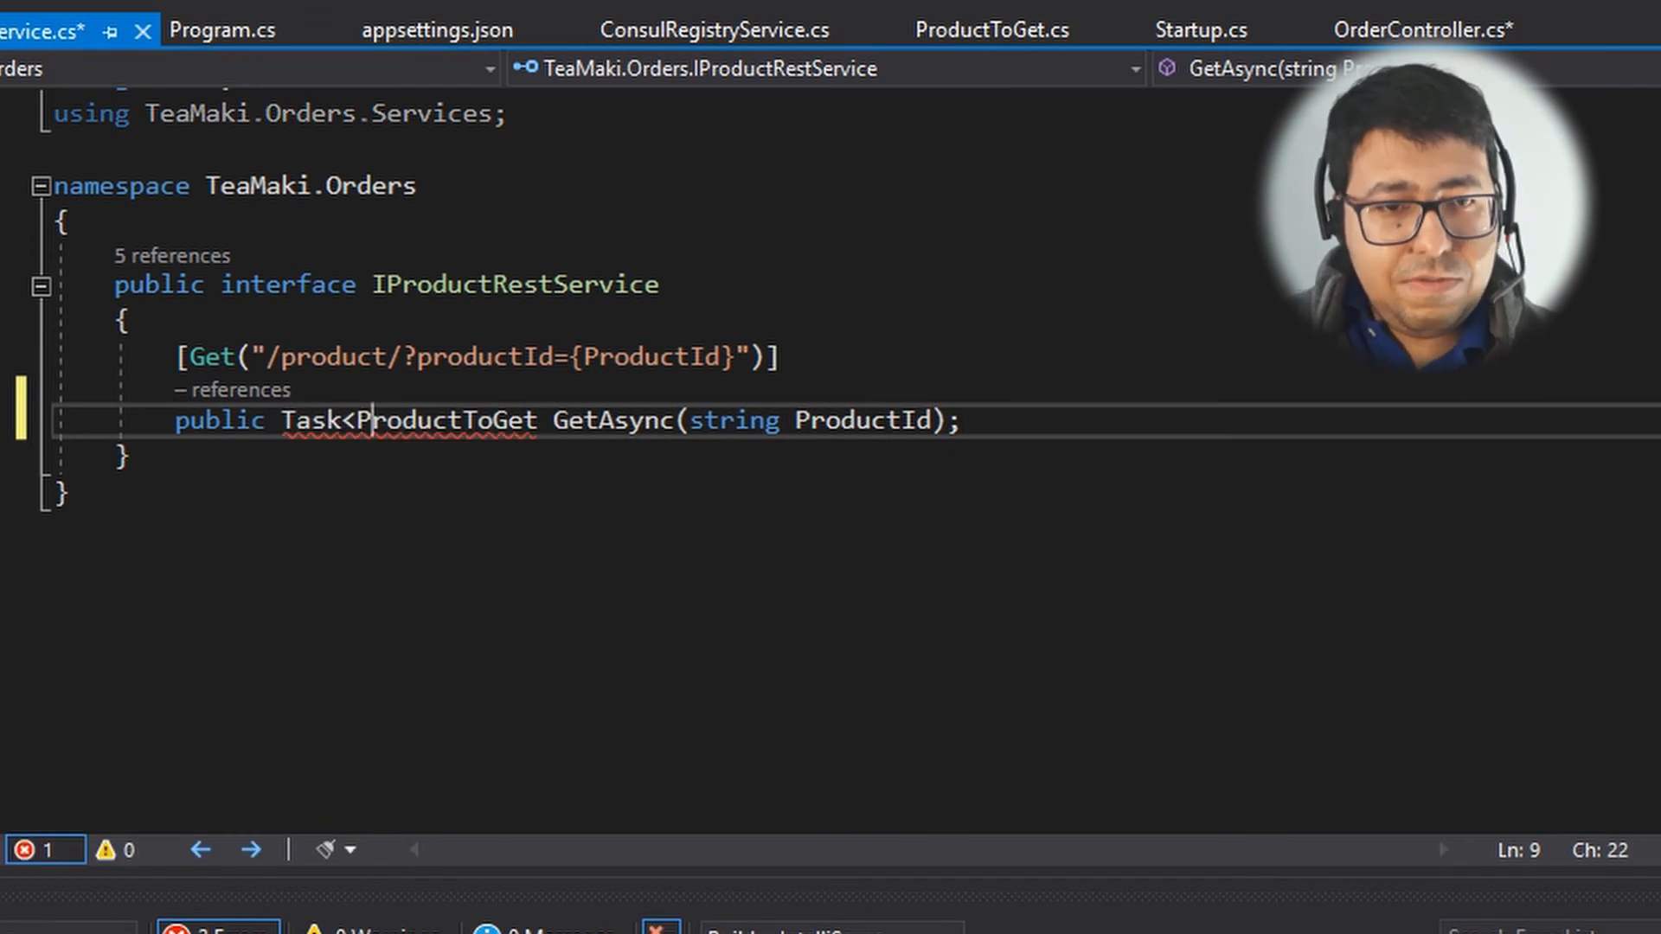
{"action": "type", "text": "using Refit;"}
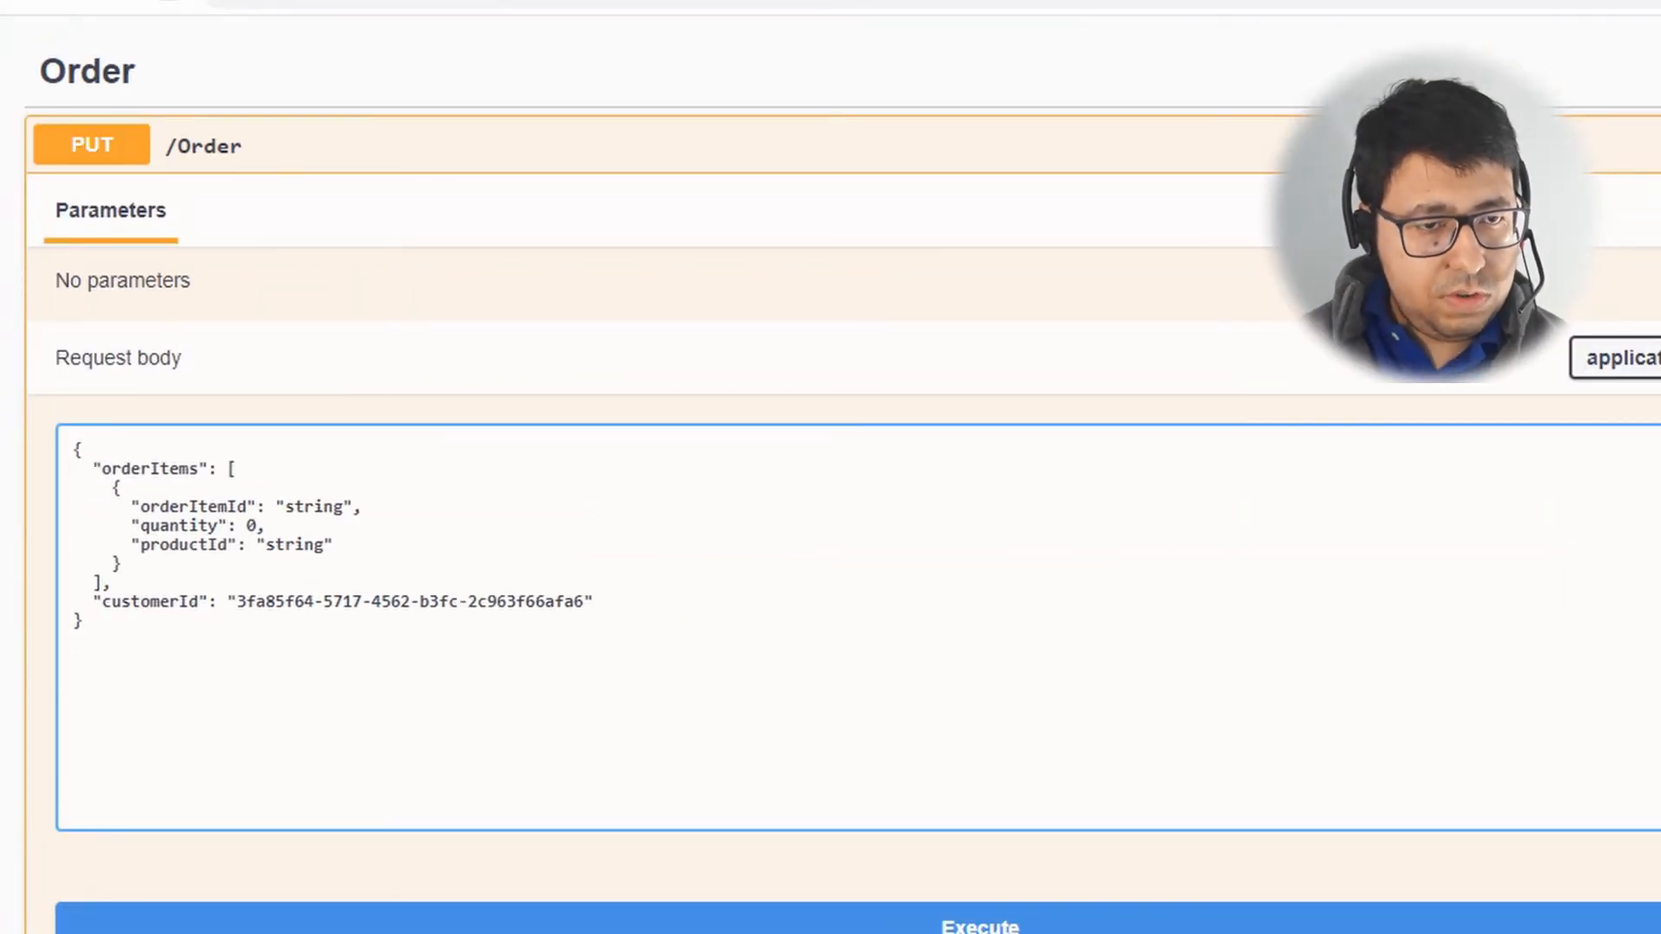
Step: Set the order item quantity to 20 and select the placeholder productId to replace it
{"action": "left_click", "coordinate": [211, 507]}
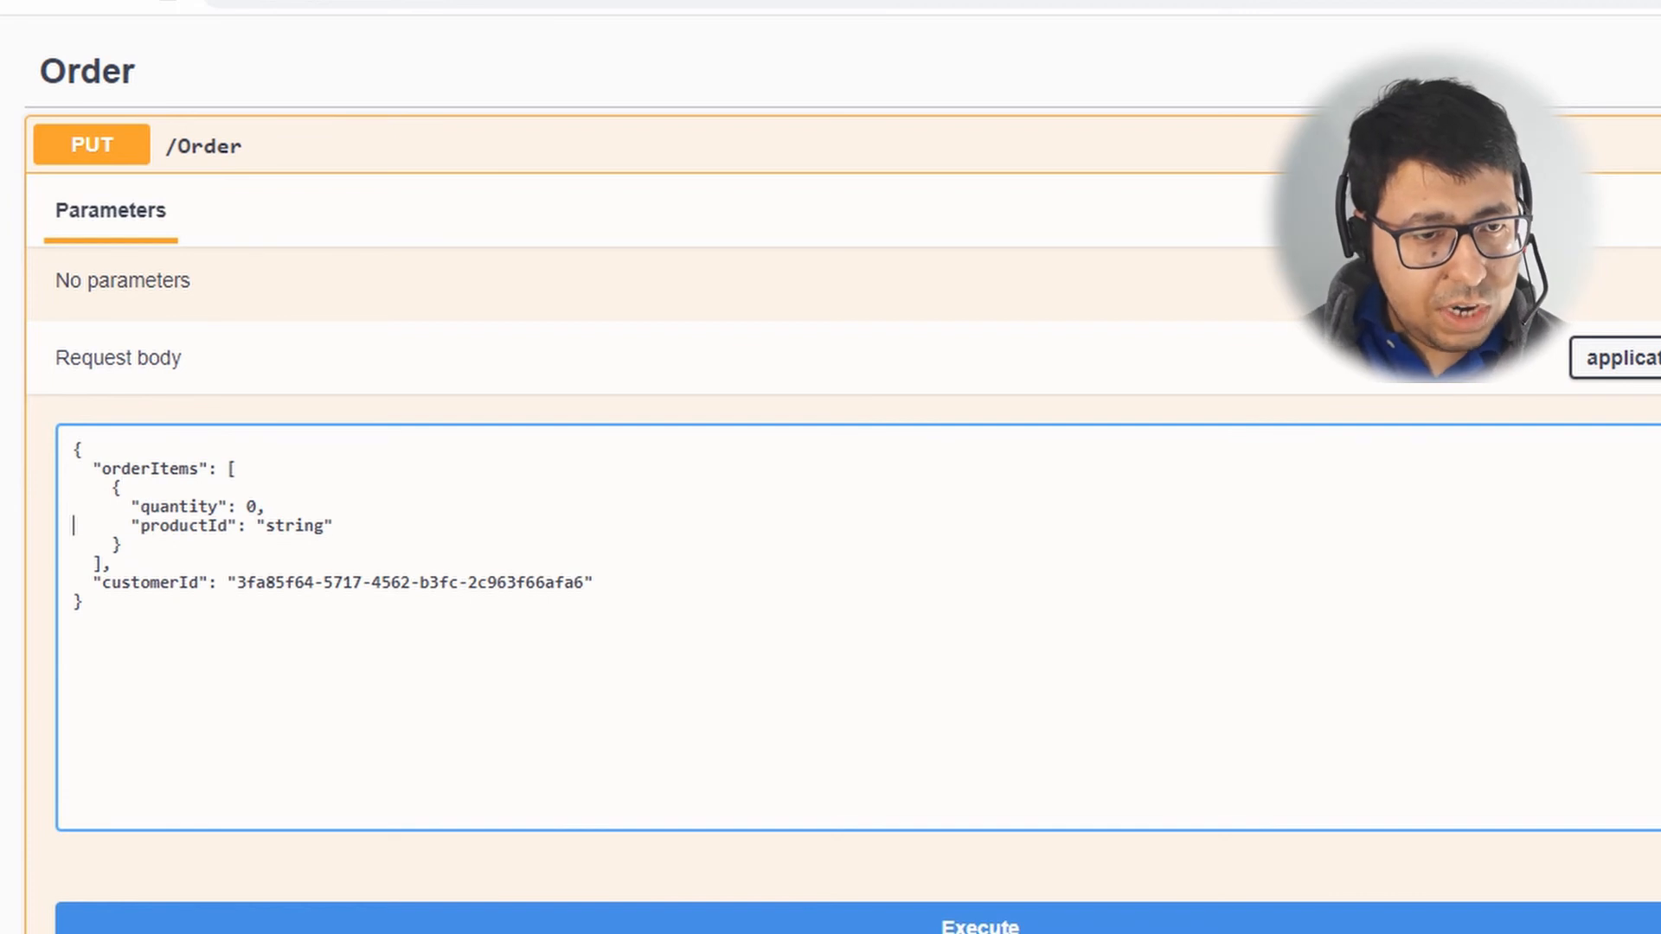
{"action": "type", "text": "20"}
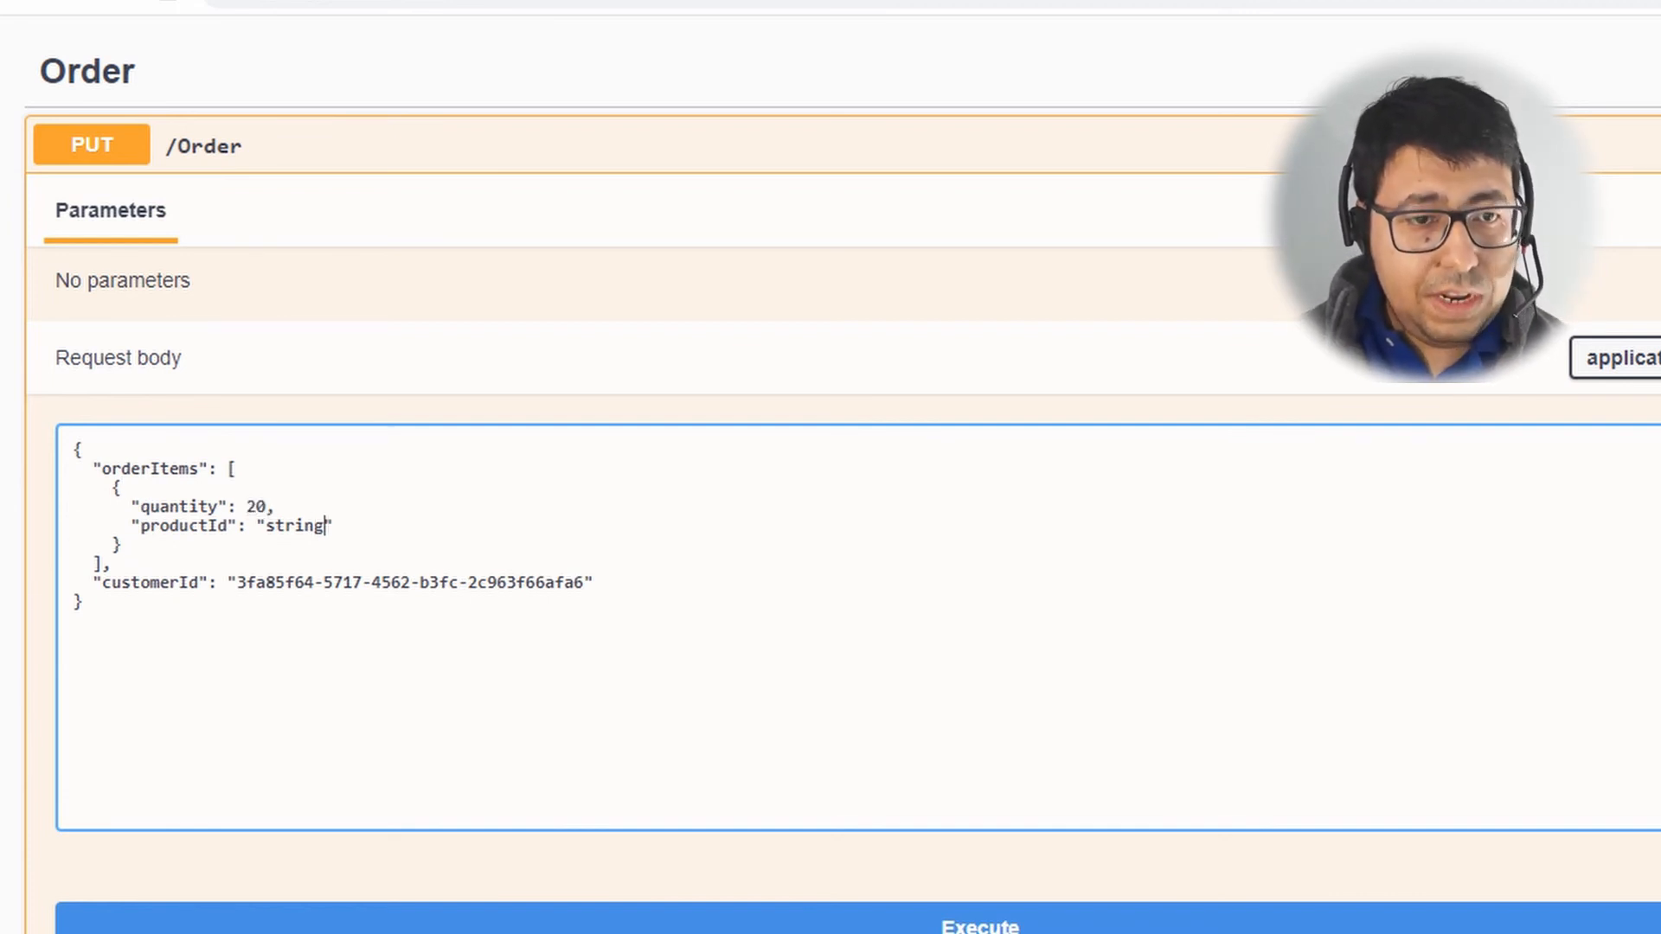
{"action": "double_click", "coordinate": [298, 526]}
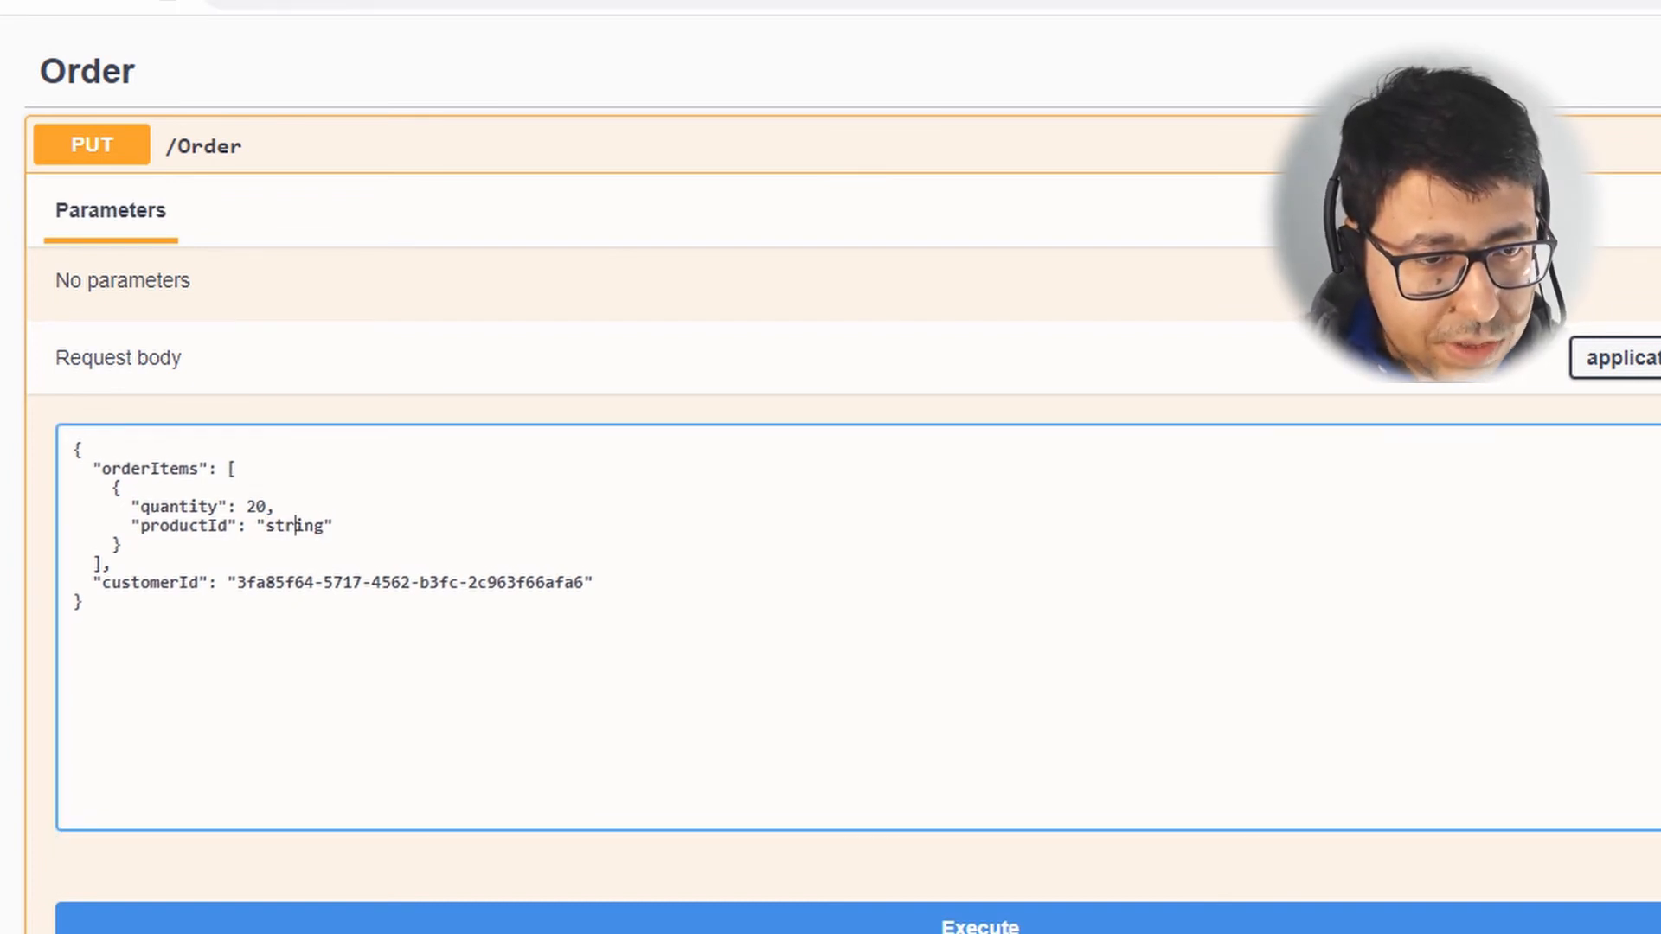
{"action": "double_click", "coordinate": [295, 526]}
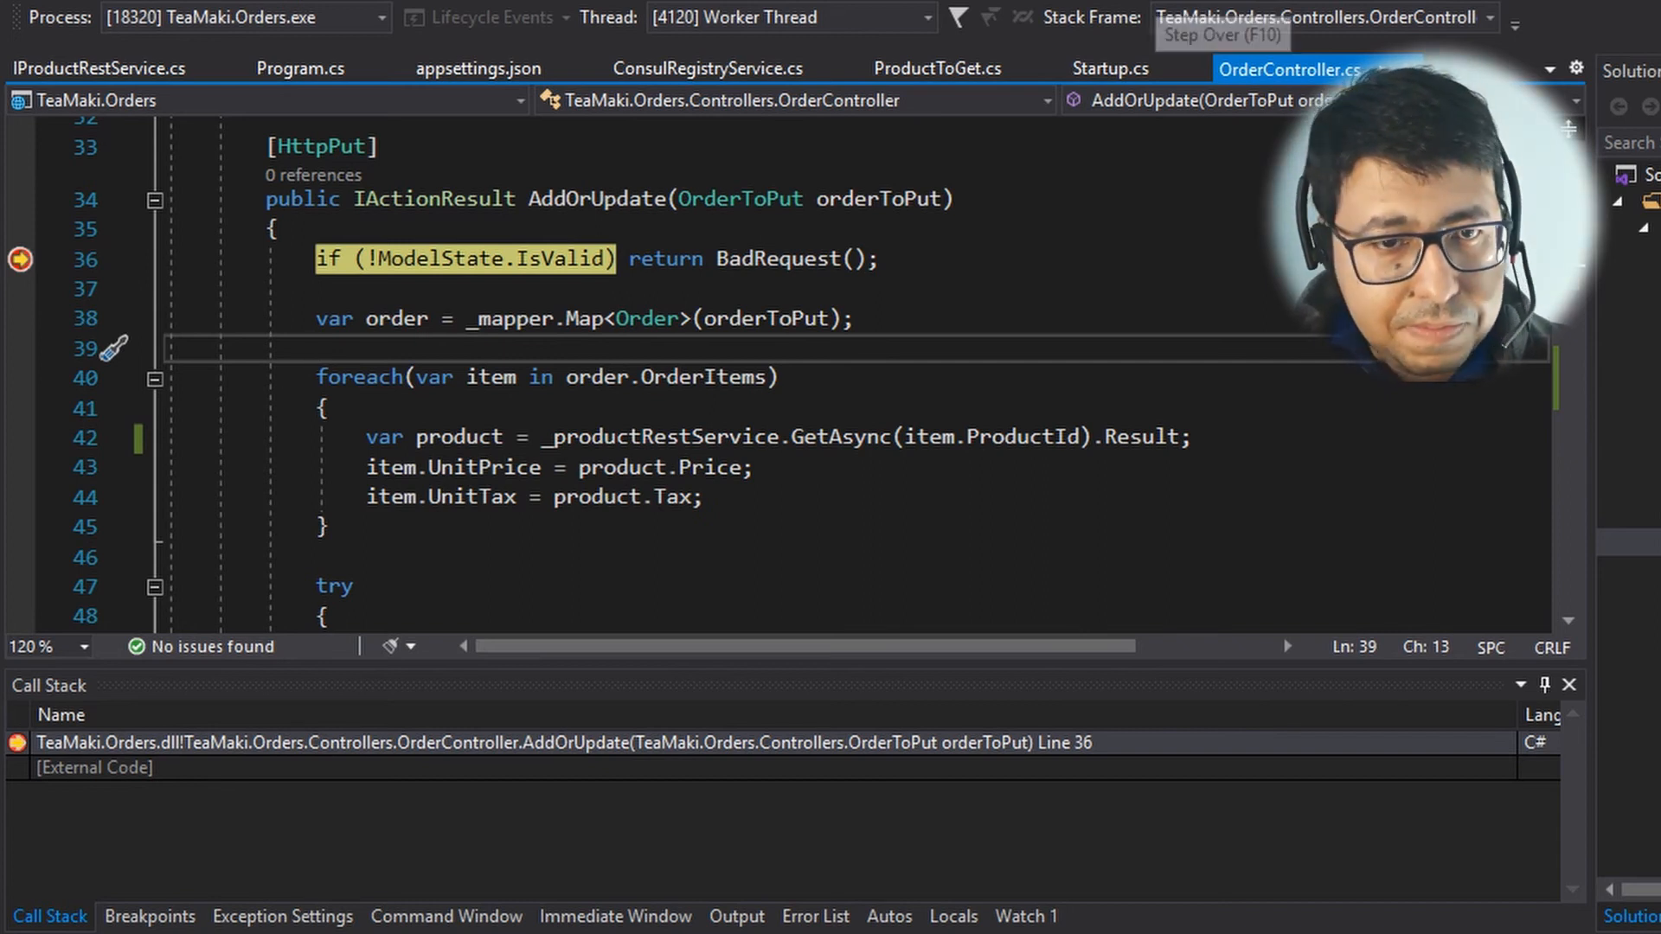
Step: Step past validation to the product fetch and inspect the generated _productRestService instance
{"action": "key", "text": "F10"}
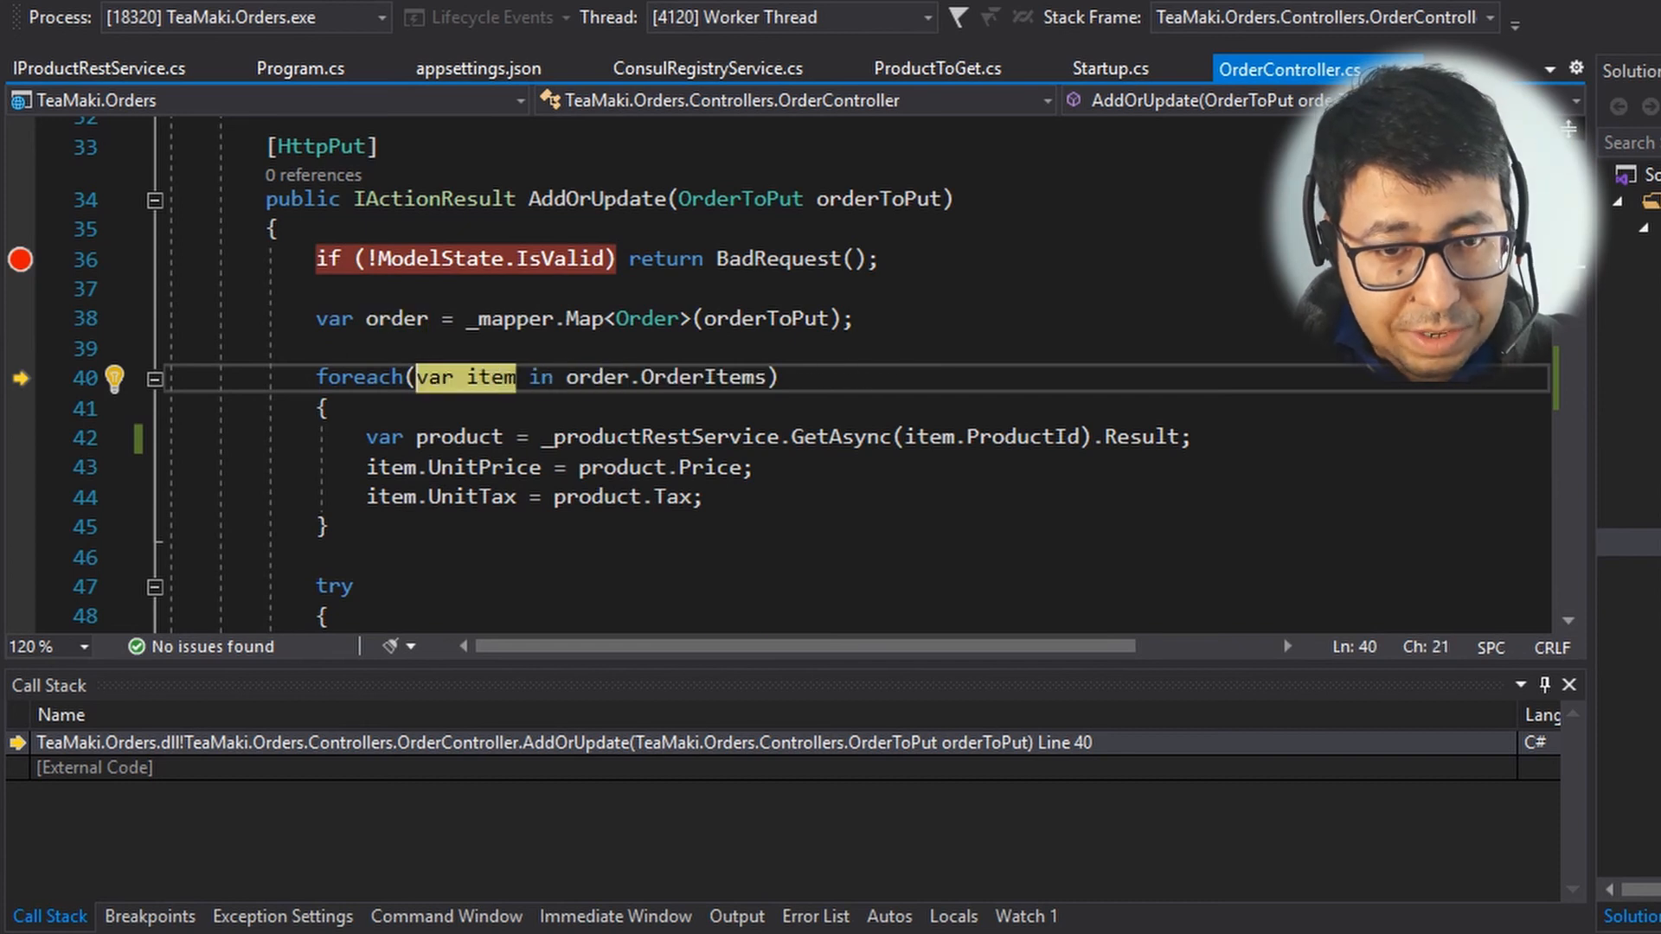
{"action": "key", "text": "F10"}
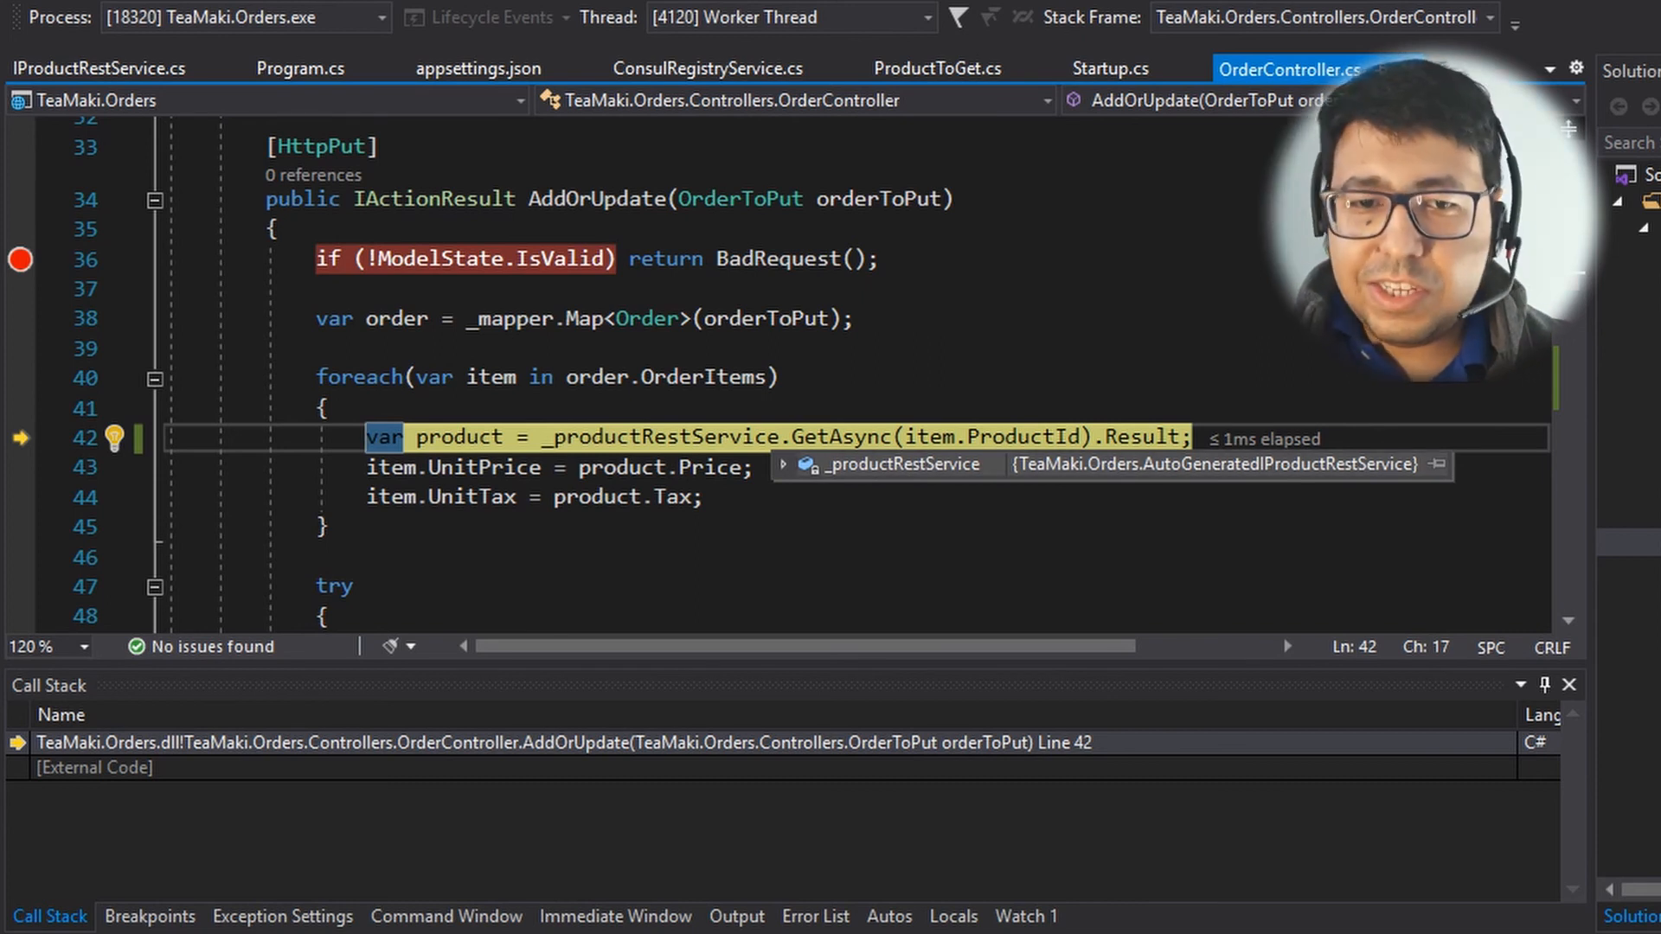
{"action": "left_click", "coordinate": [783, 464]}
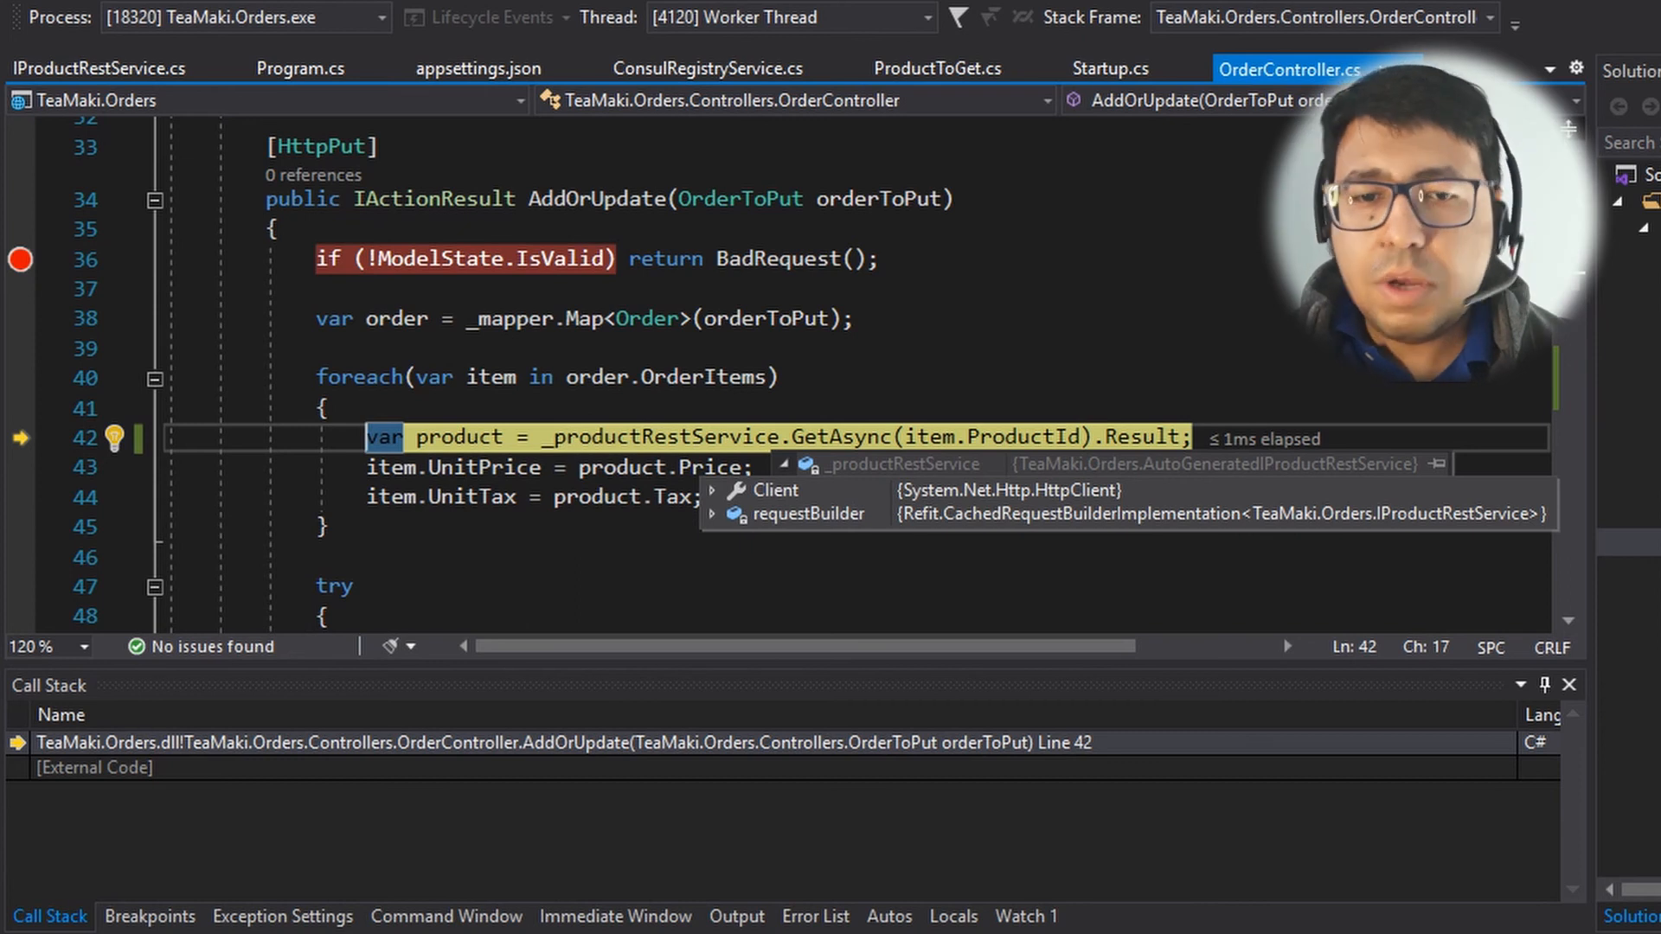
Step: Step over GetAsync to see the product Price of 10.0, then continue execution
{"action": "key", "text": "F10"}
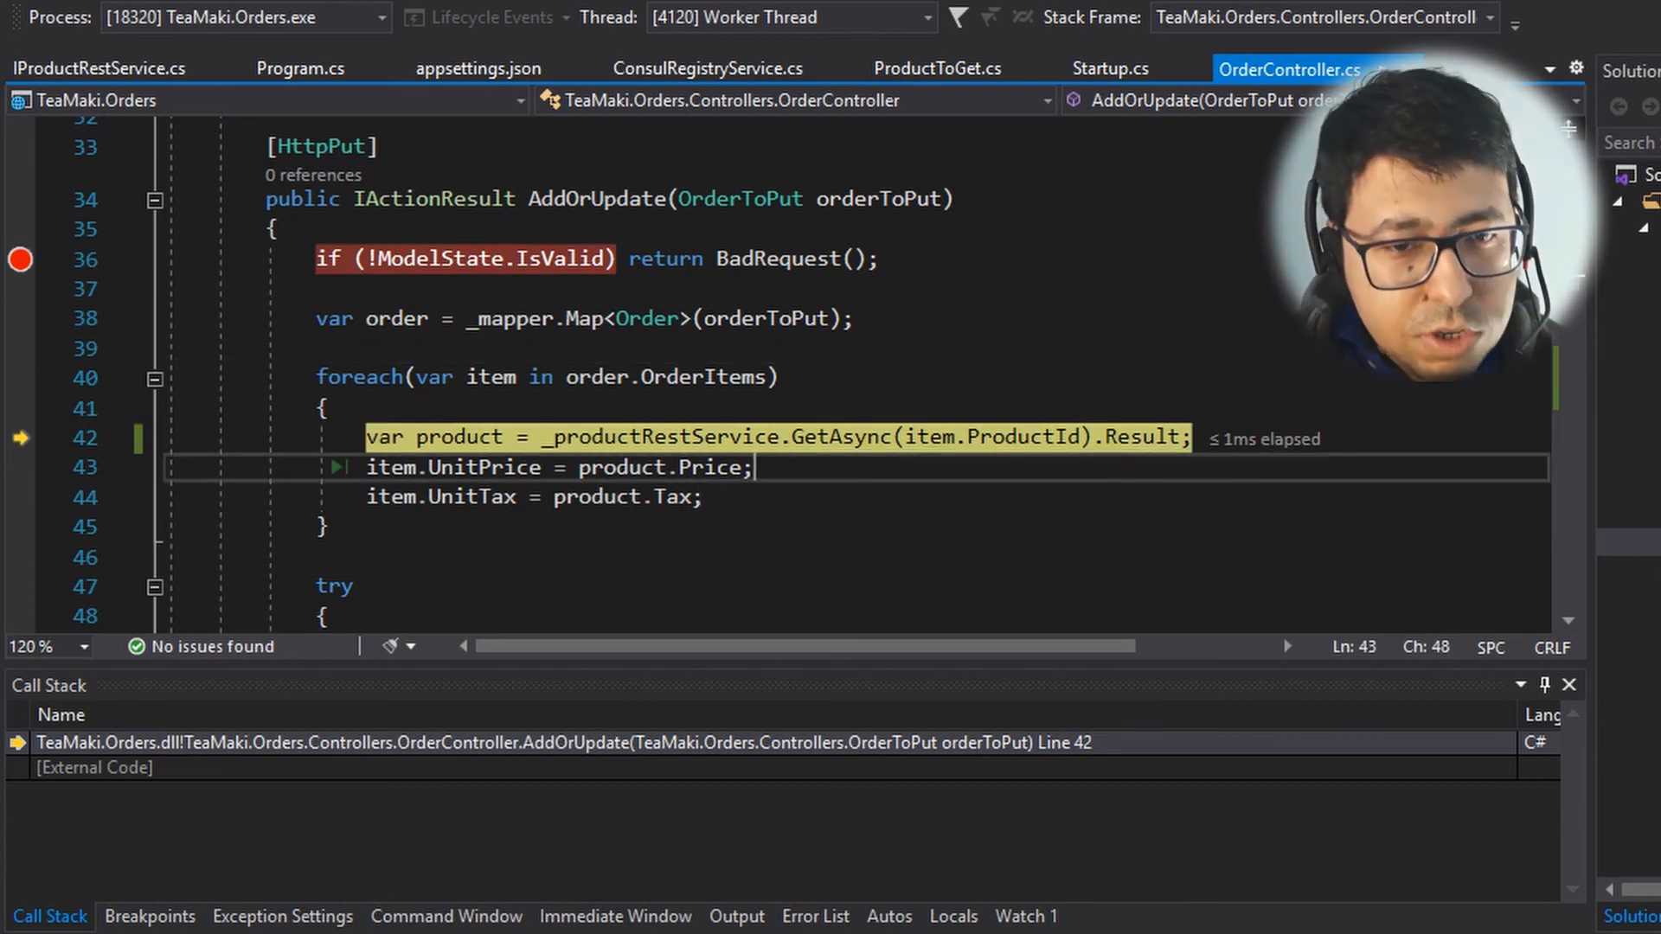
{"action": "key", "text": "F10"}
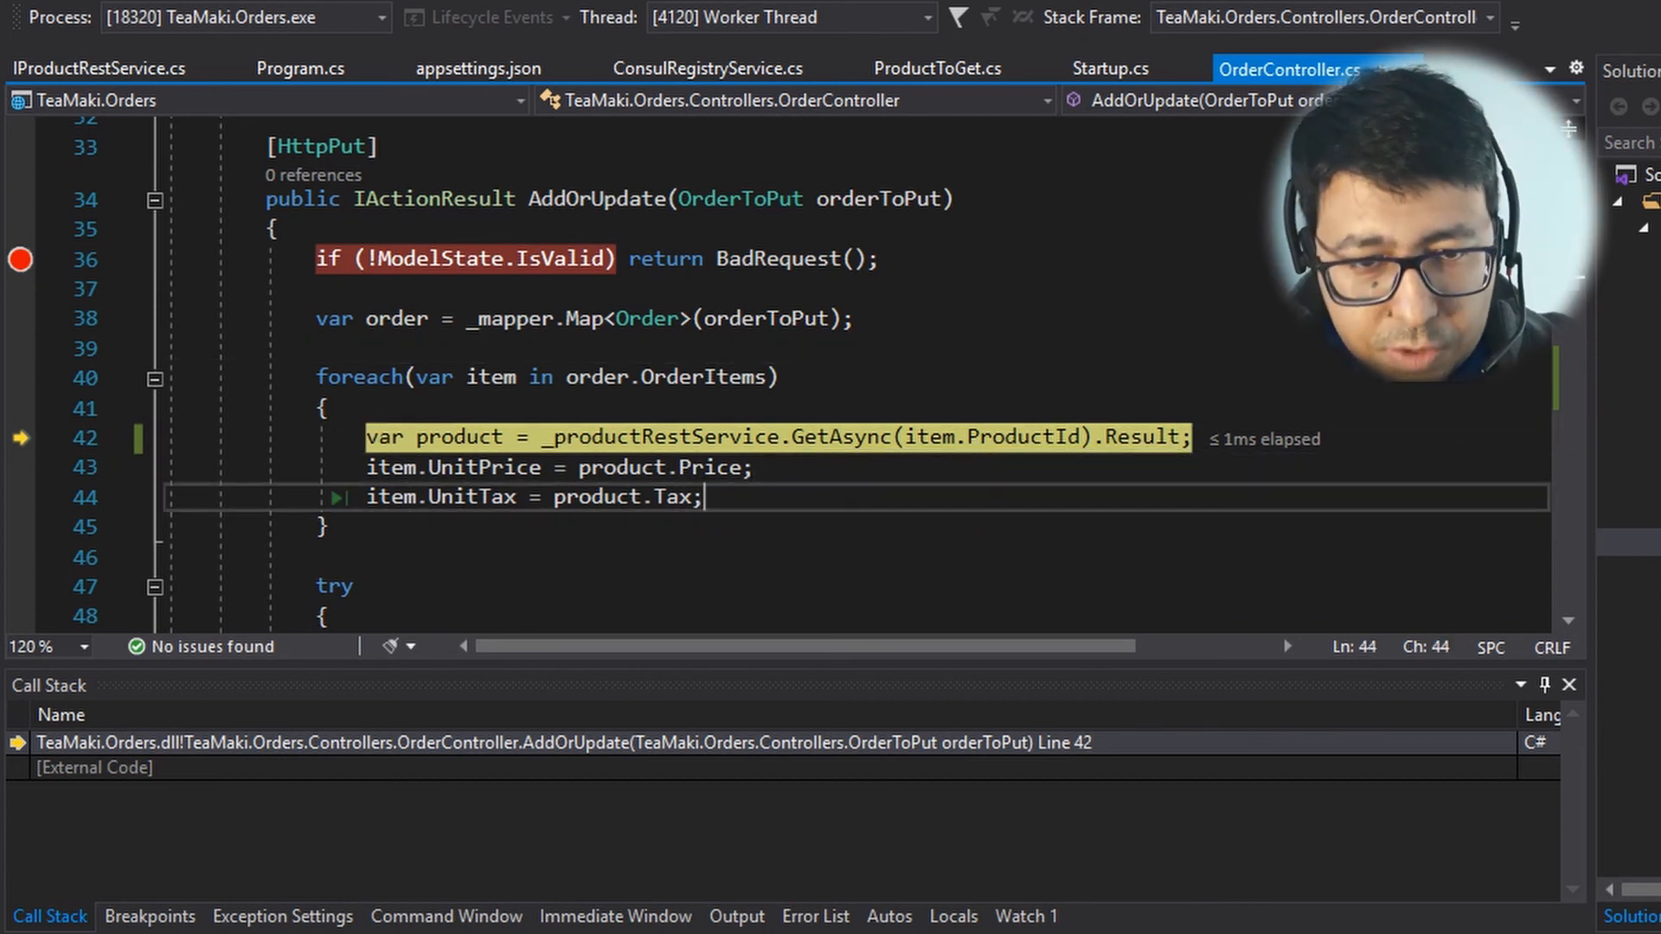
{"action": "key", "text": "F10"}
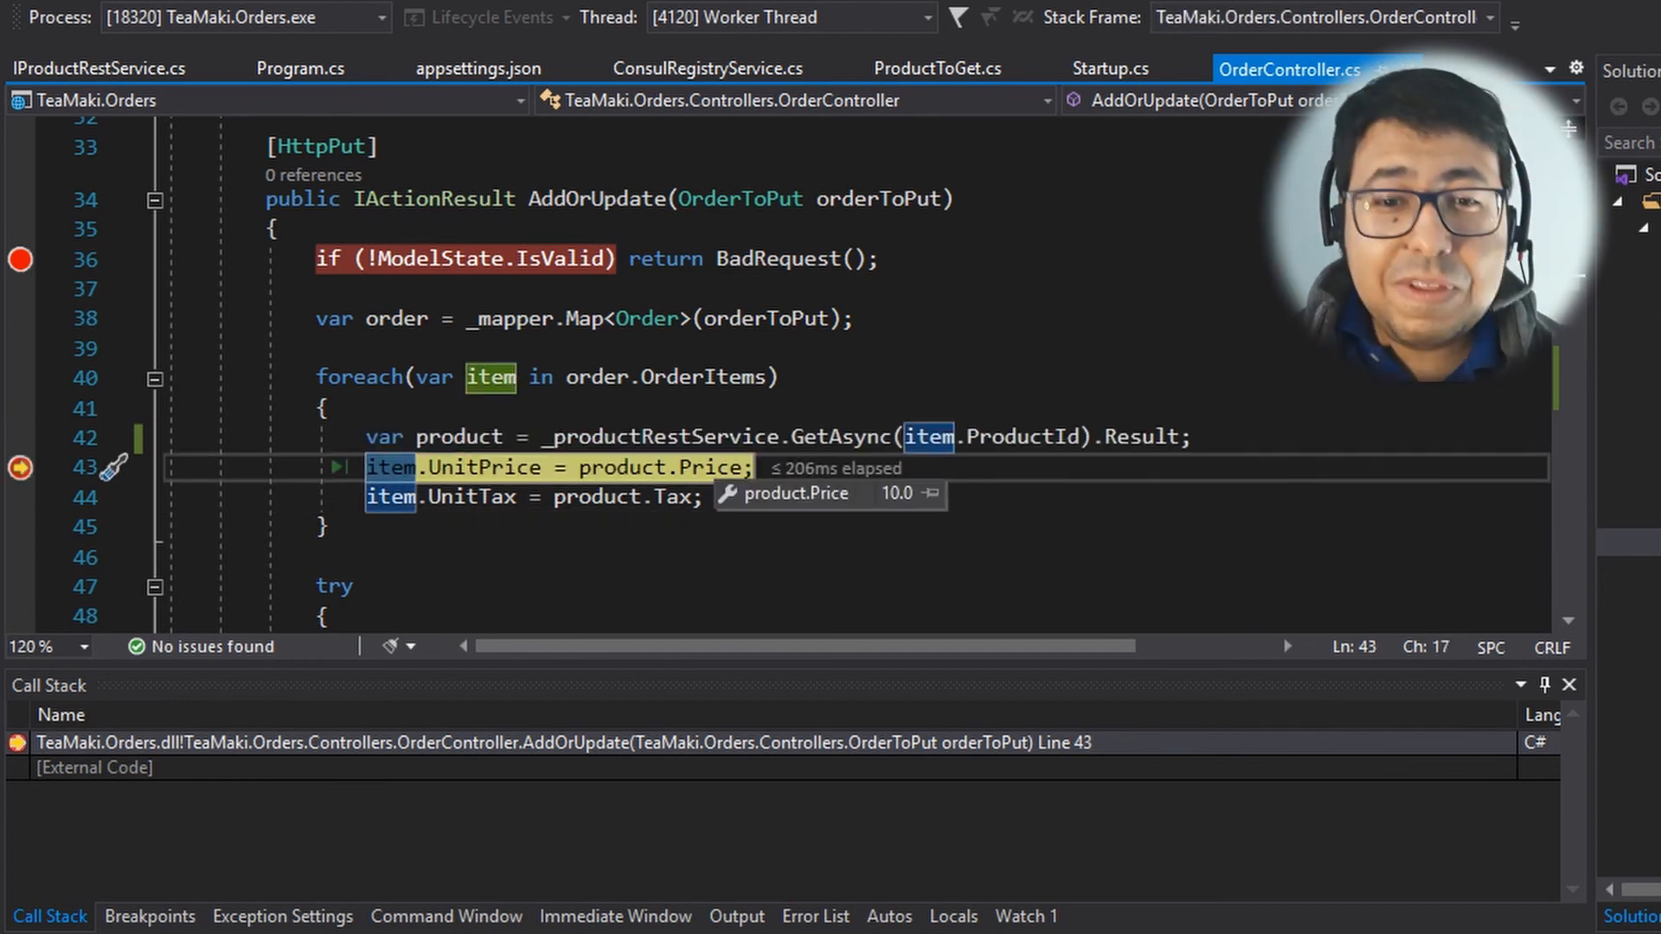
{"action": "key", "text": "F10"}
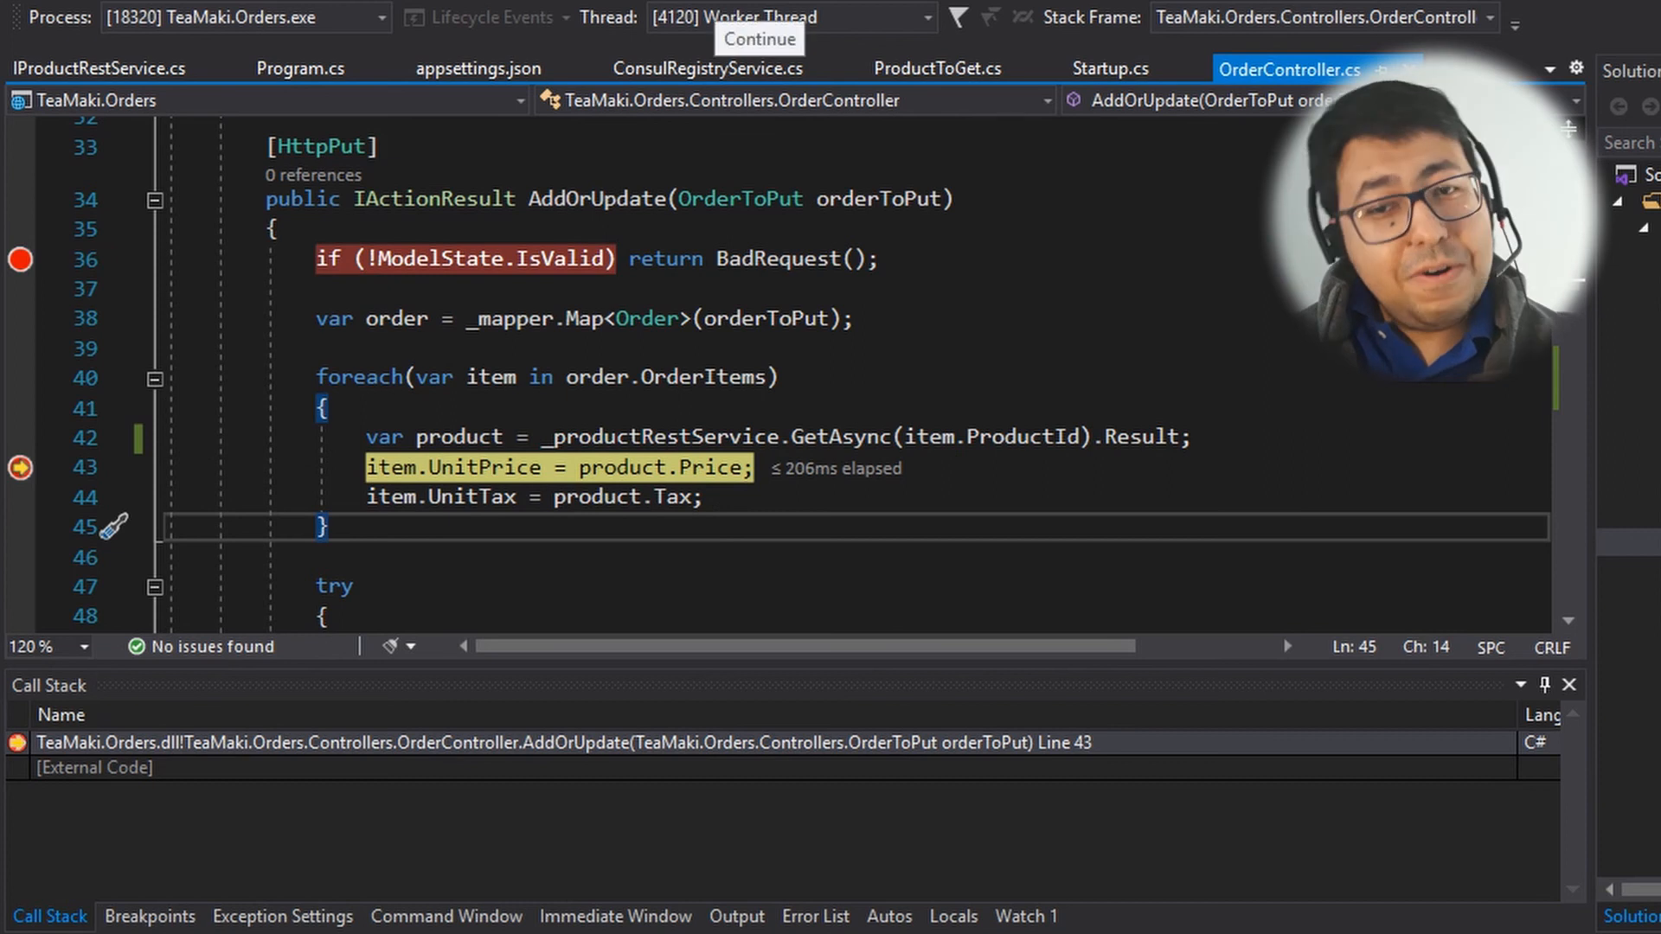
{"action": "left_click", "coordinate": [757, 40]}
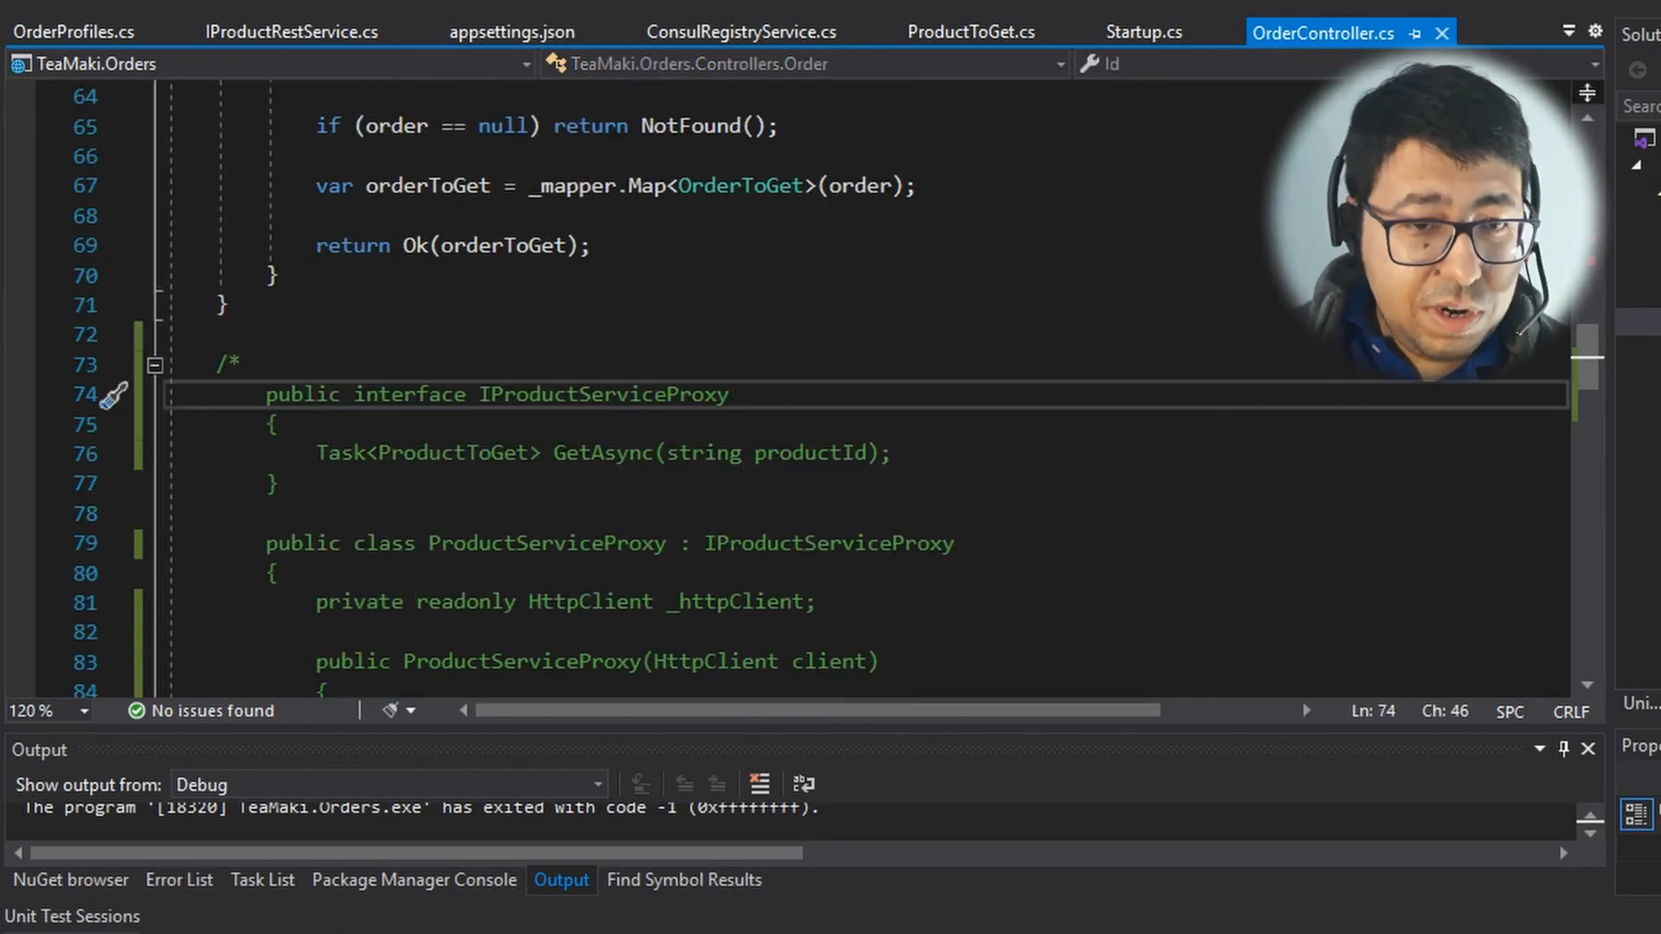
Step: Scroll OrderController.cs to the commented-out IProductServiceProxy and ProductServiceProxy block
{"action": "scroll", "scroll_direction": "down", "scroll_amount": 3}
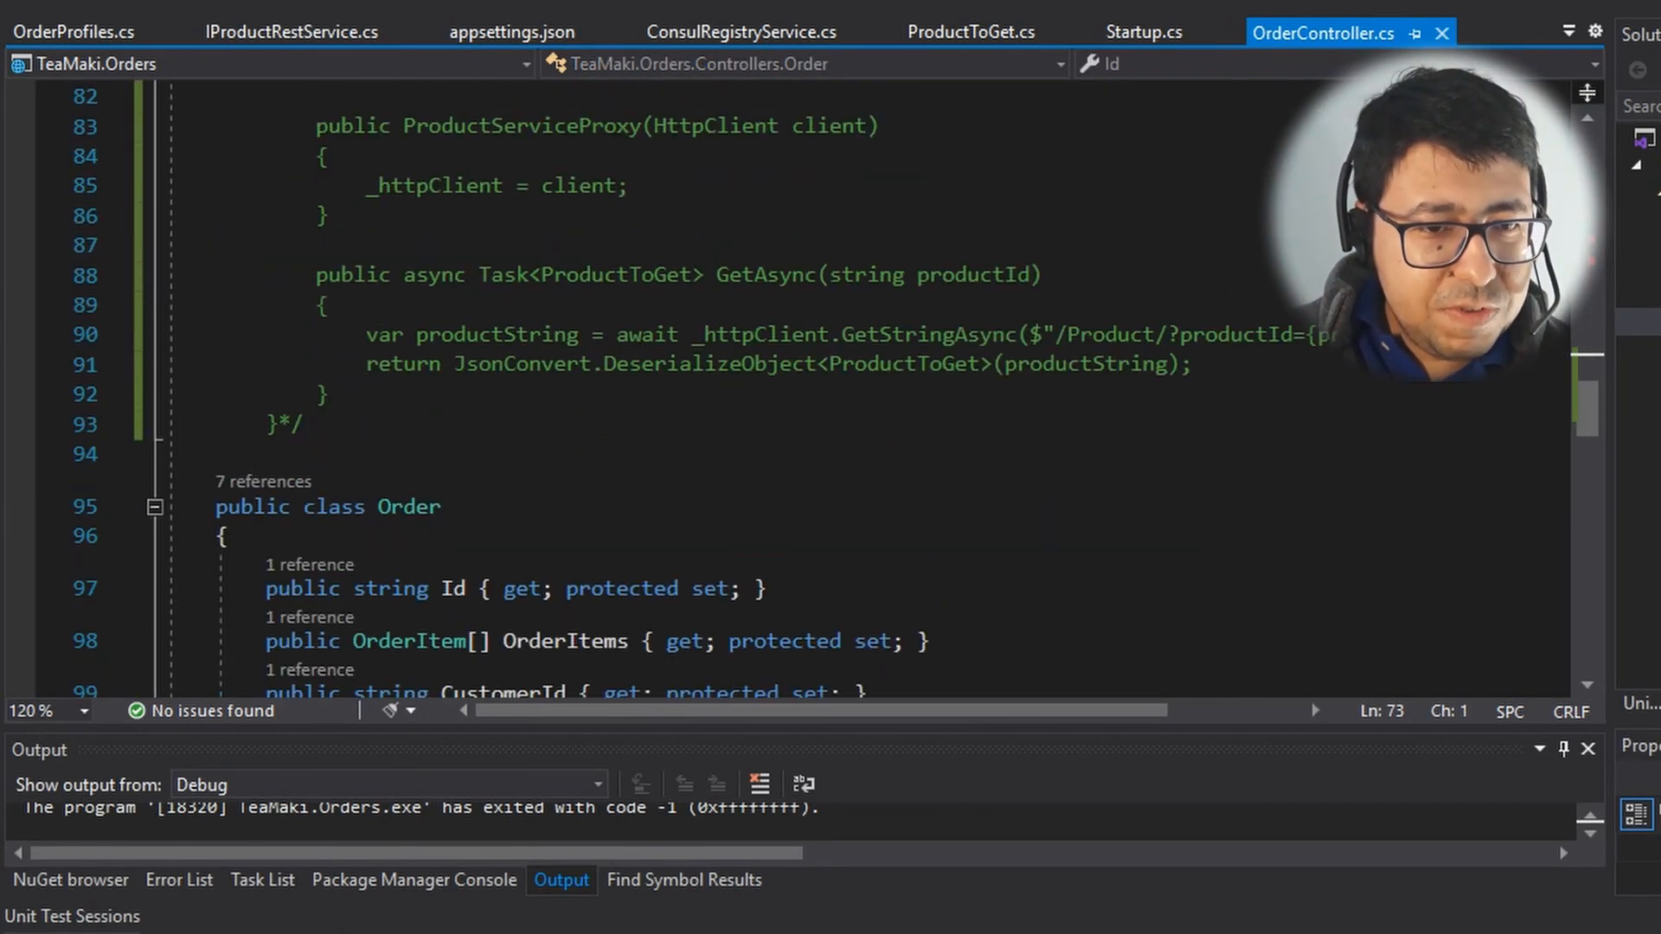